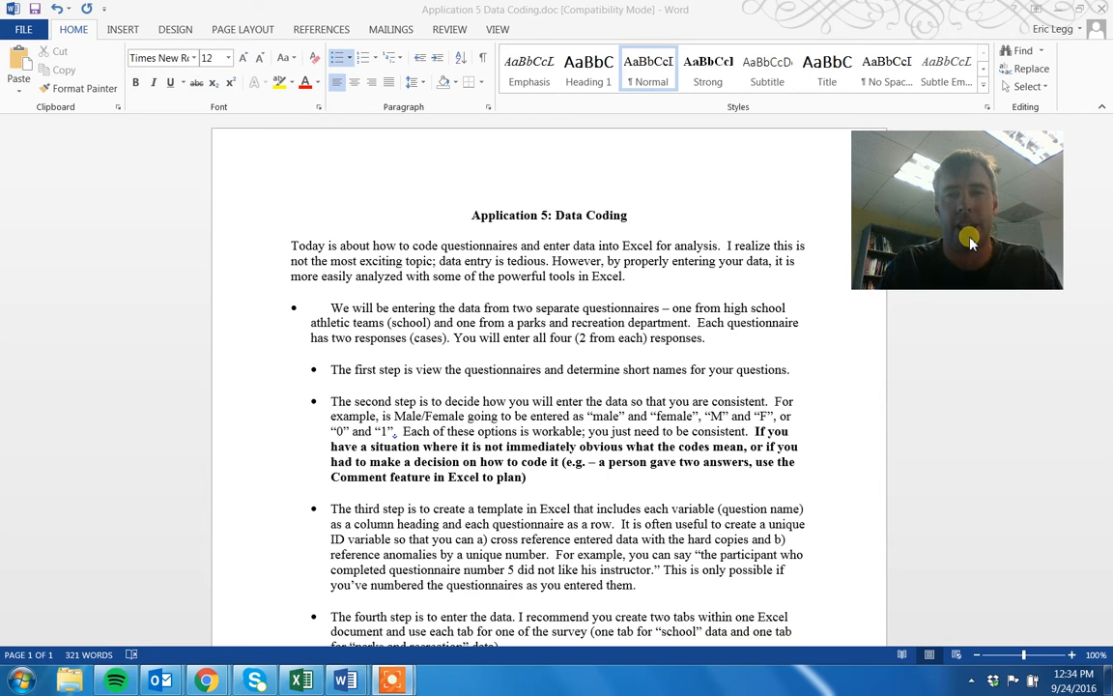
mouse_move(932, 275)
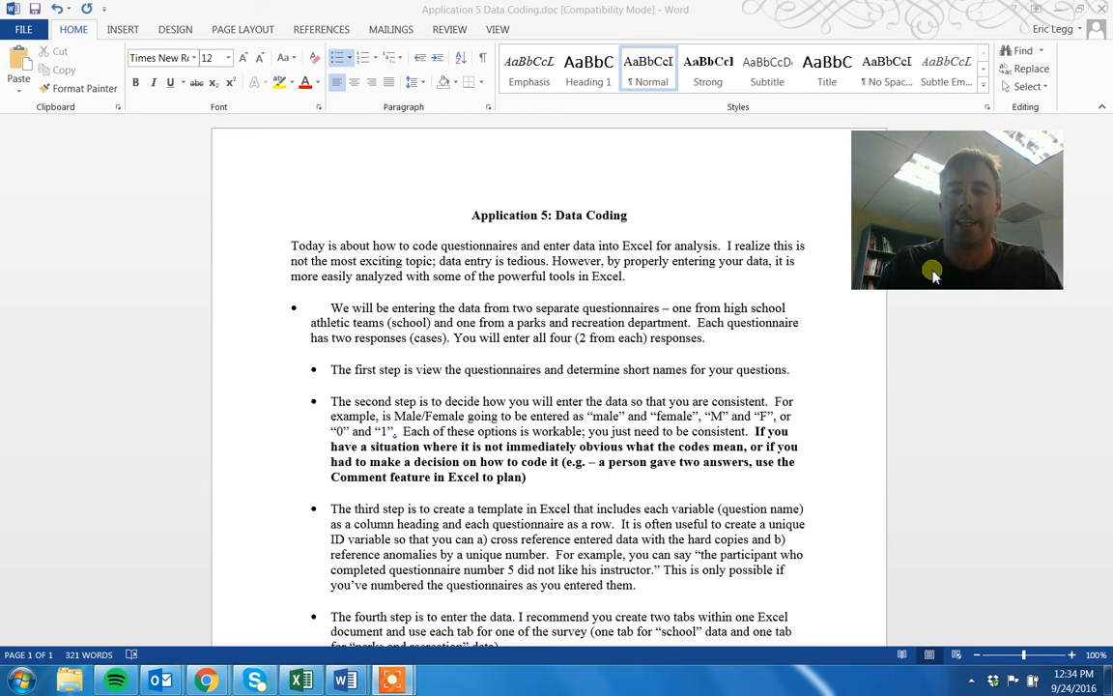
mouse_move(886, 375)
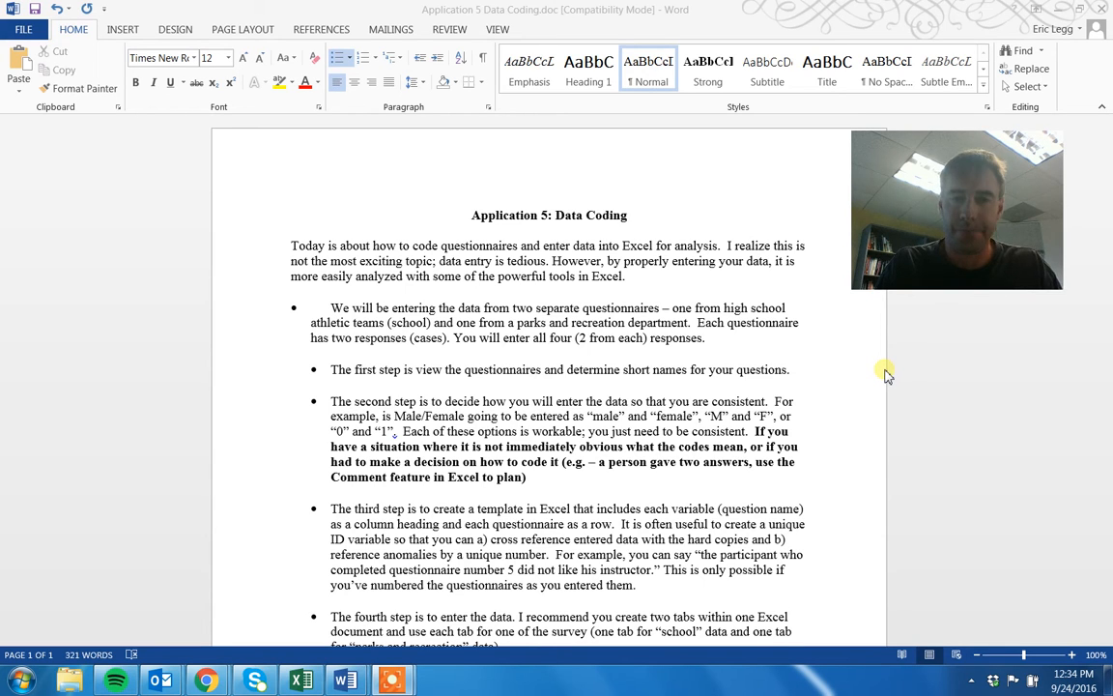
mouse_move(698, 416)
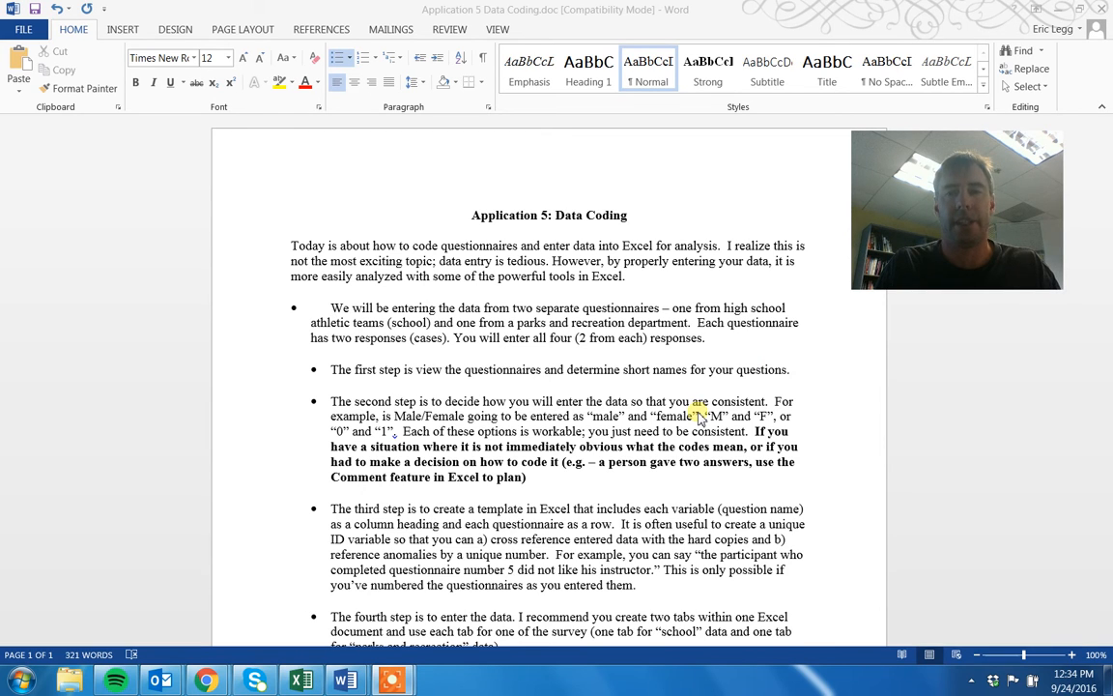
mouse_move(600, 356)
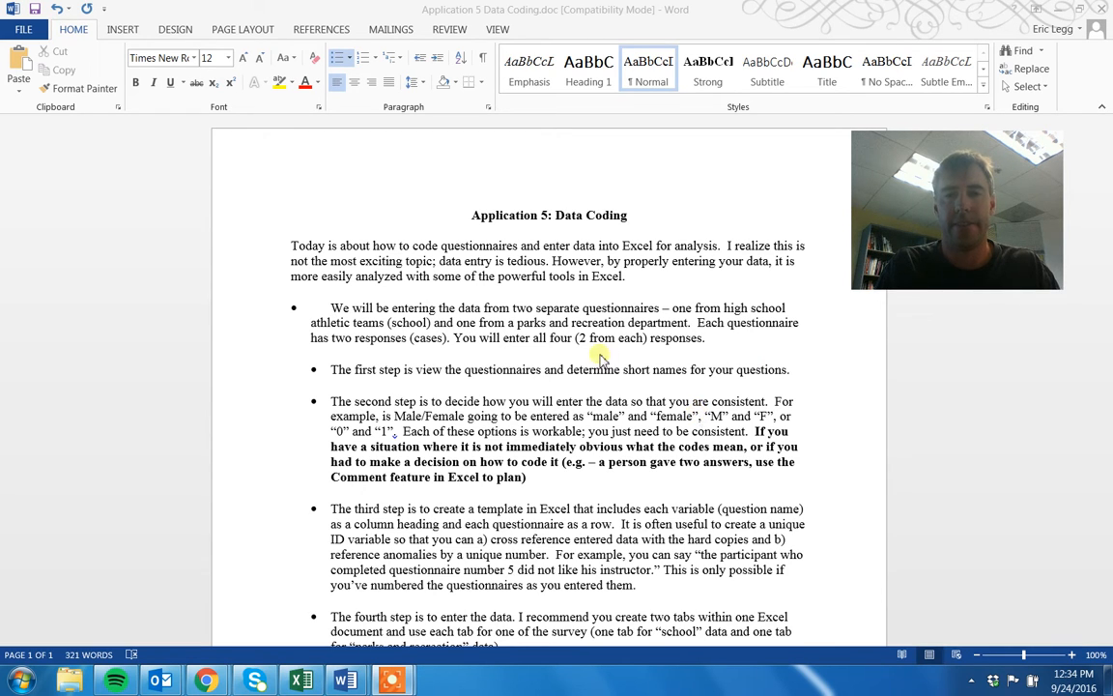
mouse_move(529, 399)
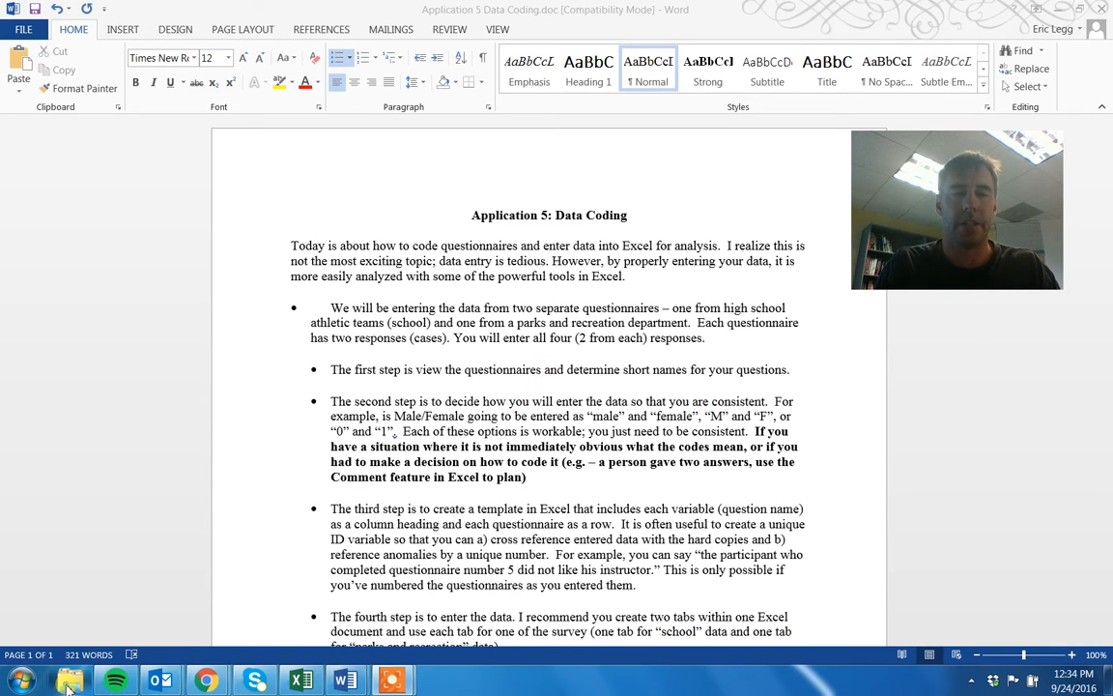
- Browse from Users into the Dropbox teaching folders toward the ASU evaluation materials
click(67, 680)
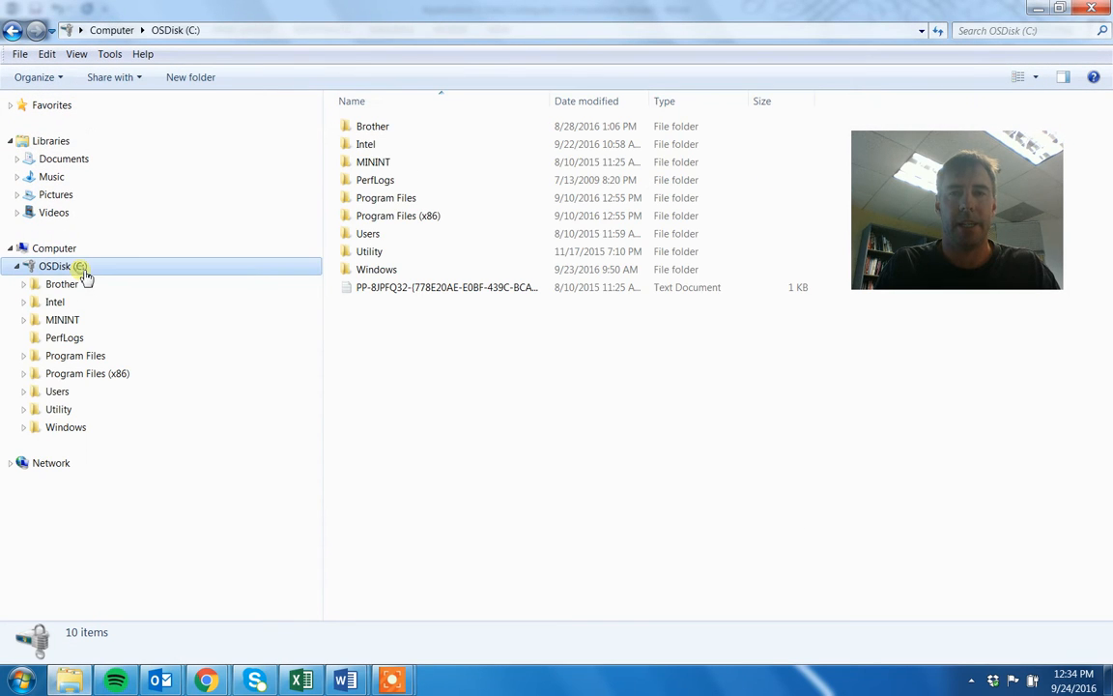
double_click(367, 232)
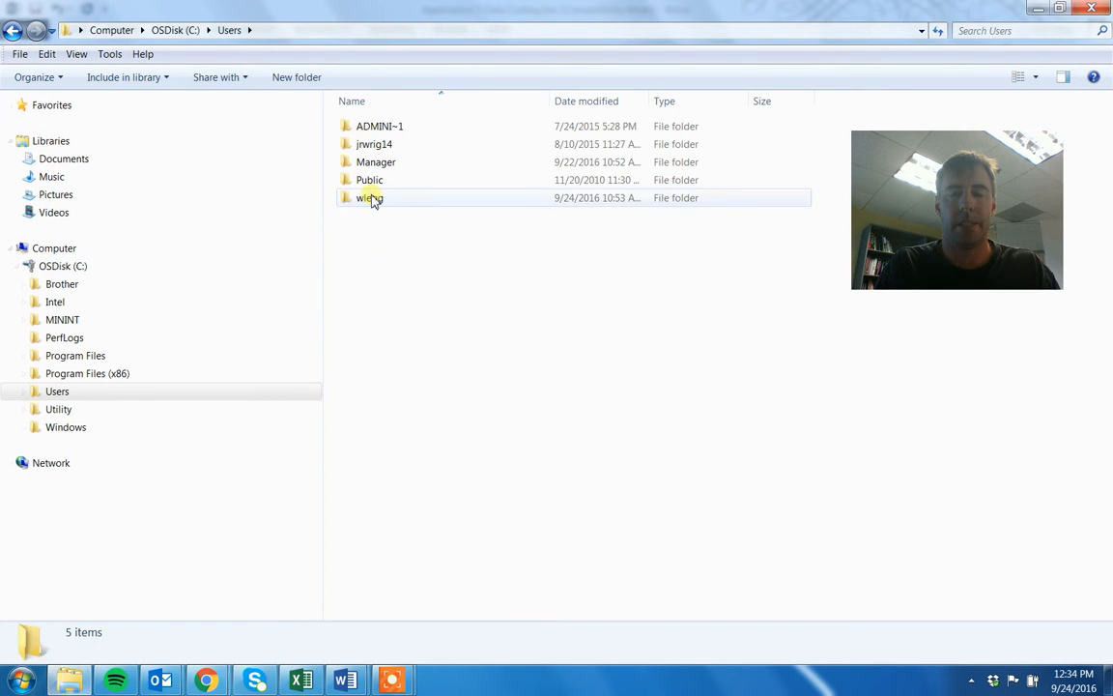
double_click(371, 197)
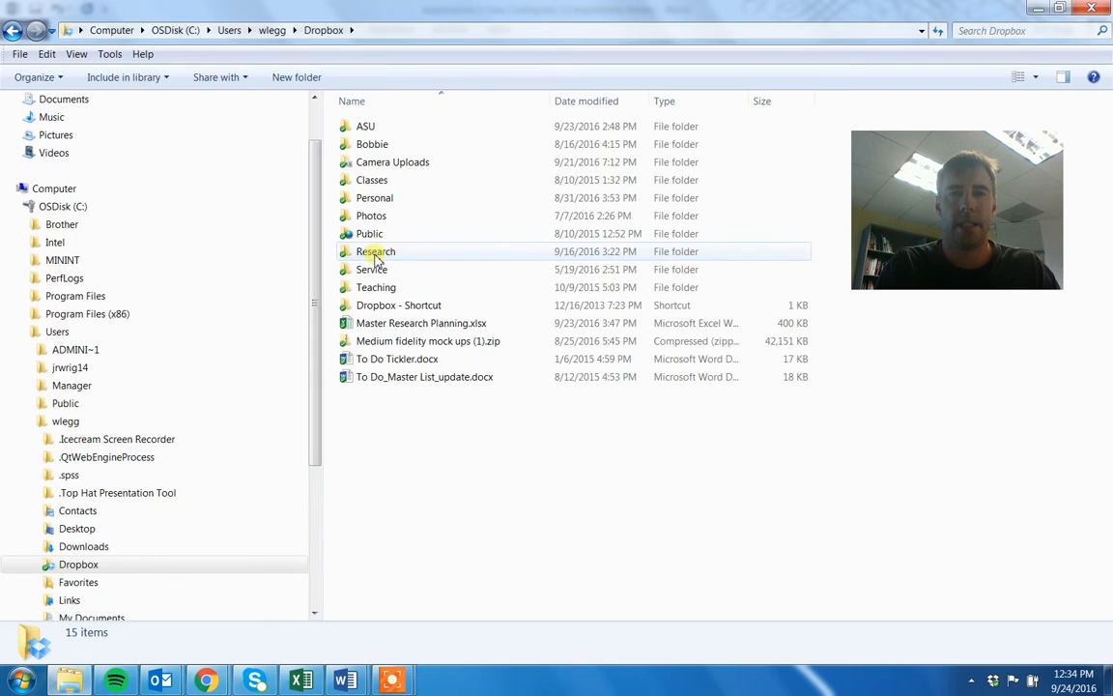
double_click(366, 126)
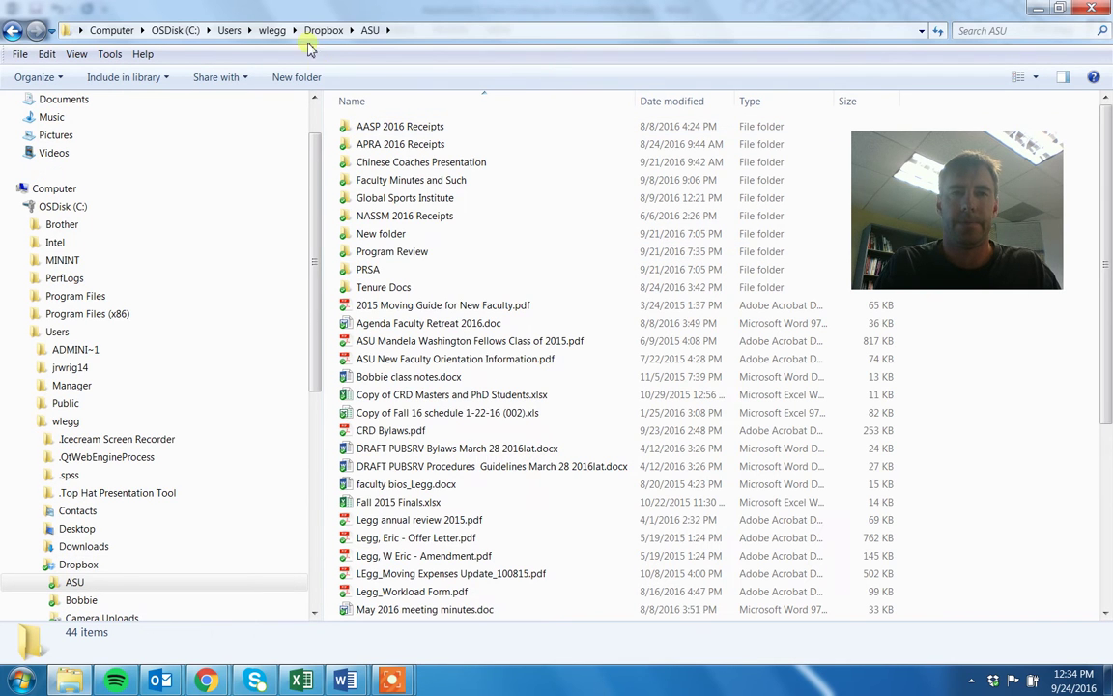
click(325, 31)
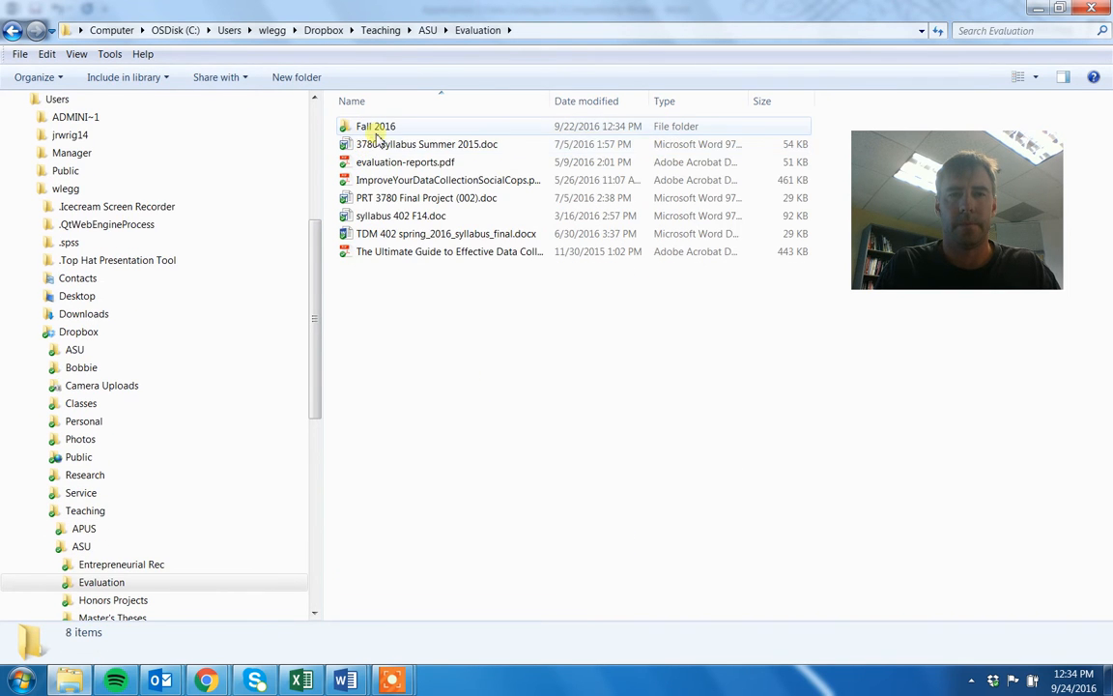
- Open the Fall 2016 ASU Revisions folder and the App 4_Example.pdf questionnaire
double_click(375, 126)
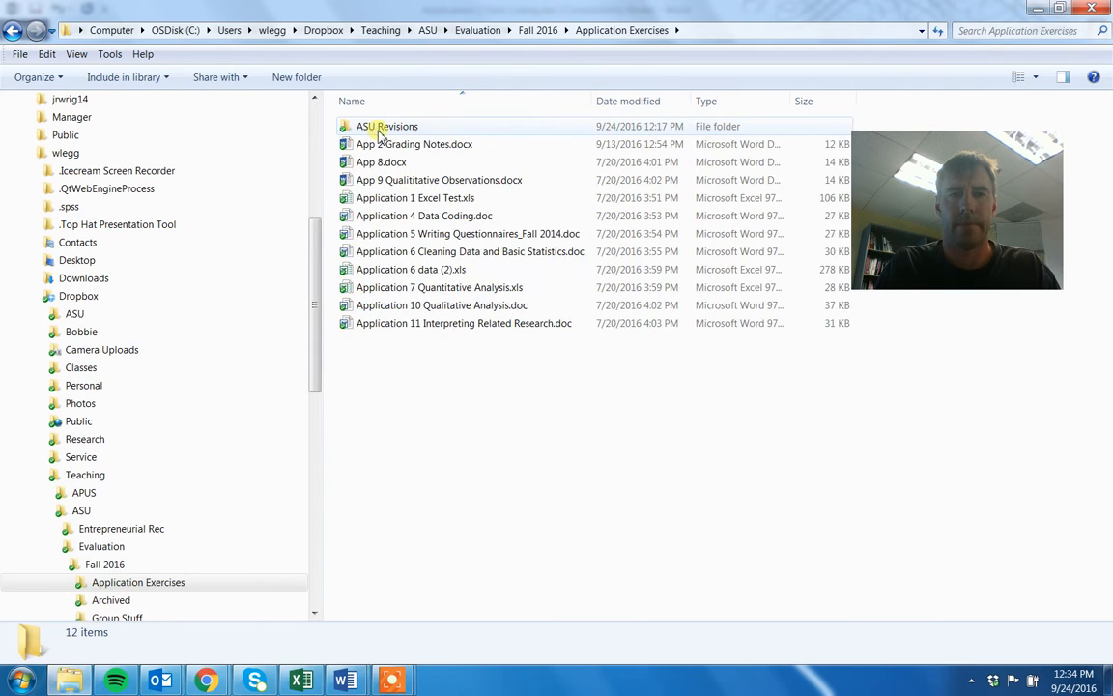
double_click(387, 126)
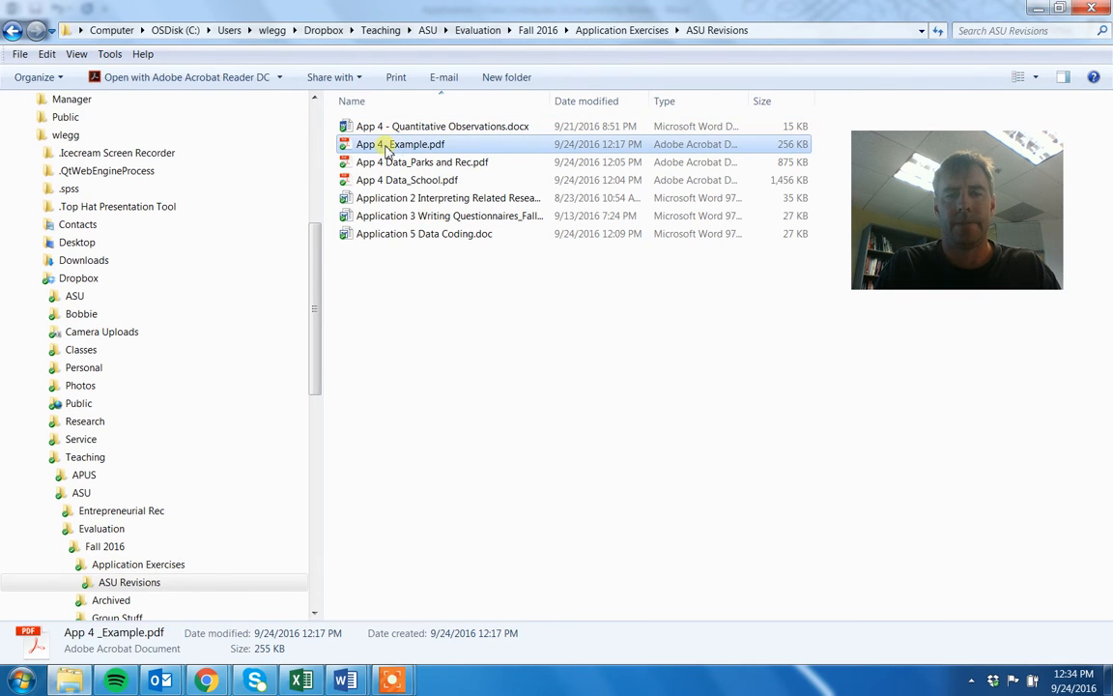
double_click(403, 143)
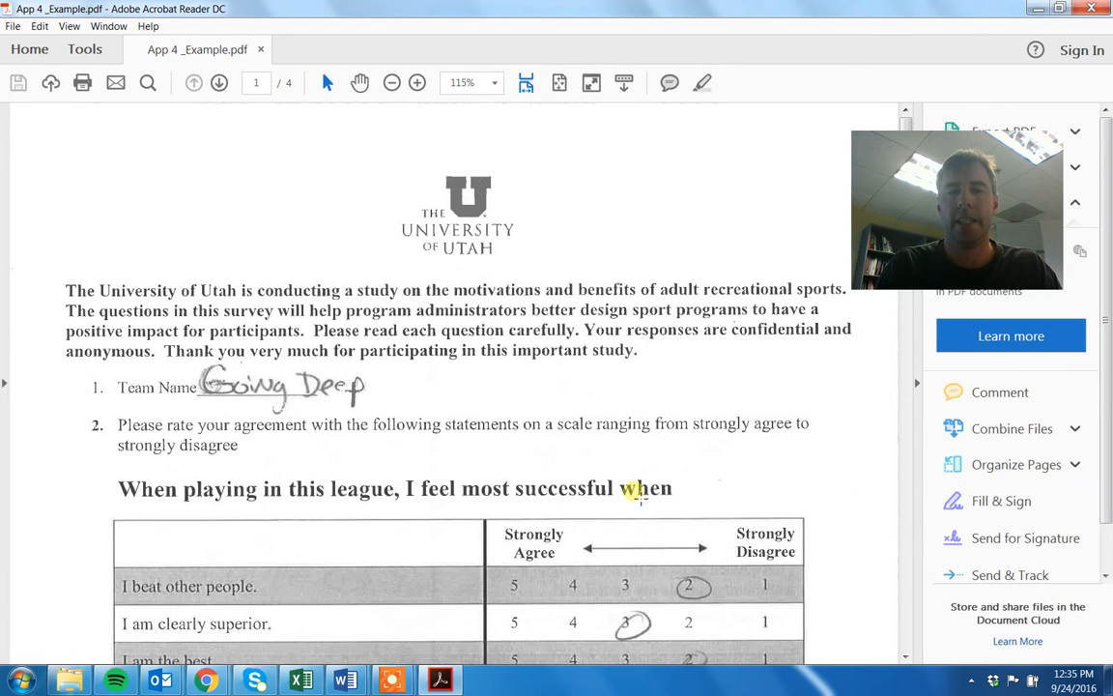
- Page through the filled-in questionnaire's health and demographic questions, then back toward the top
scroll(down, 3)
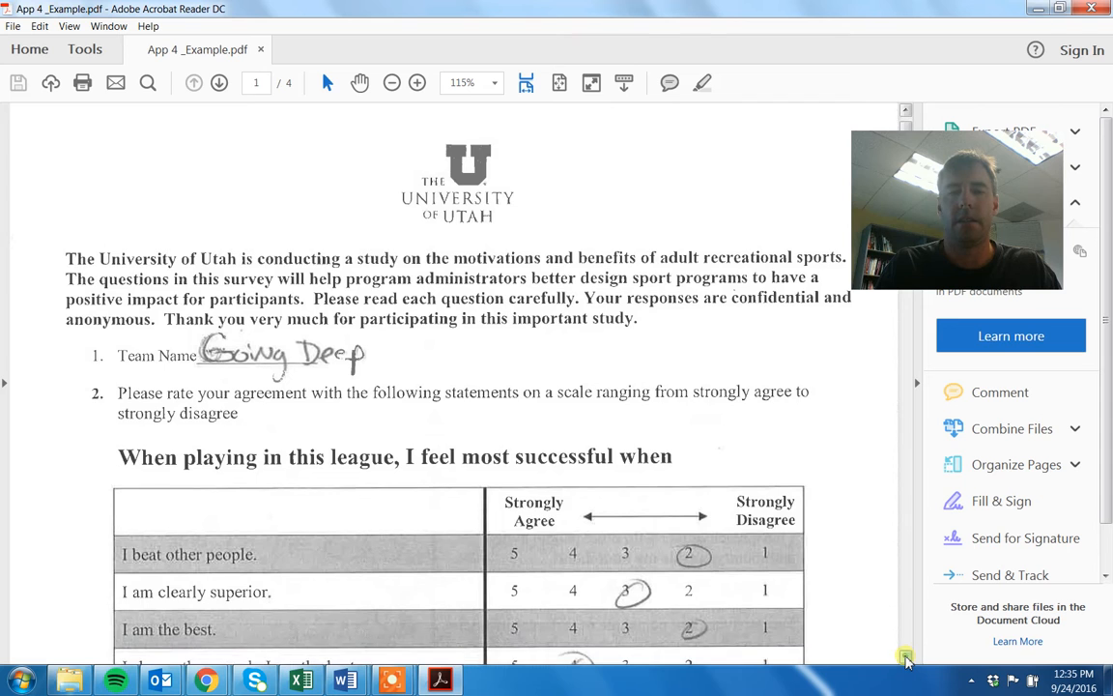
scroll(down, 3)
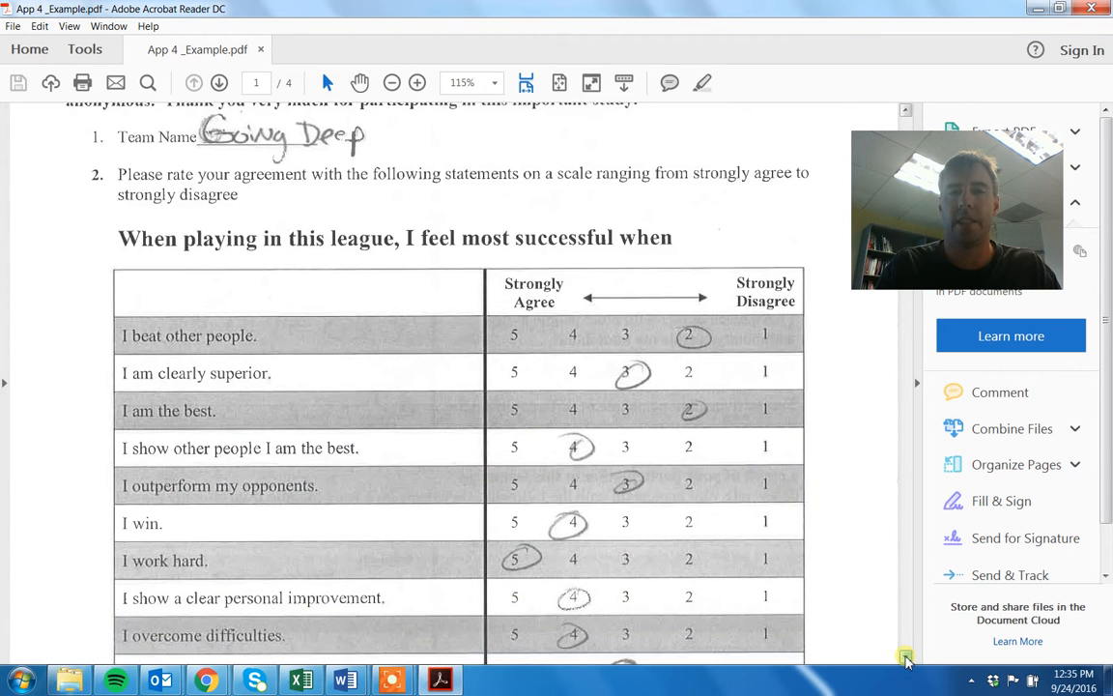
scroll(down, 3)
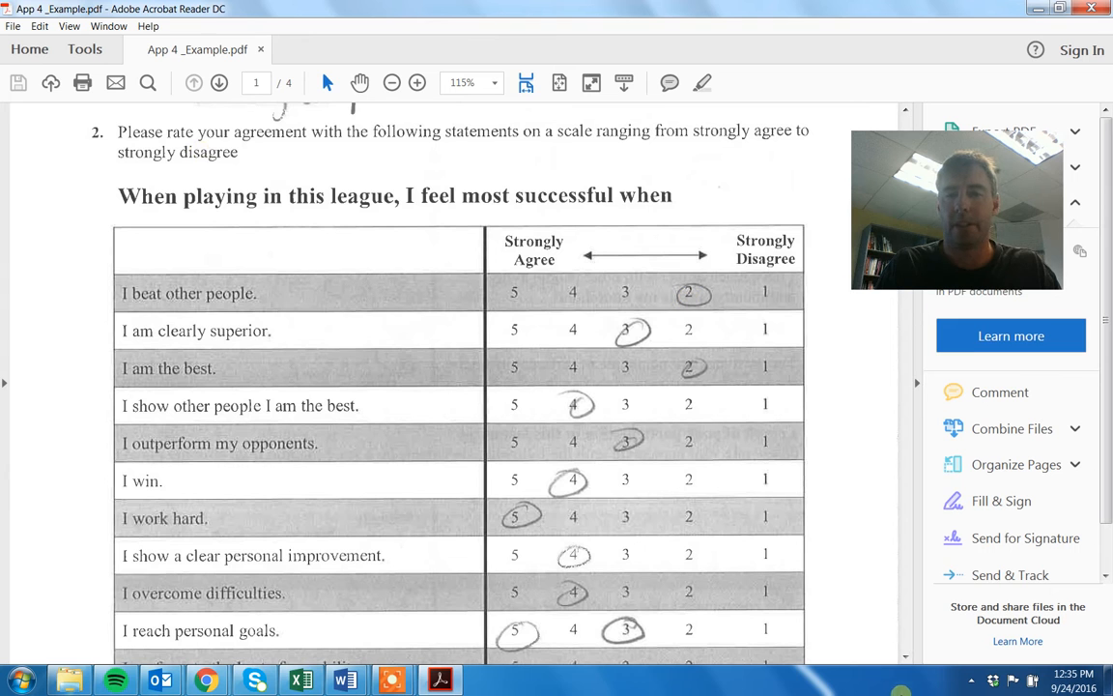
scroll(down, 3)
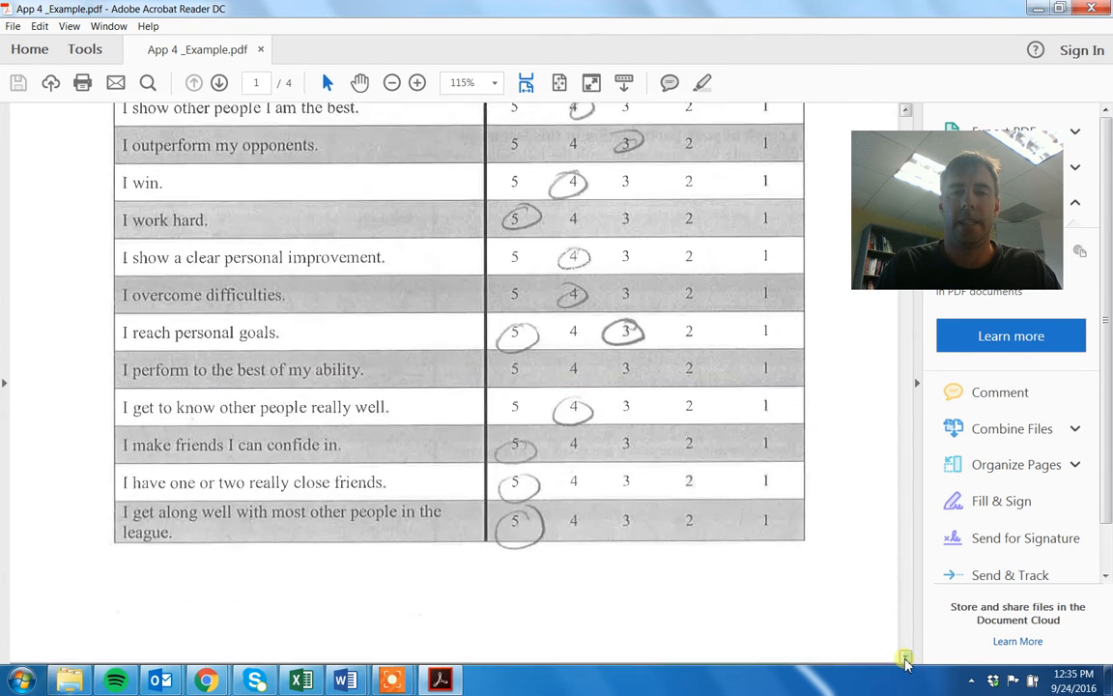
scroll(down, 3)
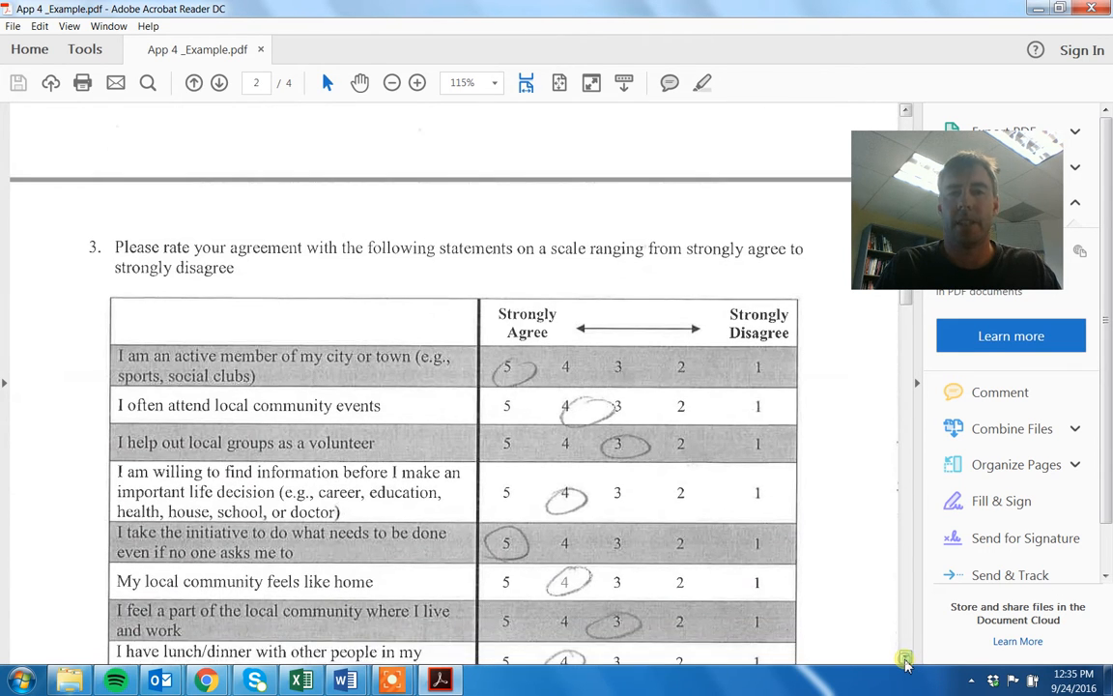
scroll(down, 3)
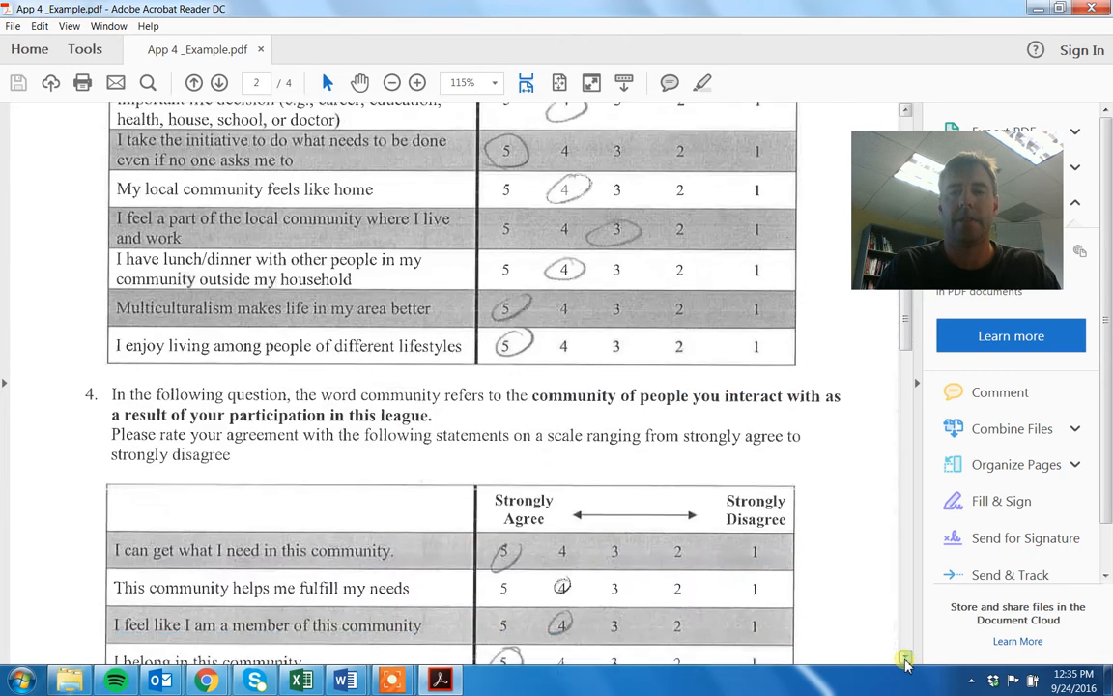
scroll(down, 3)
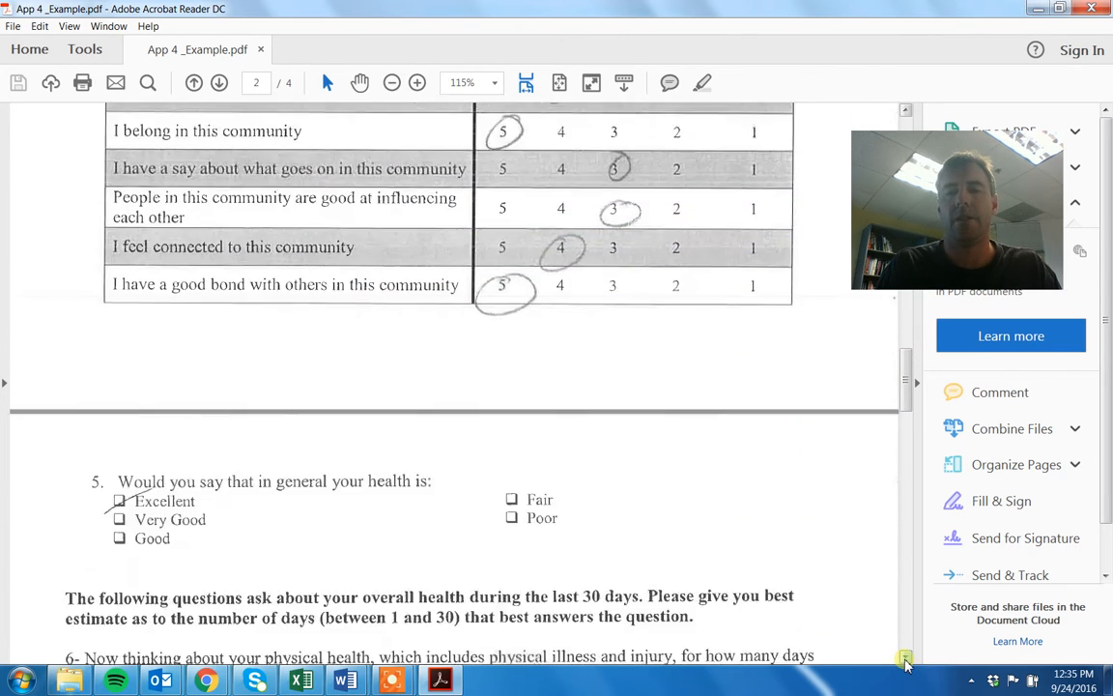
scroll(down, 3)
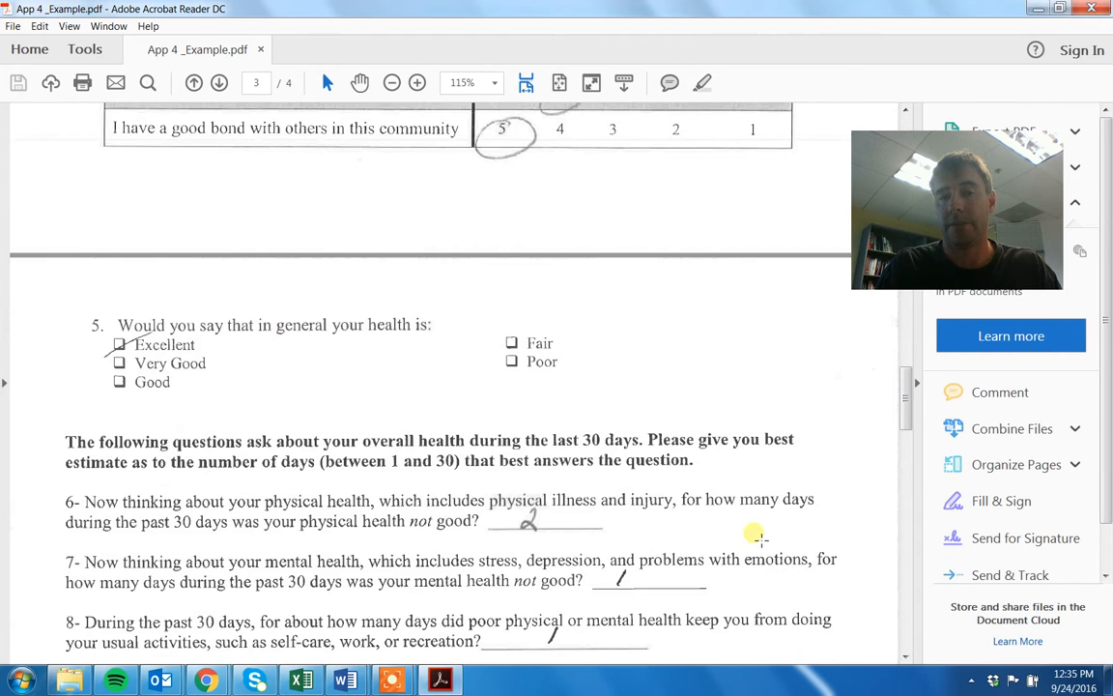
scroll(down, 3)
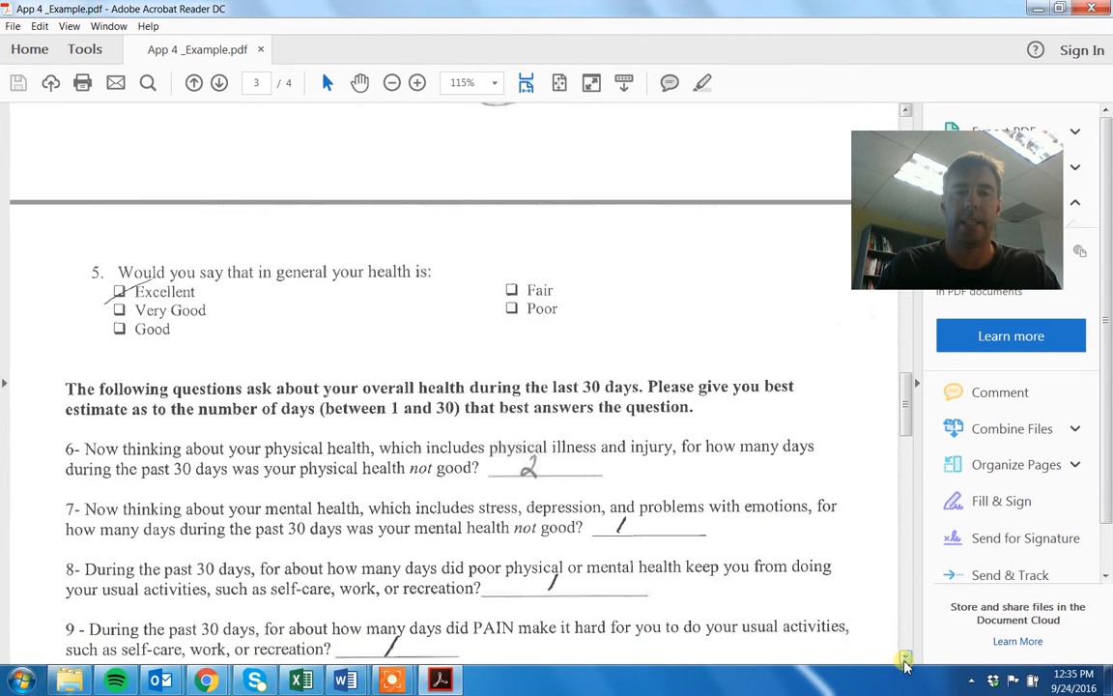
scroll(down, 3)
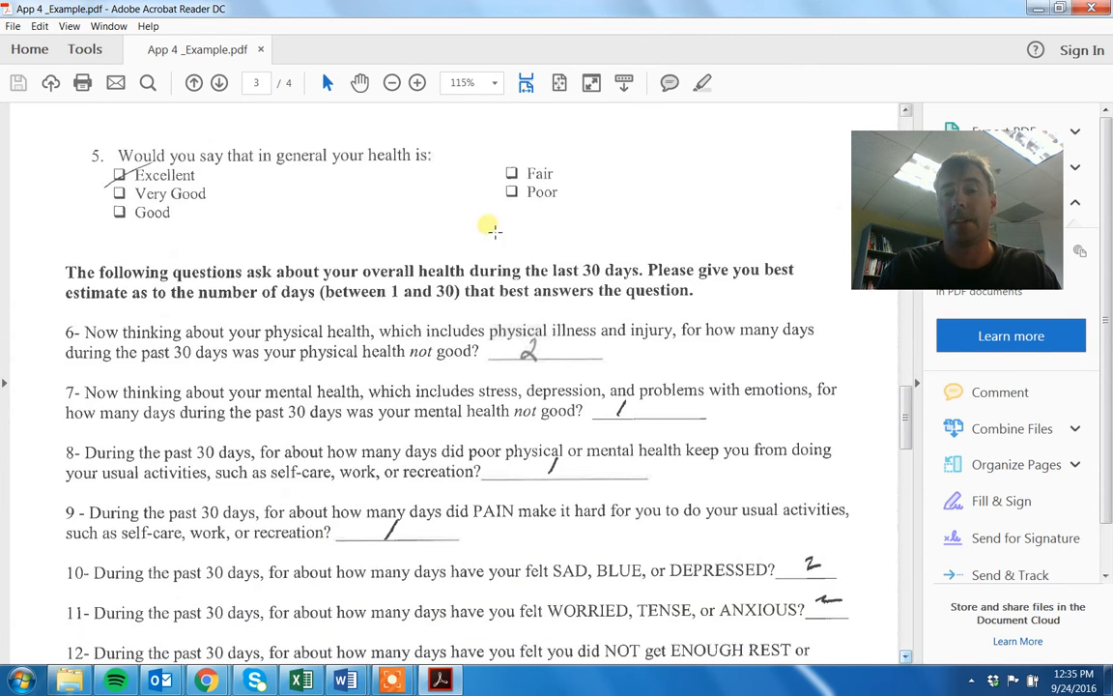
mouse_move(889, 653)
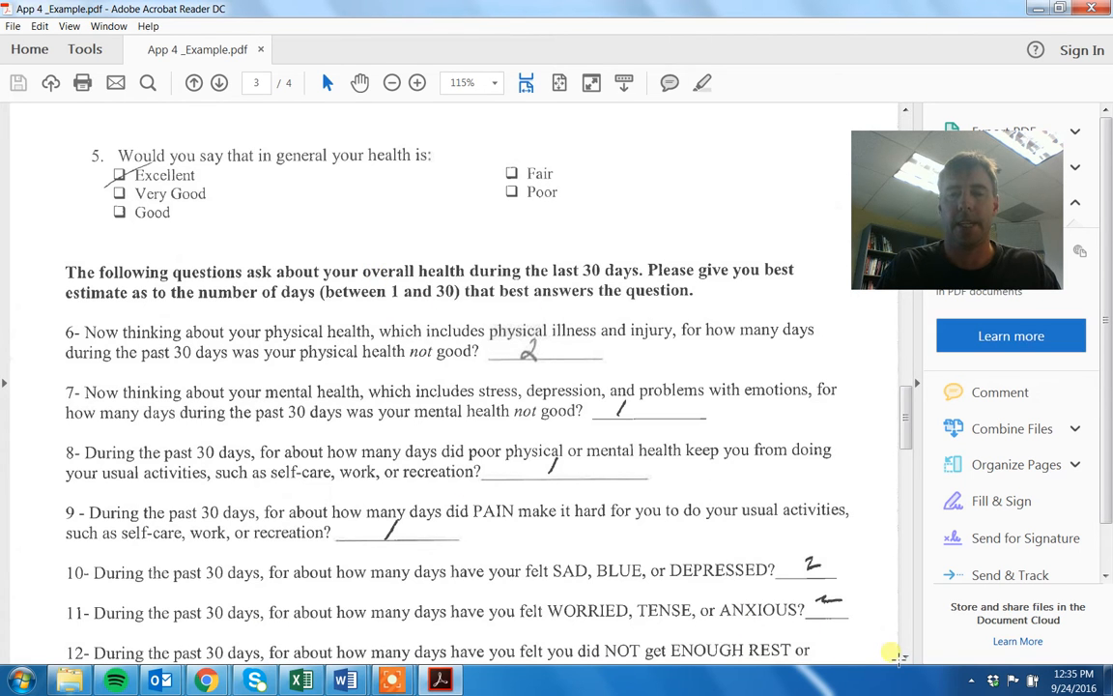
scroll(down, 3)
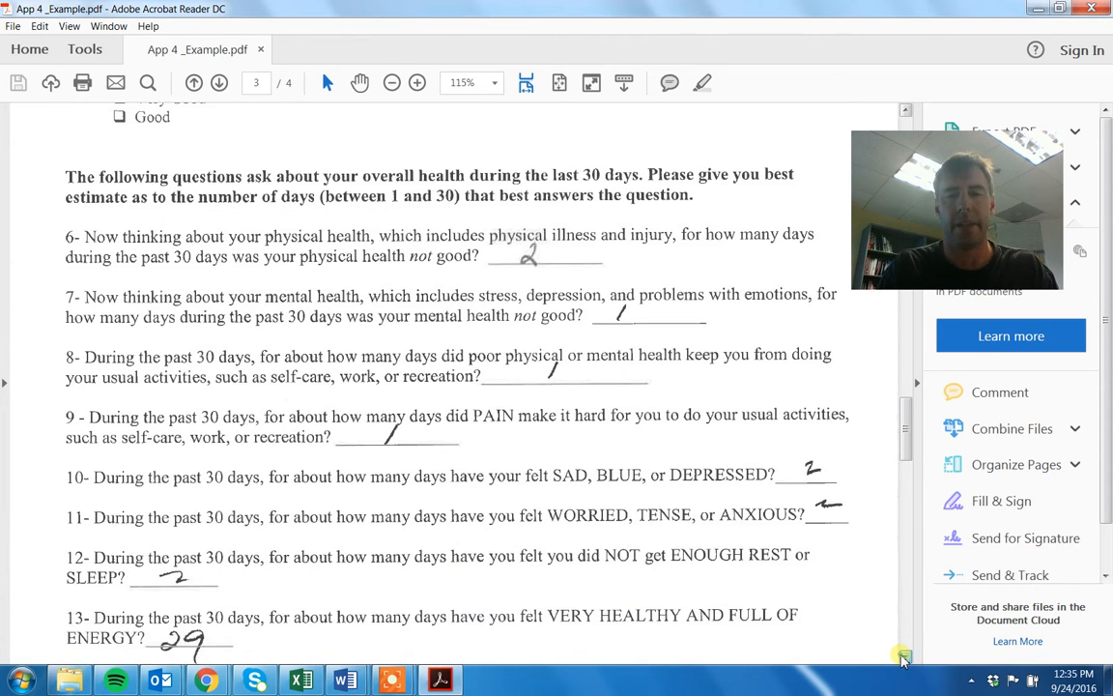
scroll(down, 3)
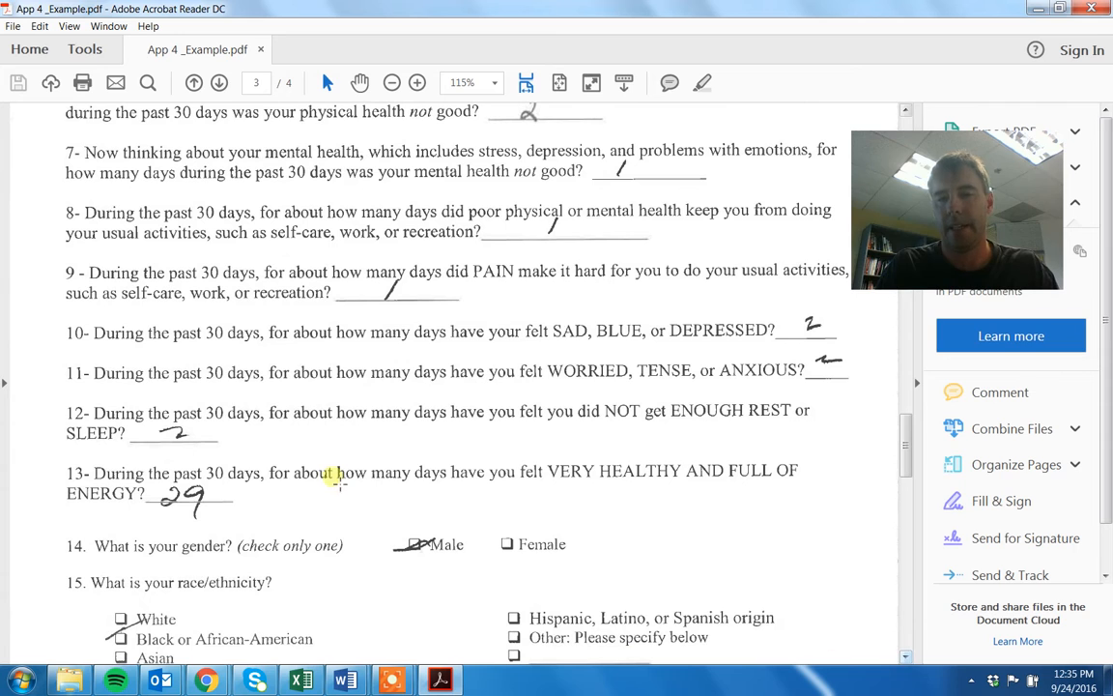
mouse_move(646, 646)
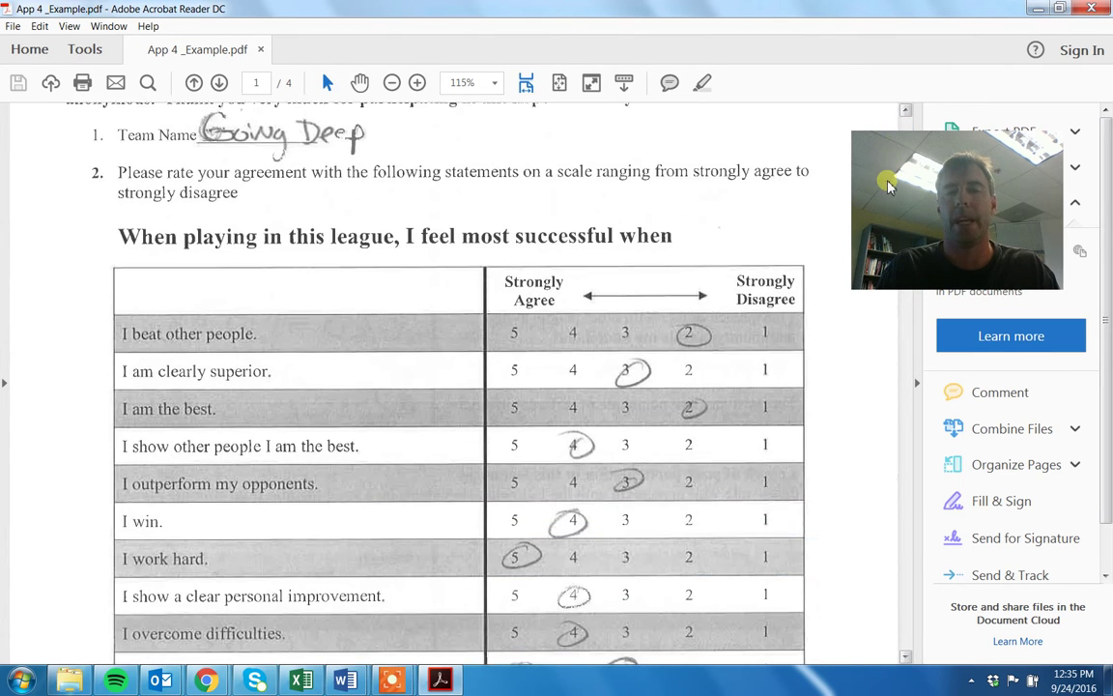
scroll(up, 3)
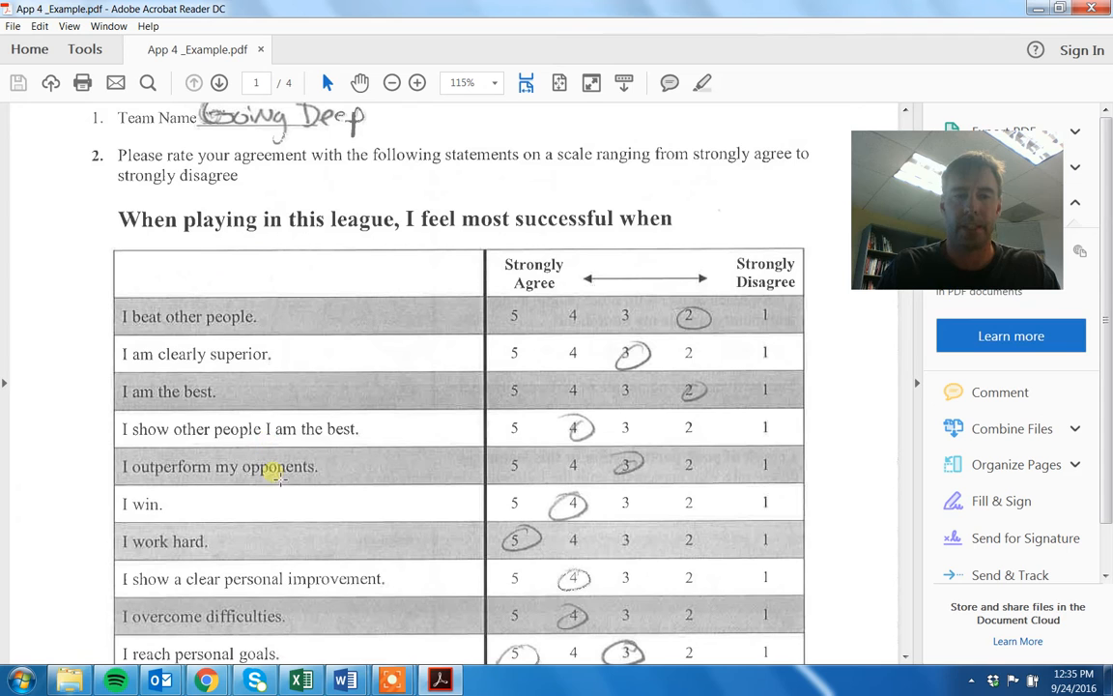
mouse_move(206, 317)
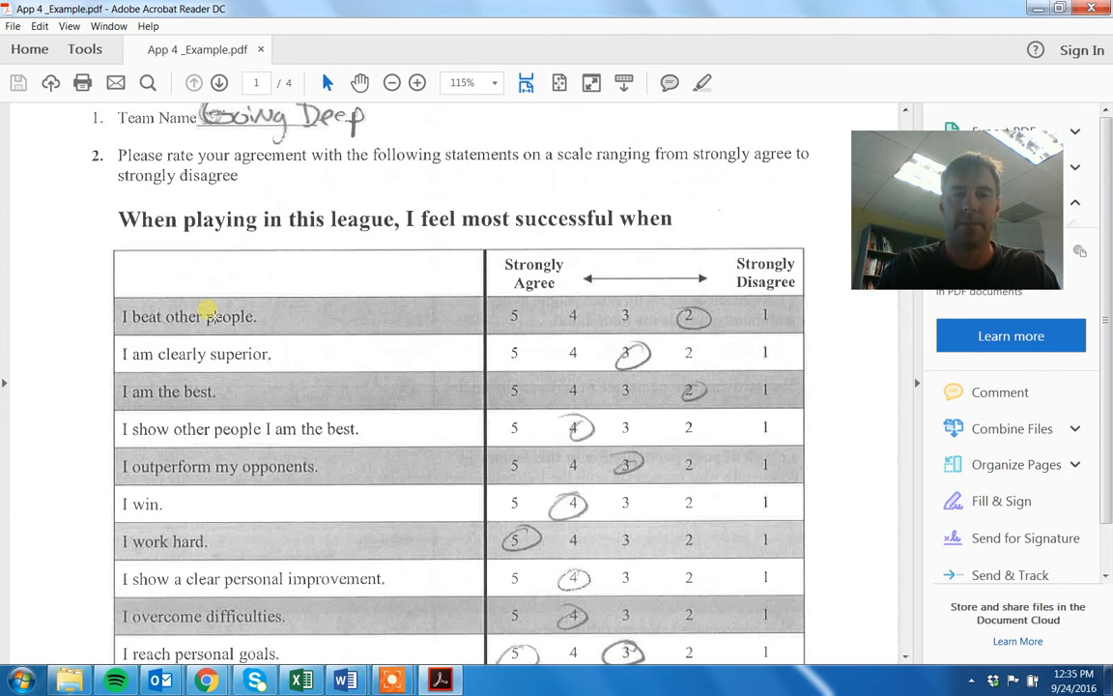
mouse_move(193, 329)
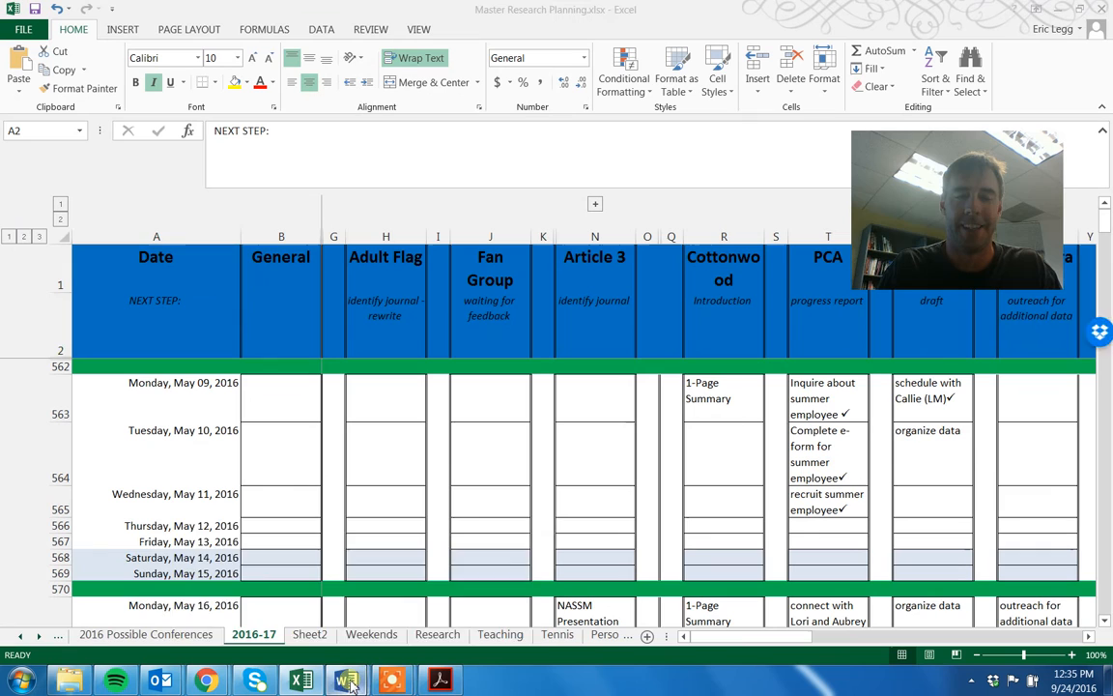
- Switch to Excel and start a new blank workbook
click(344, 680)
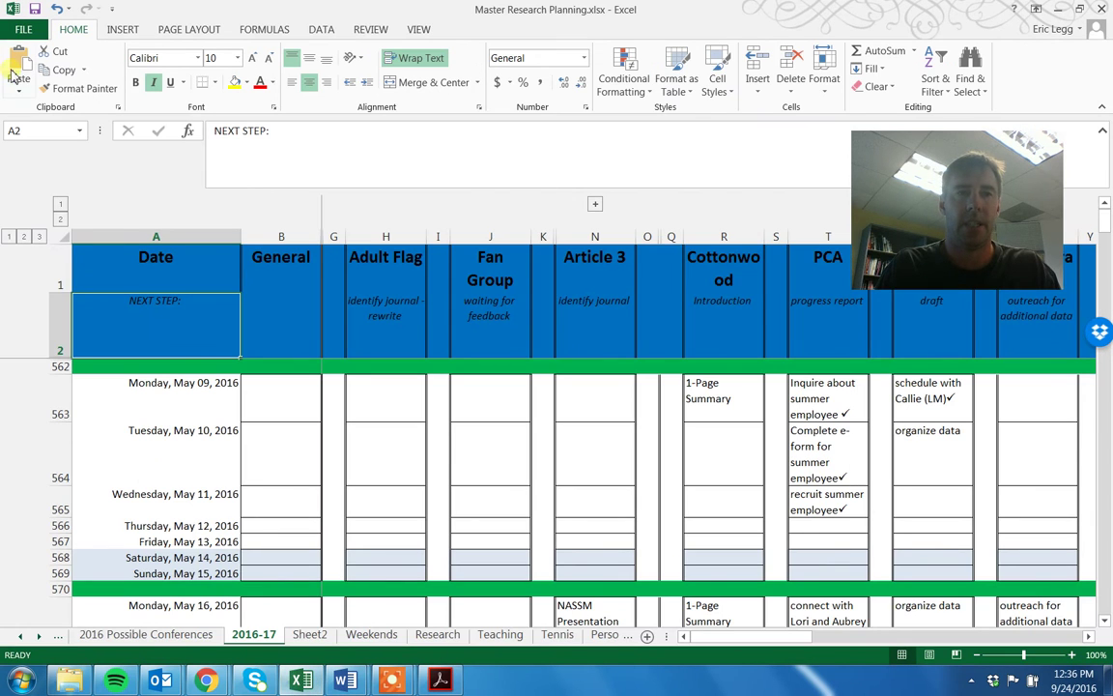
click(23, 29)
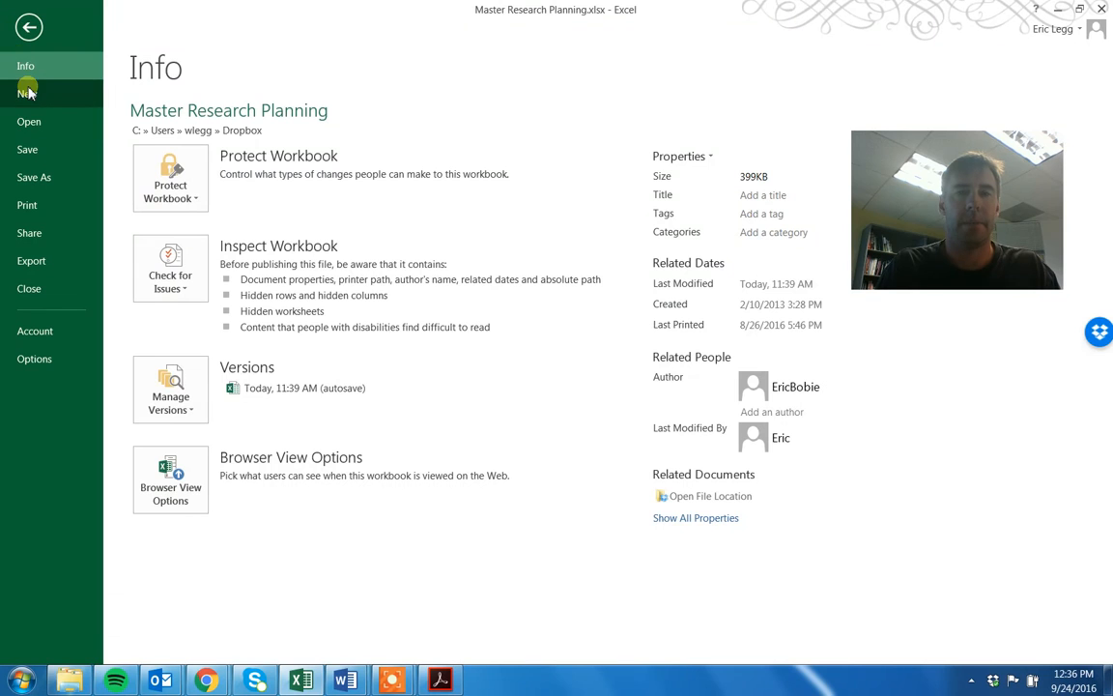
click(27, 93)
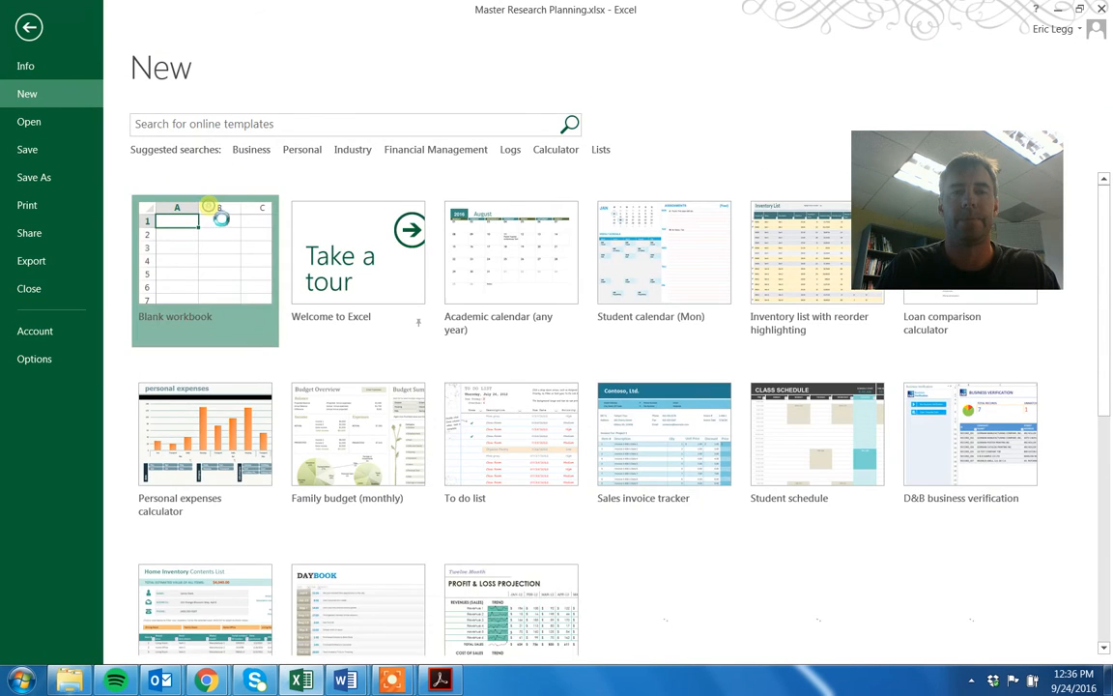
click(205, 254)
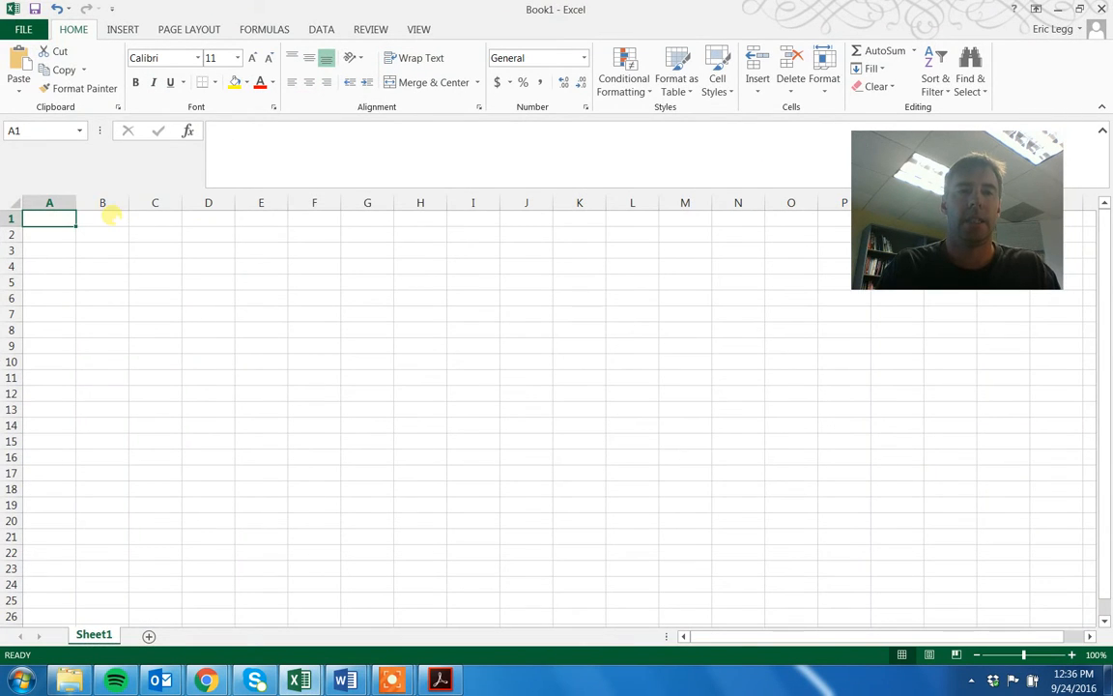
- Enter the headers 1-BeatPeo, 2-Superior and 3-Best across B1, C1 and D1
text(1-)
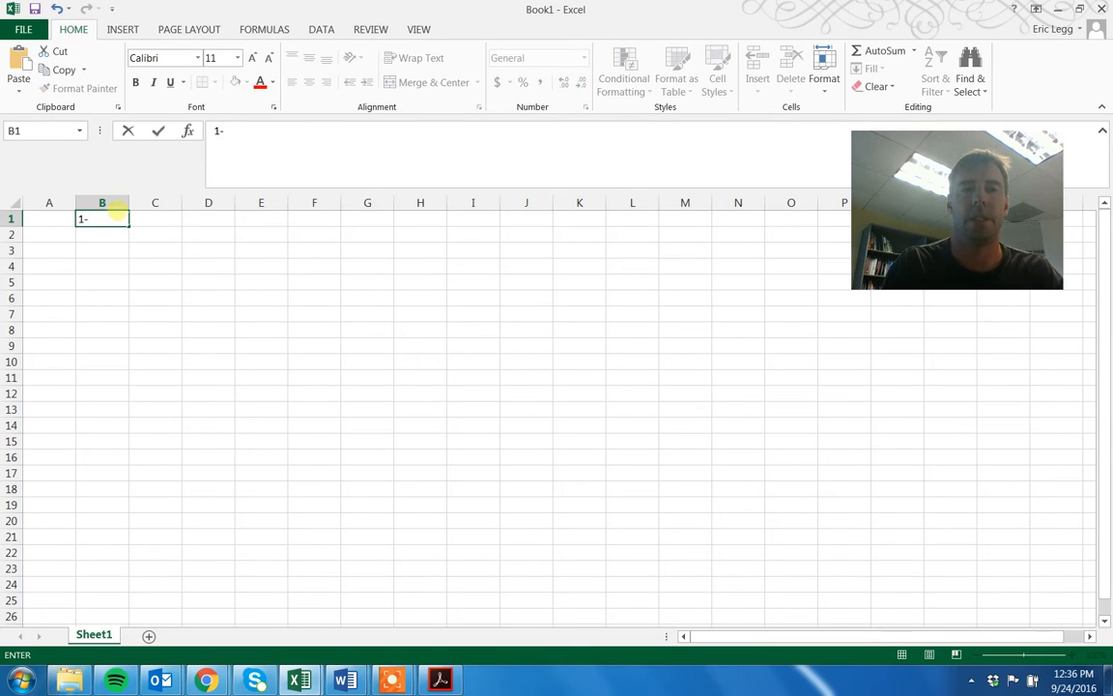
text(BeatPeople)
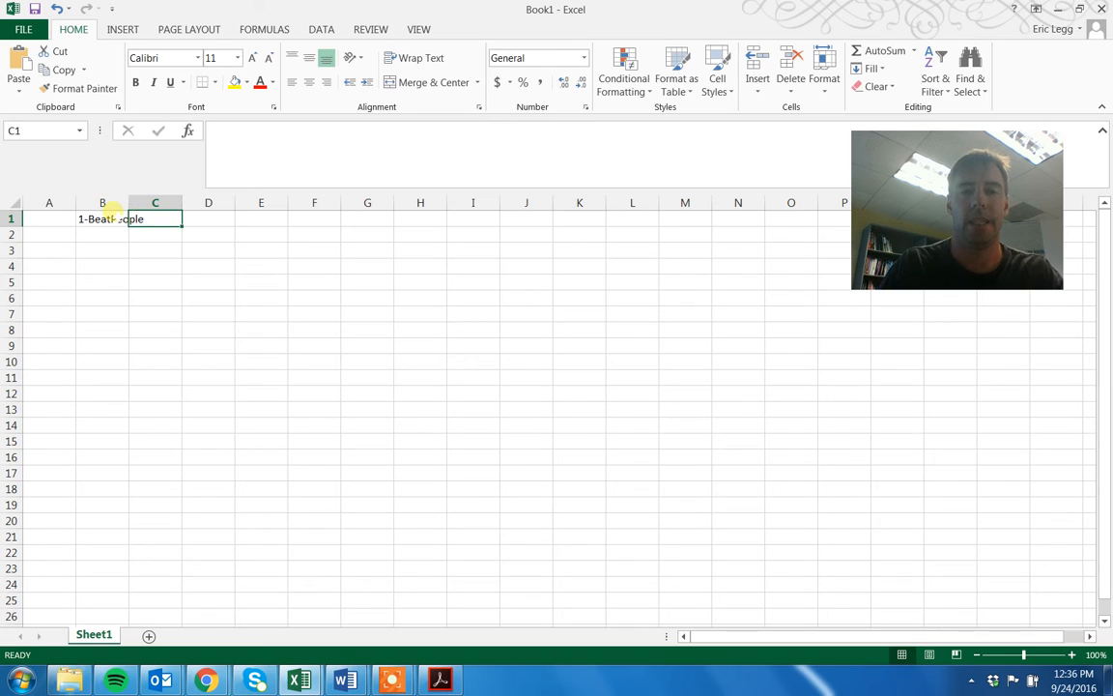
text(2-)
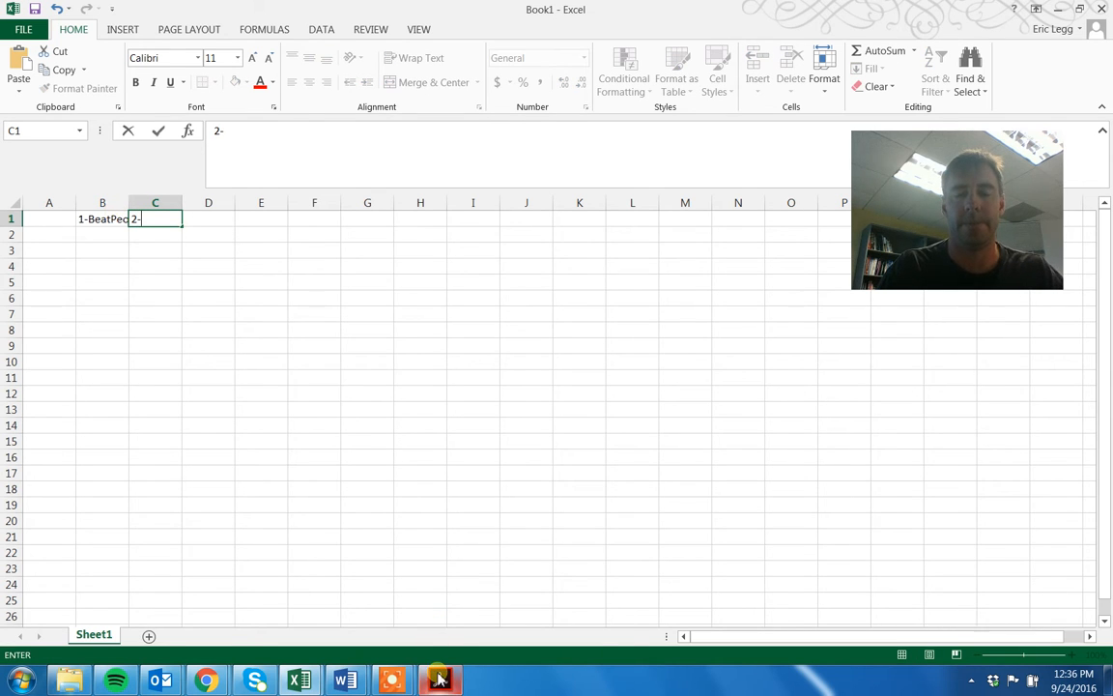
click(441, 680)
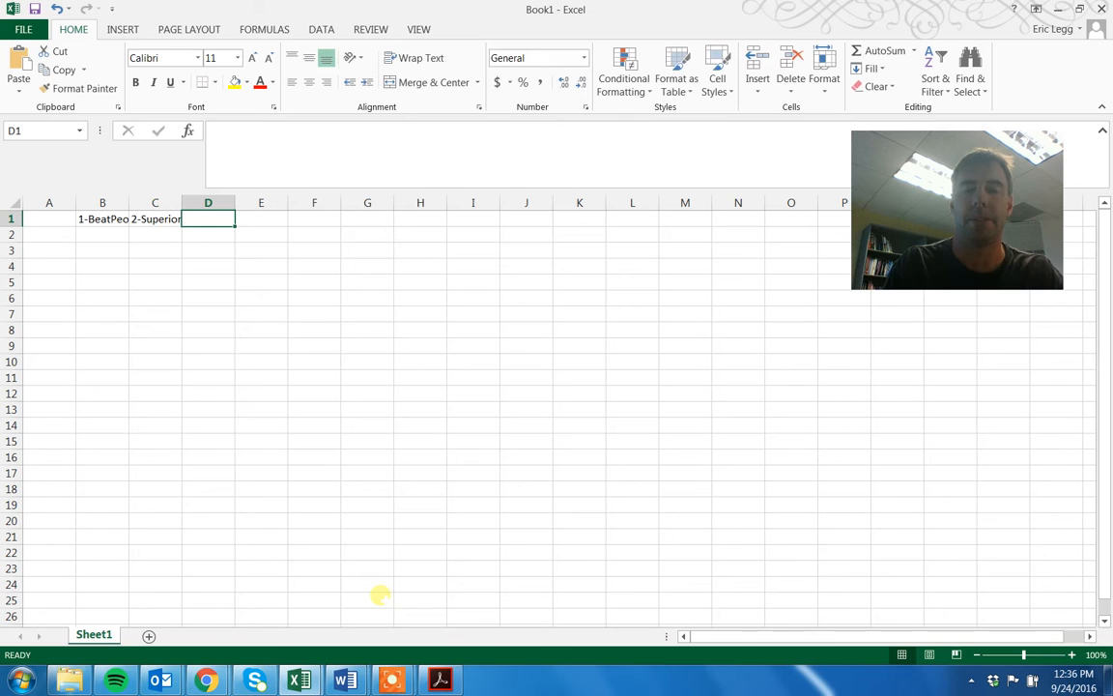
text(3-)
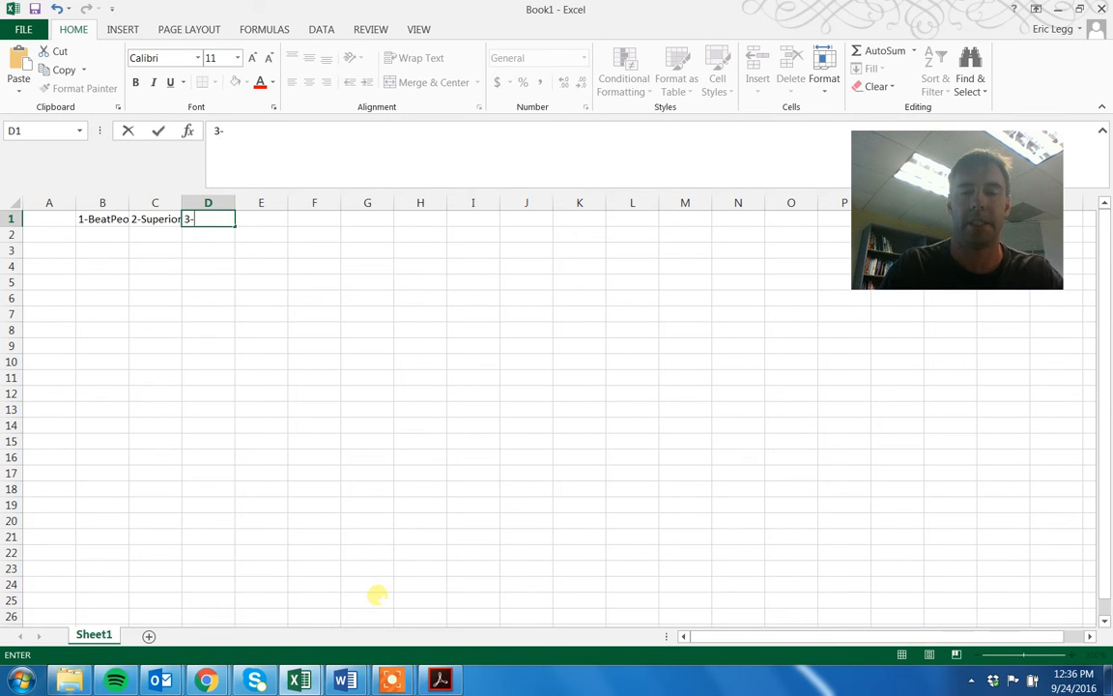
click(438, 680)
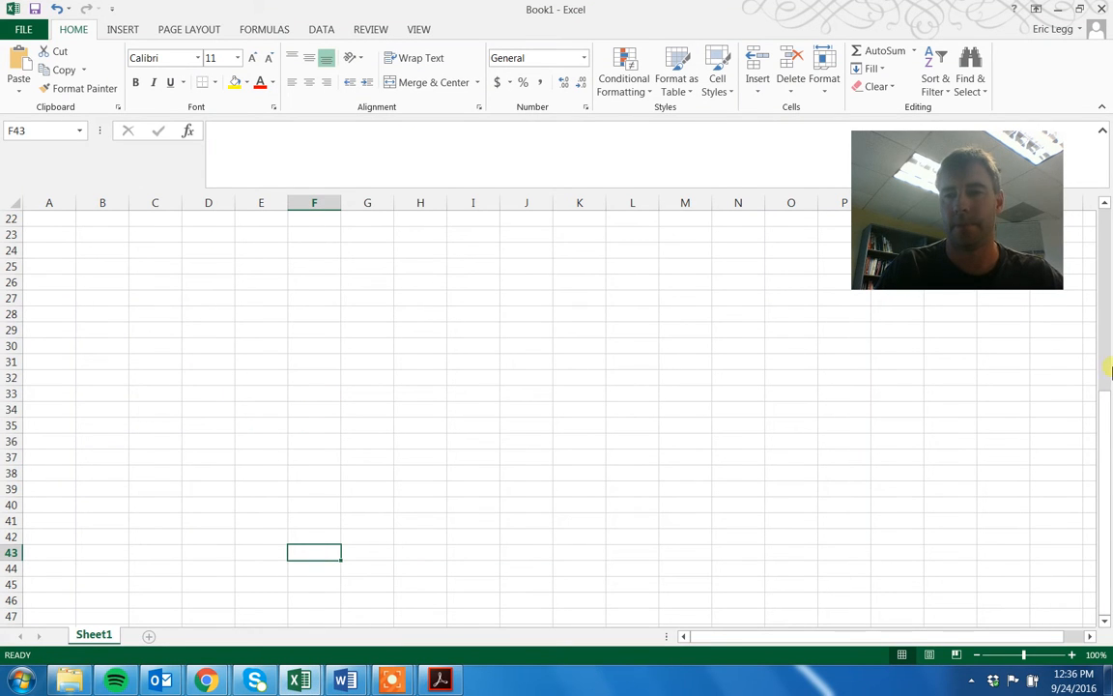
scroll(up, 3)
text(3-)
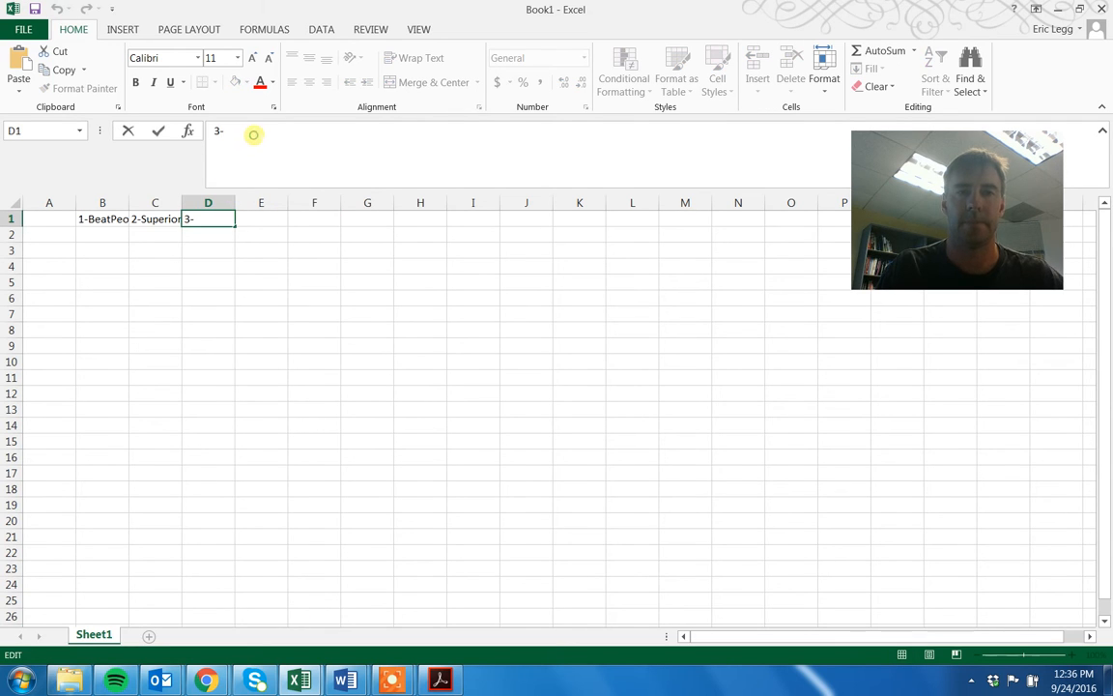
text(Best)
key(Return)
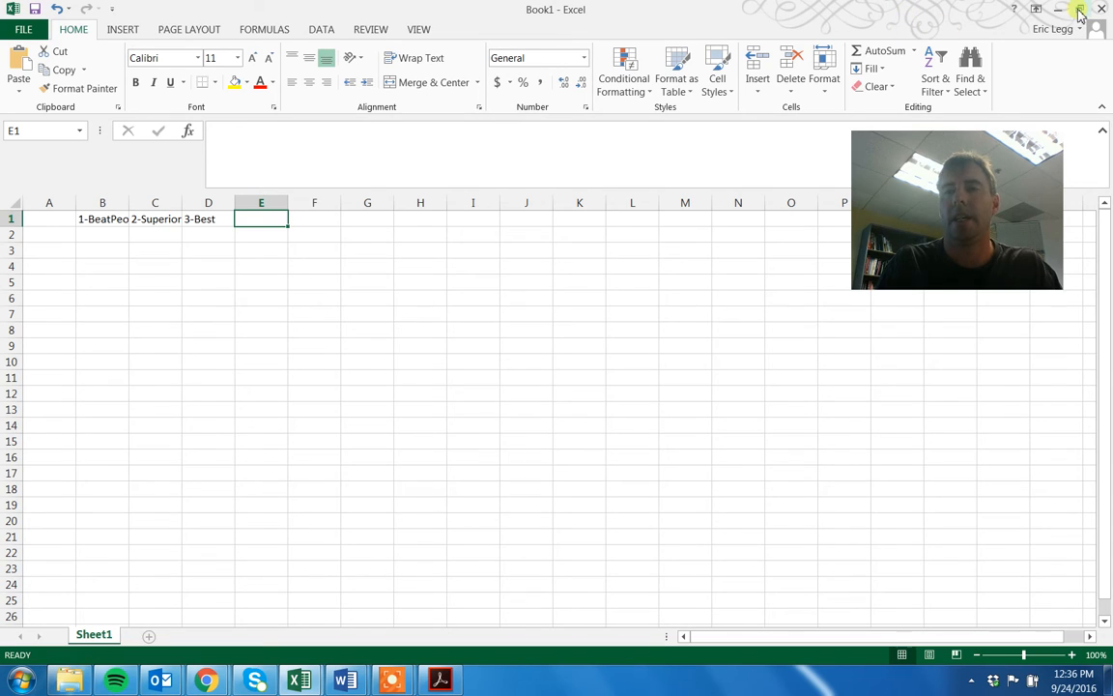
mouse_move(503, 211)
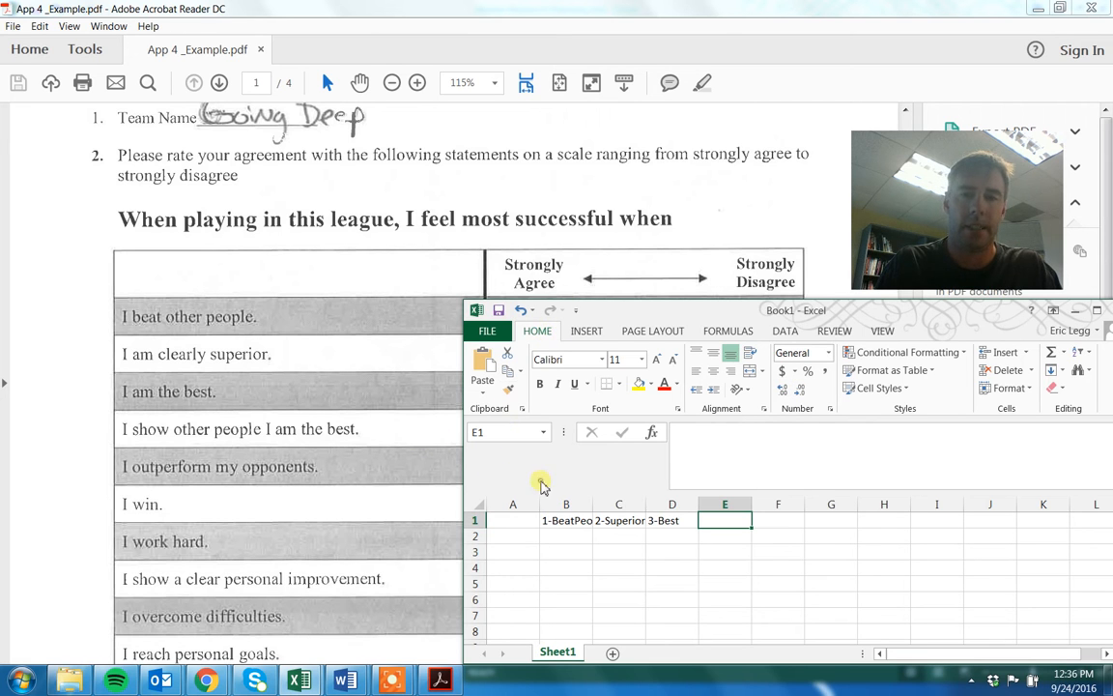
- Arrange the workbook and the survey PDF side by side on screen
drag(794, 309, 572, 274)
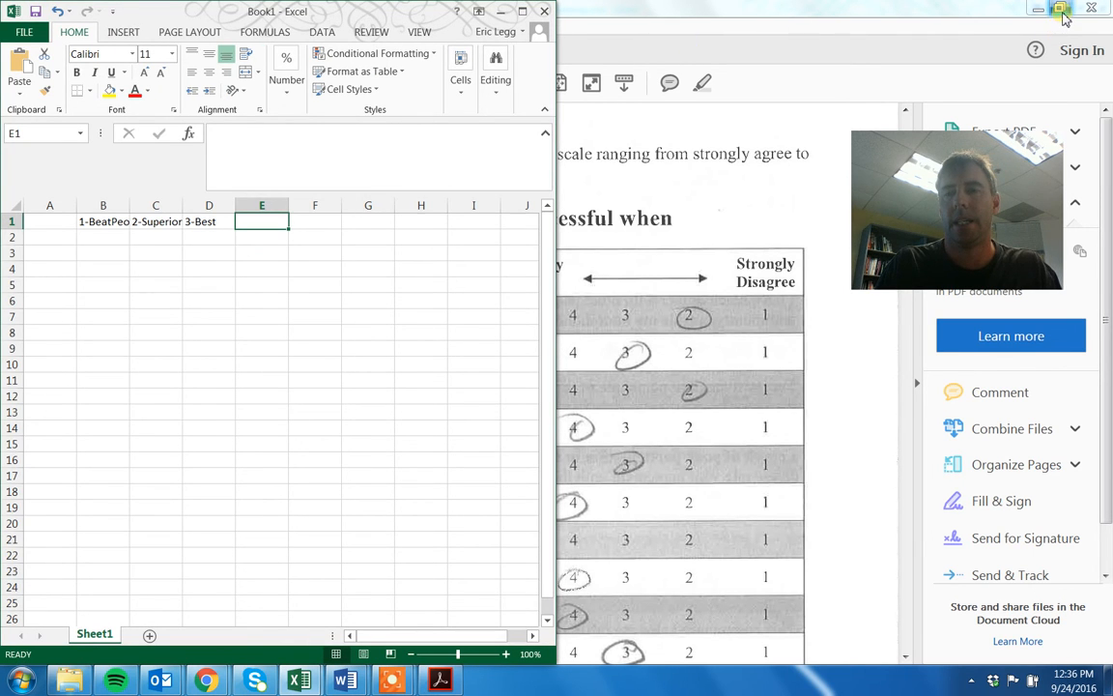
click(1061, 12)
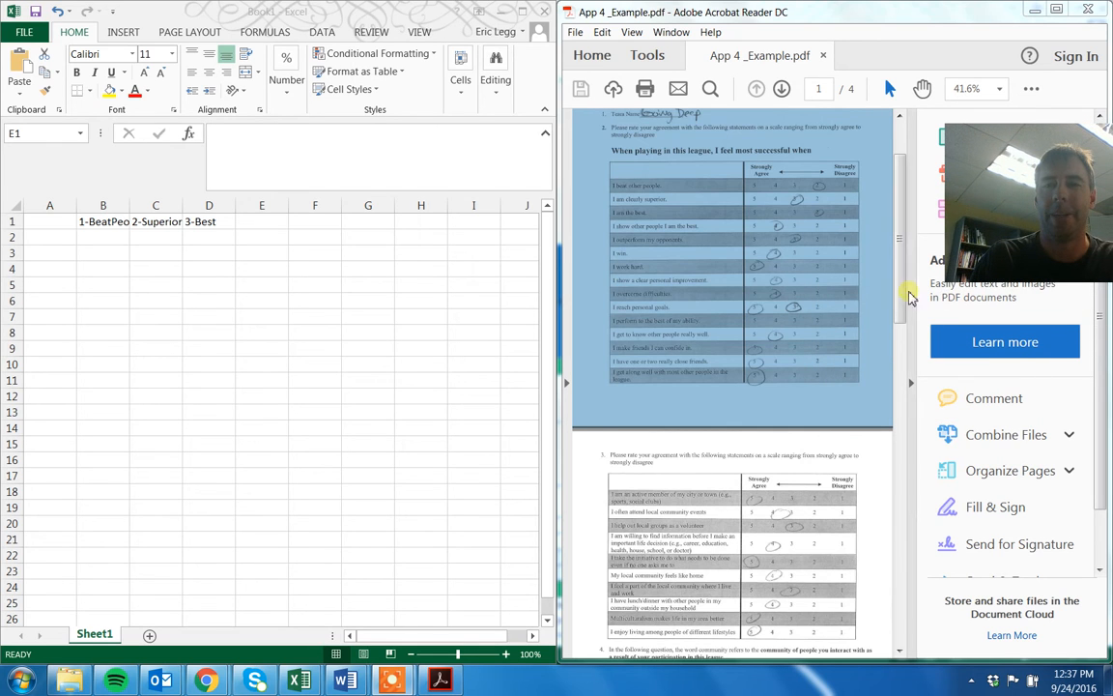
scroll(up, 3)
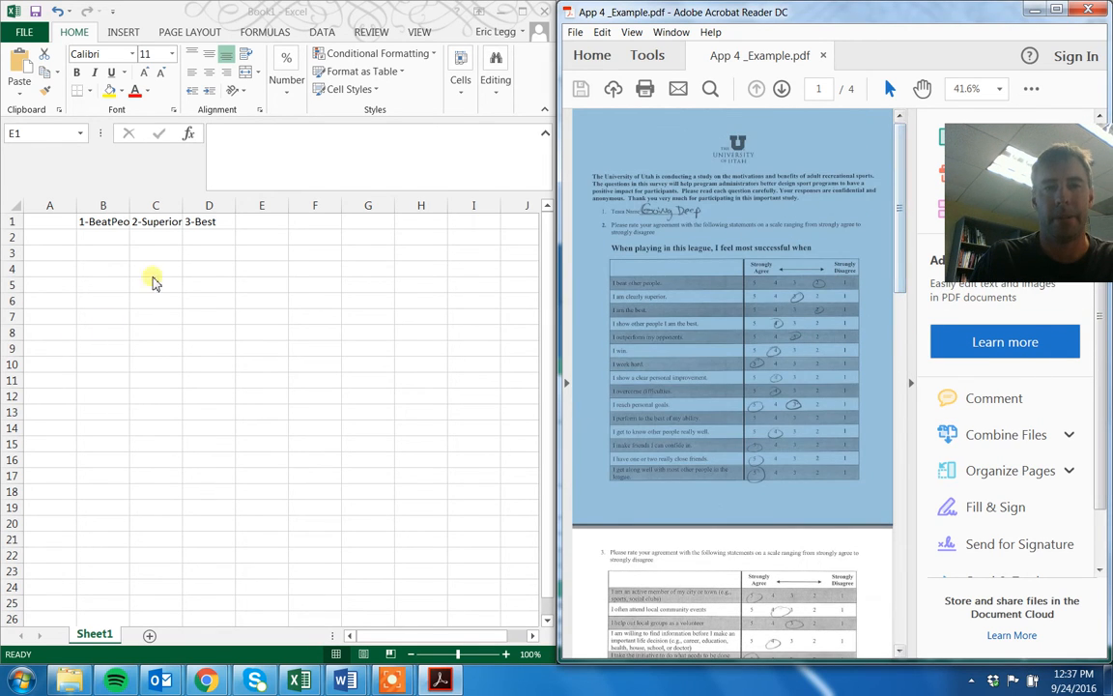
- Enter the remaining headers 4-Outperform, 5-Win, 6-Hard and the ID label in row 1
click(261, 220)
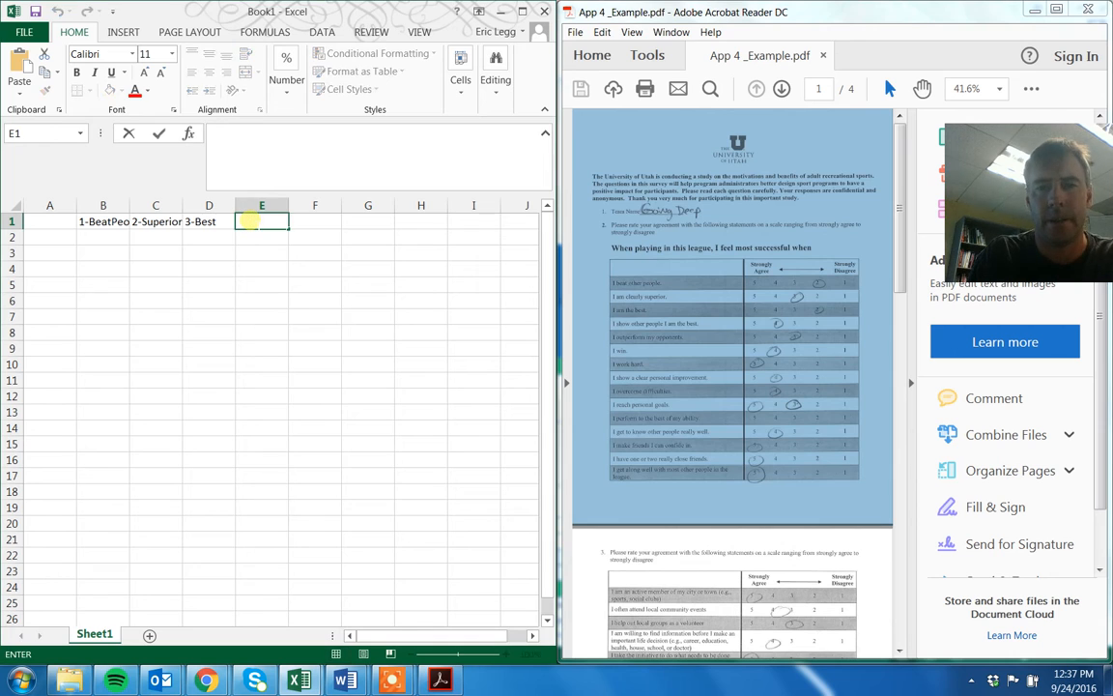
text(4-Outperf)
click(313, 221)
text(5-Win)
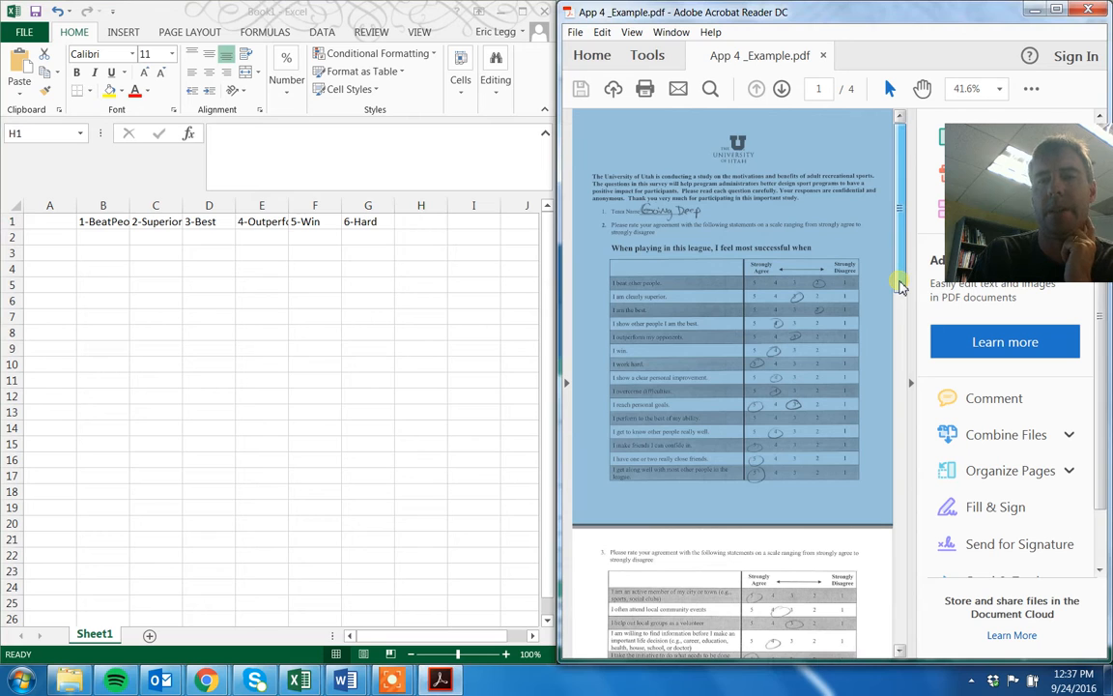
scroll(up, 3)
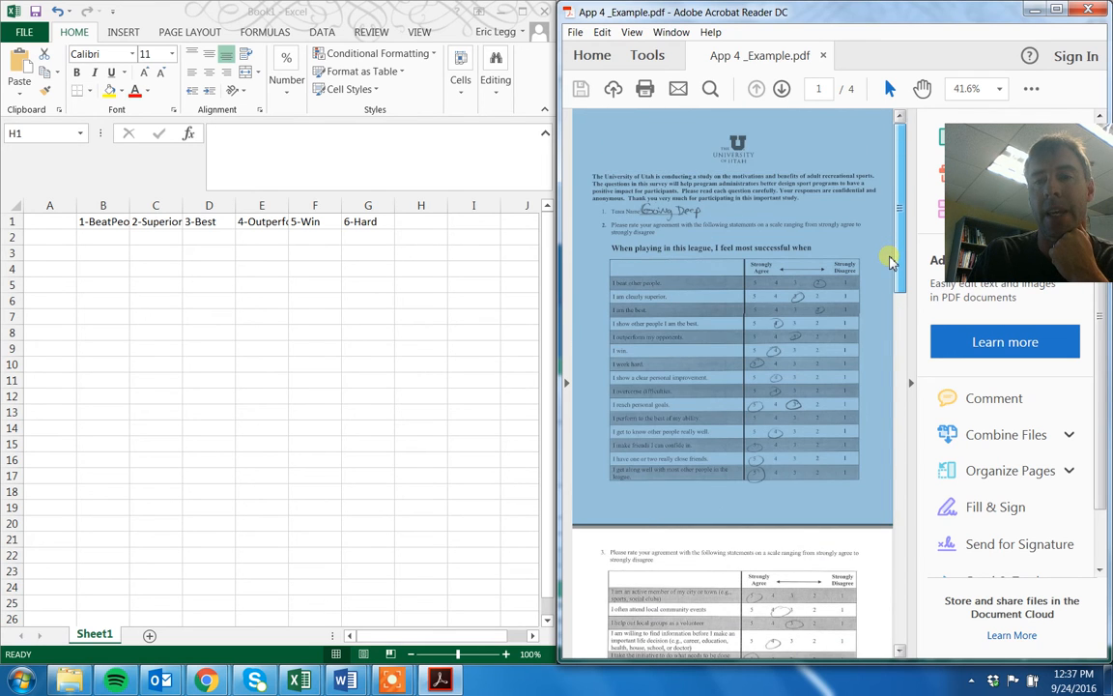
scroll(down, 3)
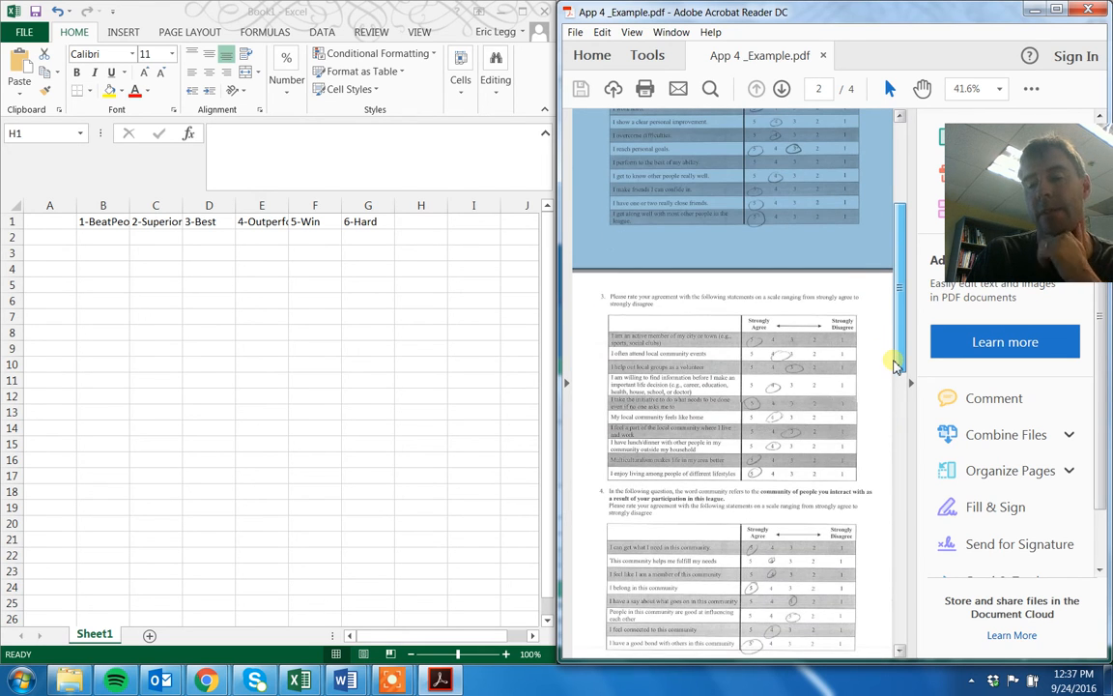
scroll(up, 3)
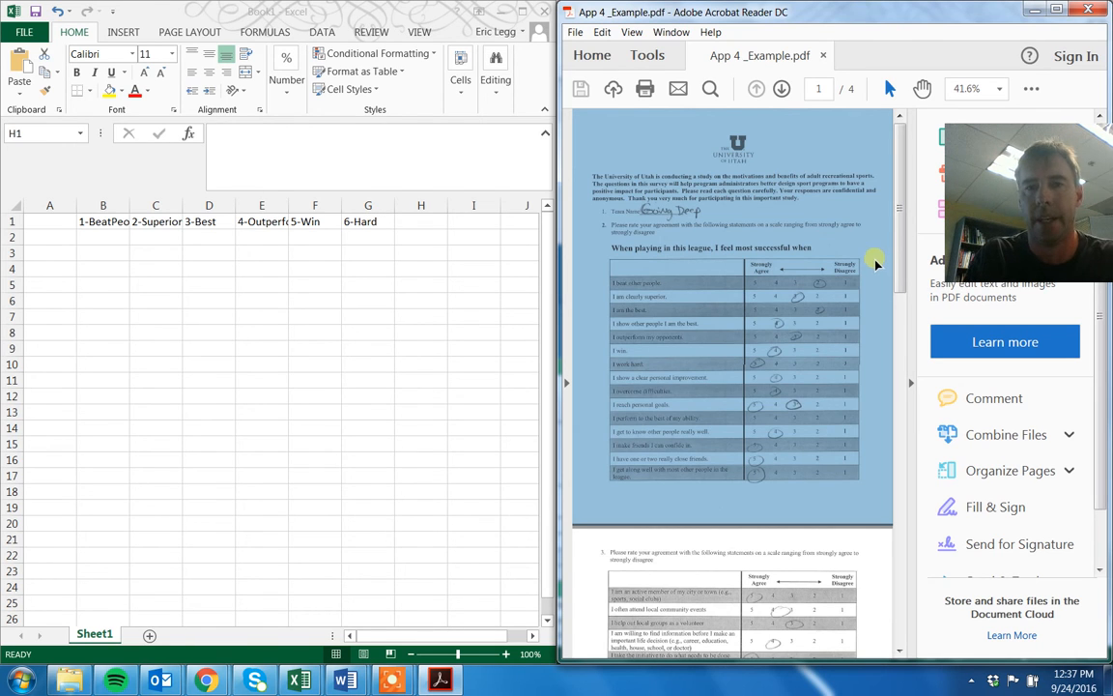
mouse_move(688, 150)
text(ID)
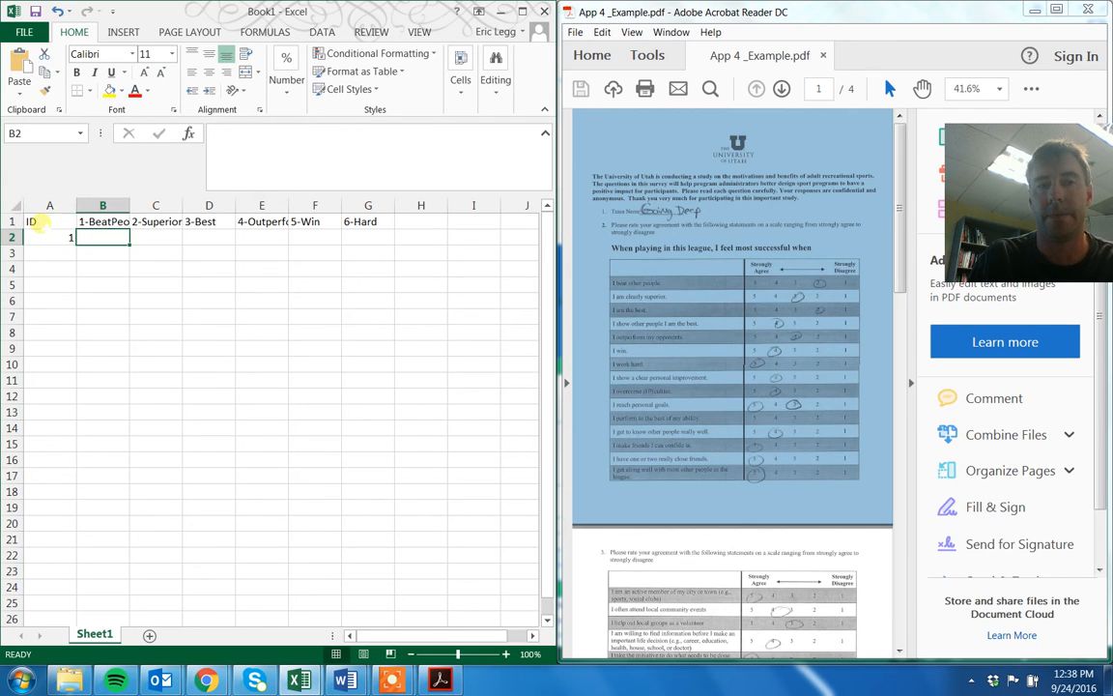
- Enter respondent ID 1 and the coded answers 1 to 4 across row 2
click(51, 236)
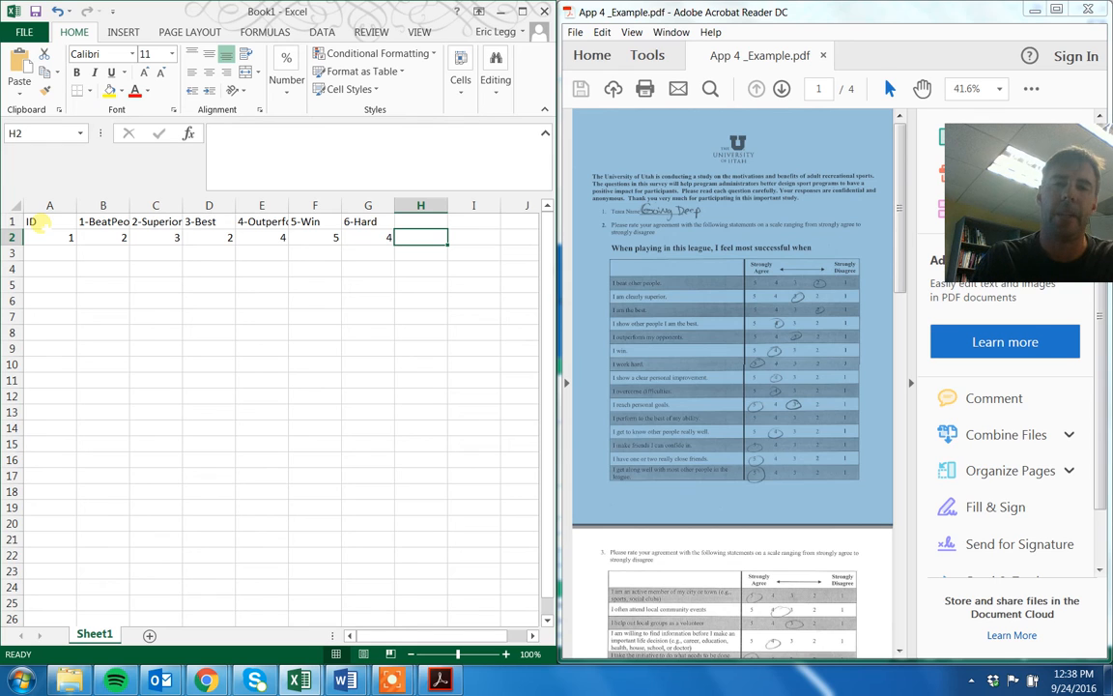
mouse_move(822, 313)
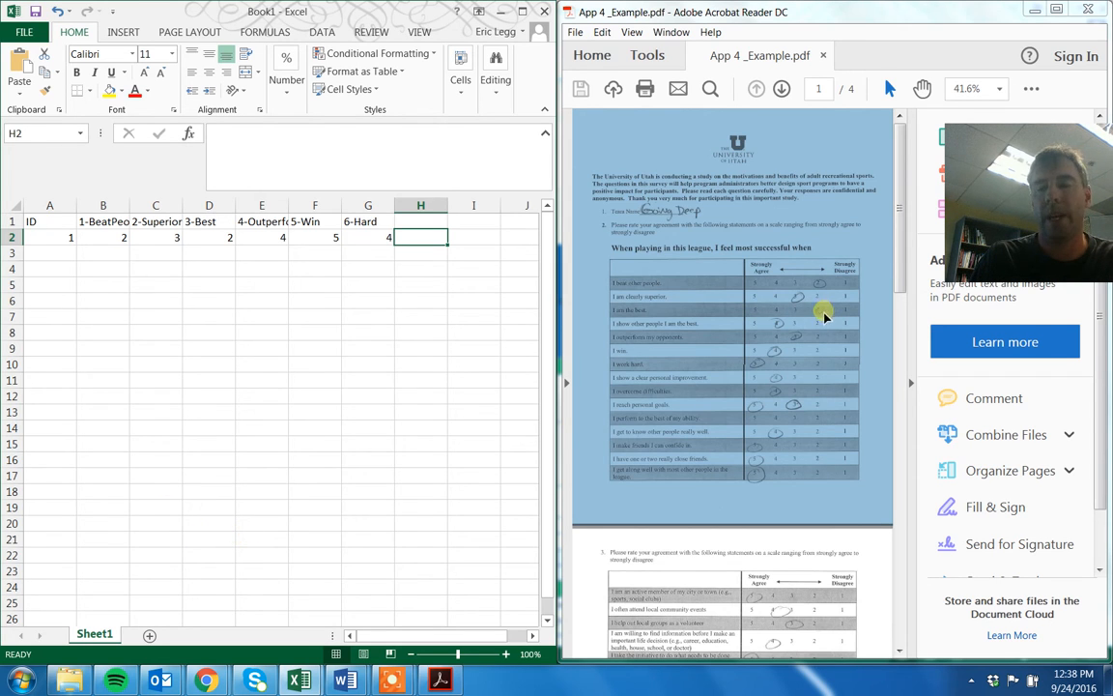
mouse_move(804, 311)
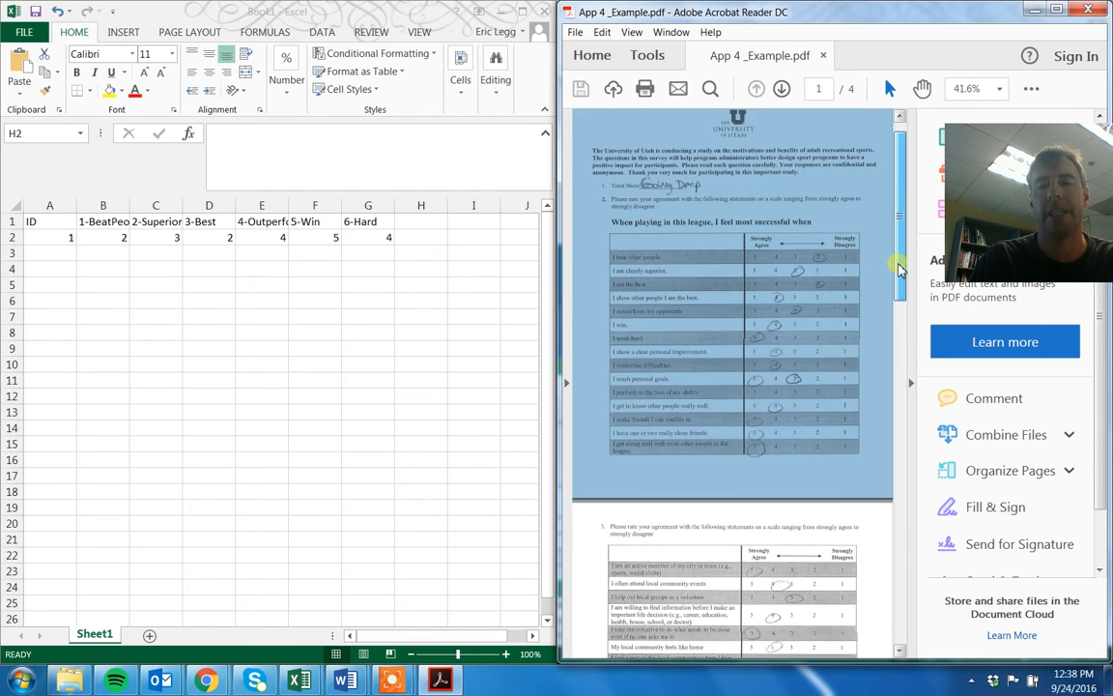
scroll(down, 3)
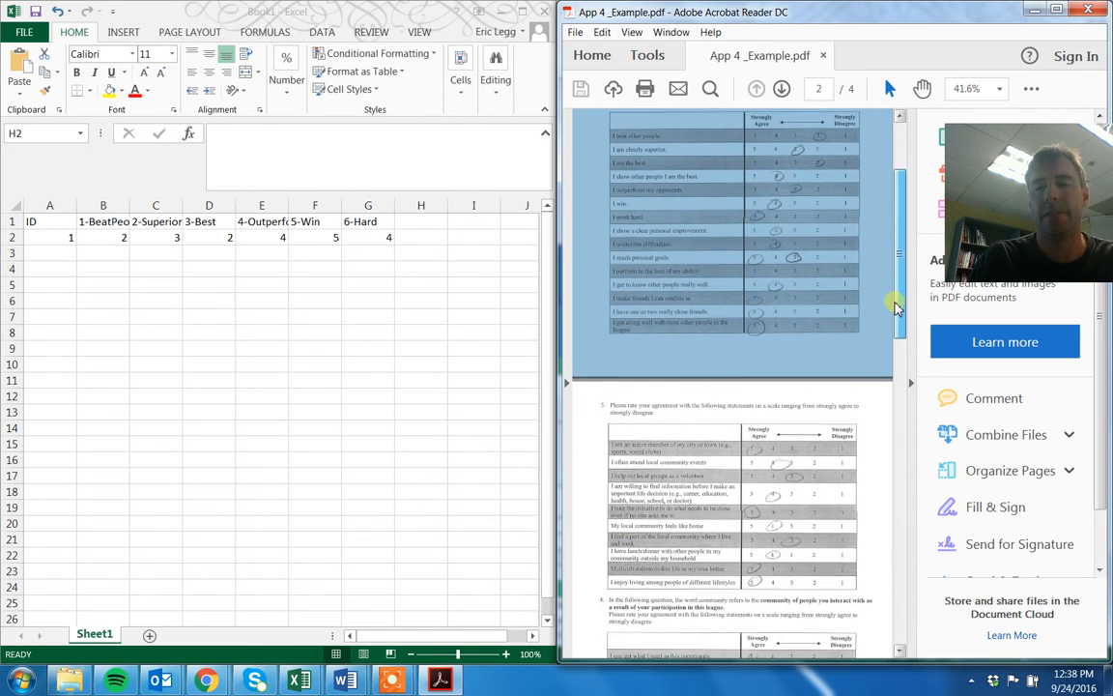
scroll(down, 3)
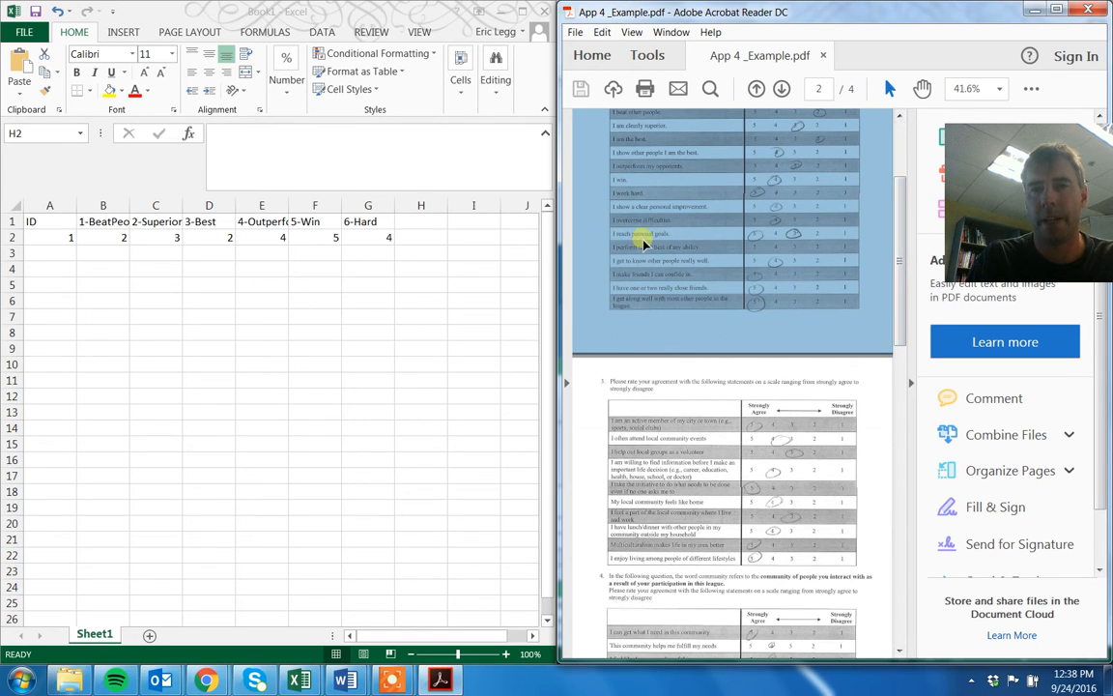
mouse_move(607, 242)
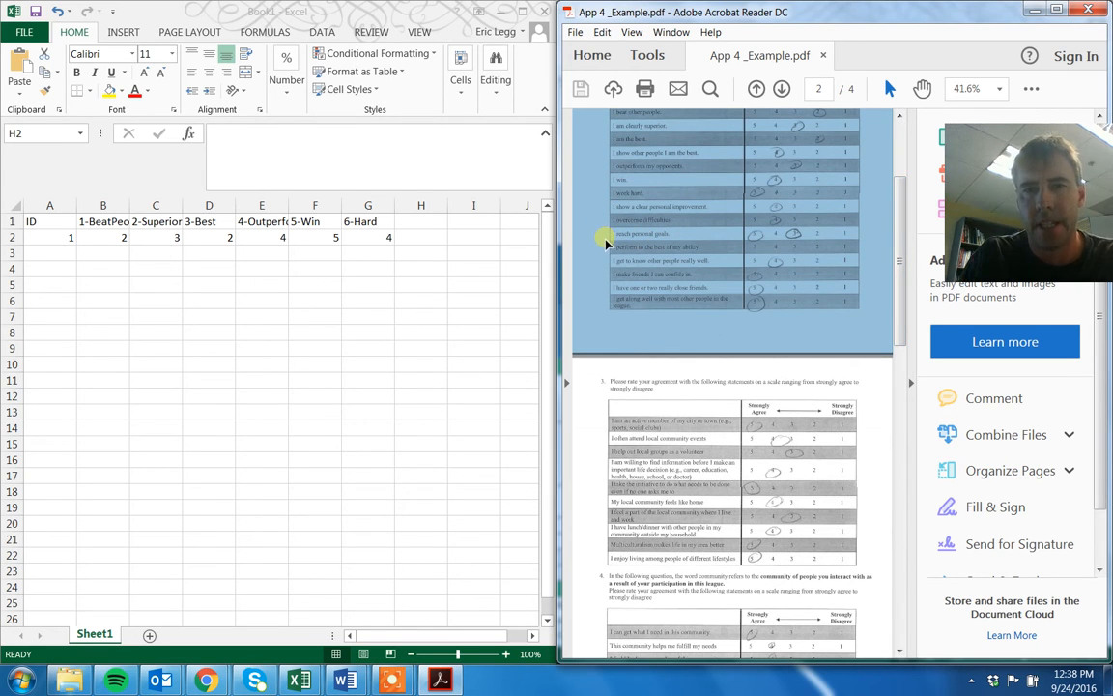
mouse_move(829, 263)
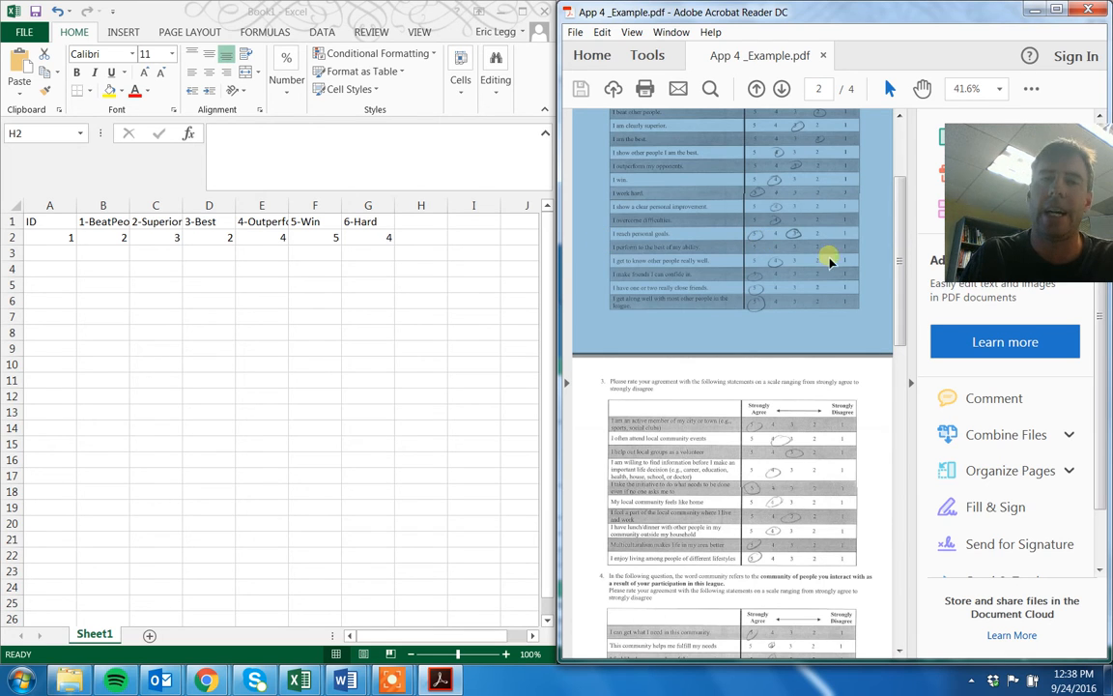
mouse_move(816, 251)
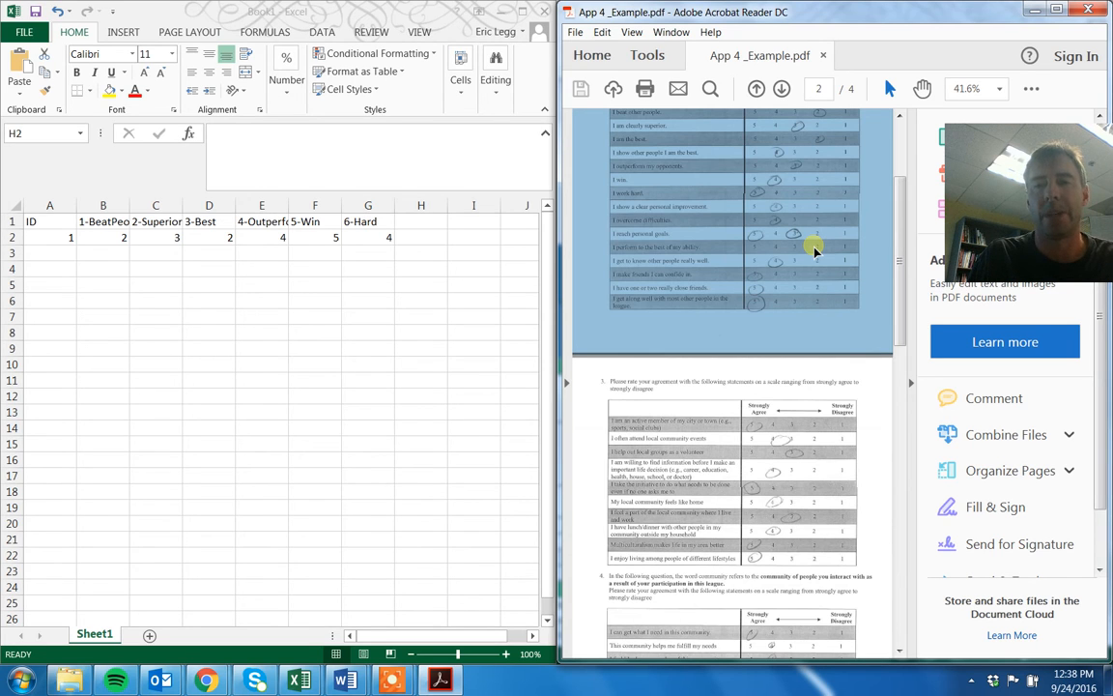
mouse_move(477, 203)
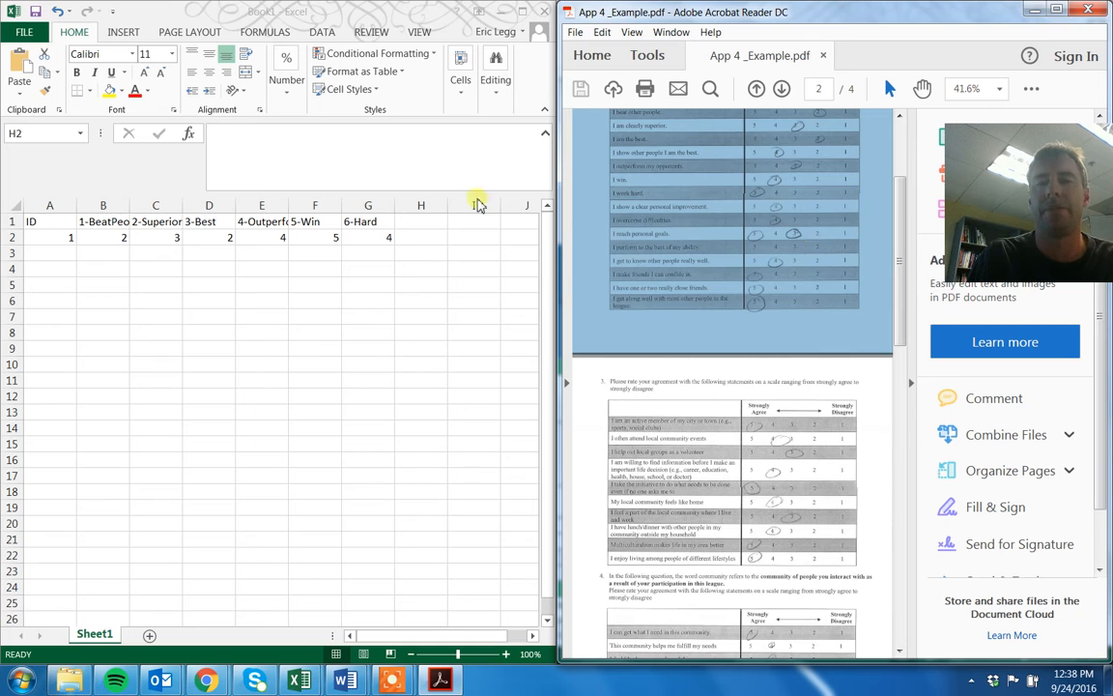
mouse_move(418, 234)
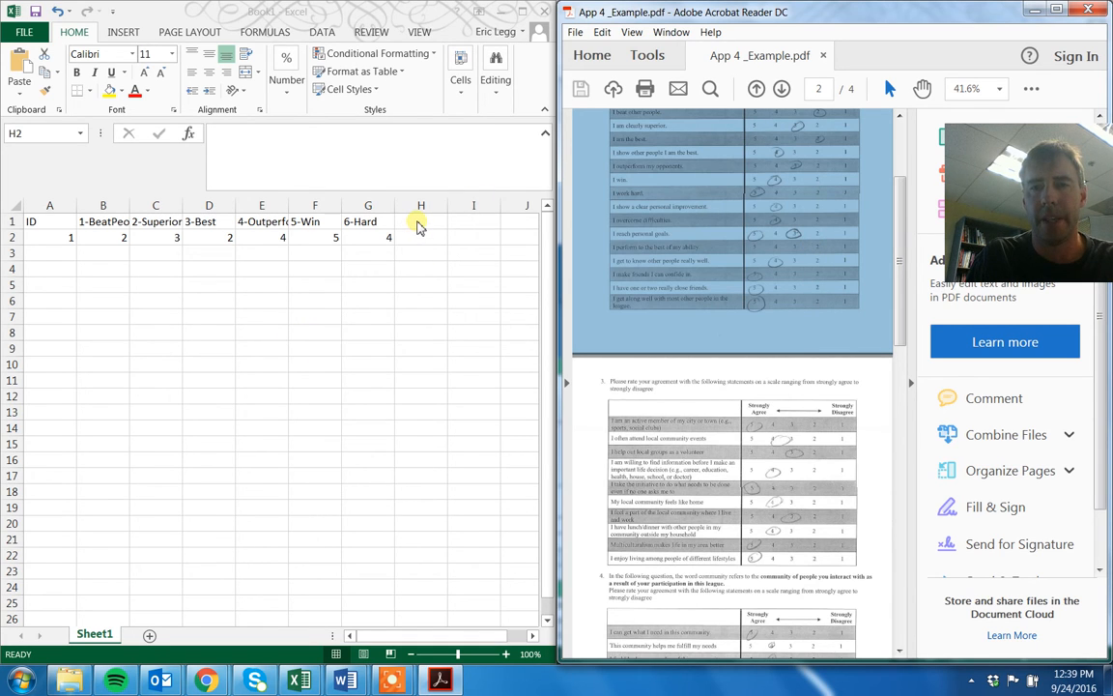
- Add the 9-Goals header in I1 with the answer 4 beneath it
click(474, 221)
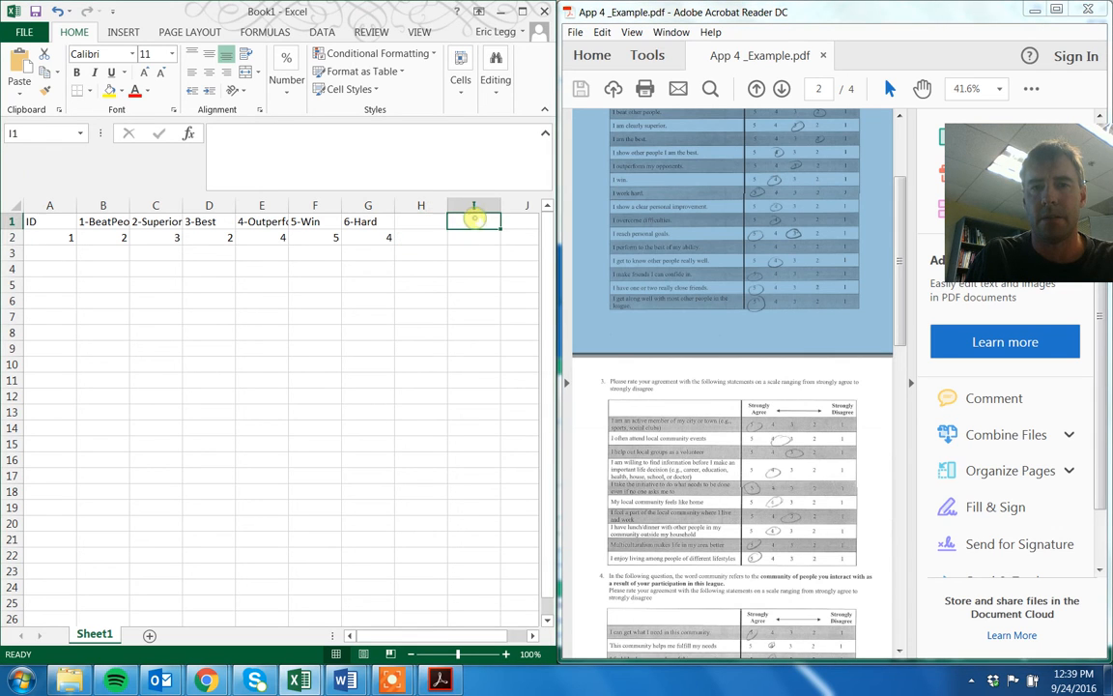
text(9-Go)
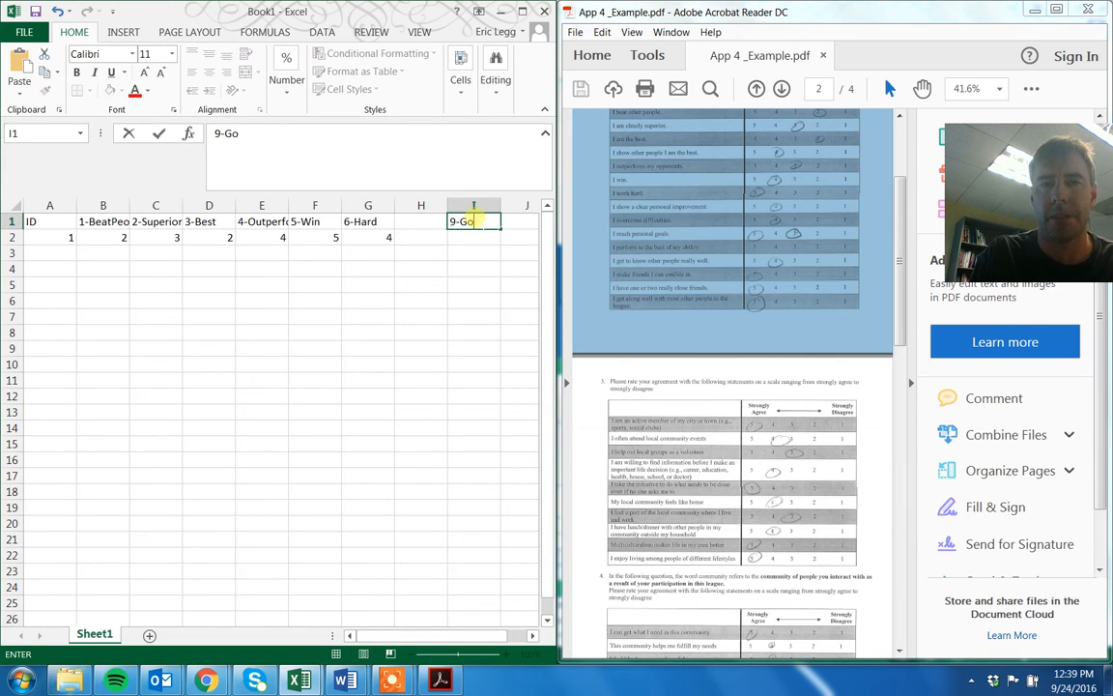
key(Return)
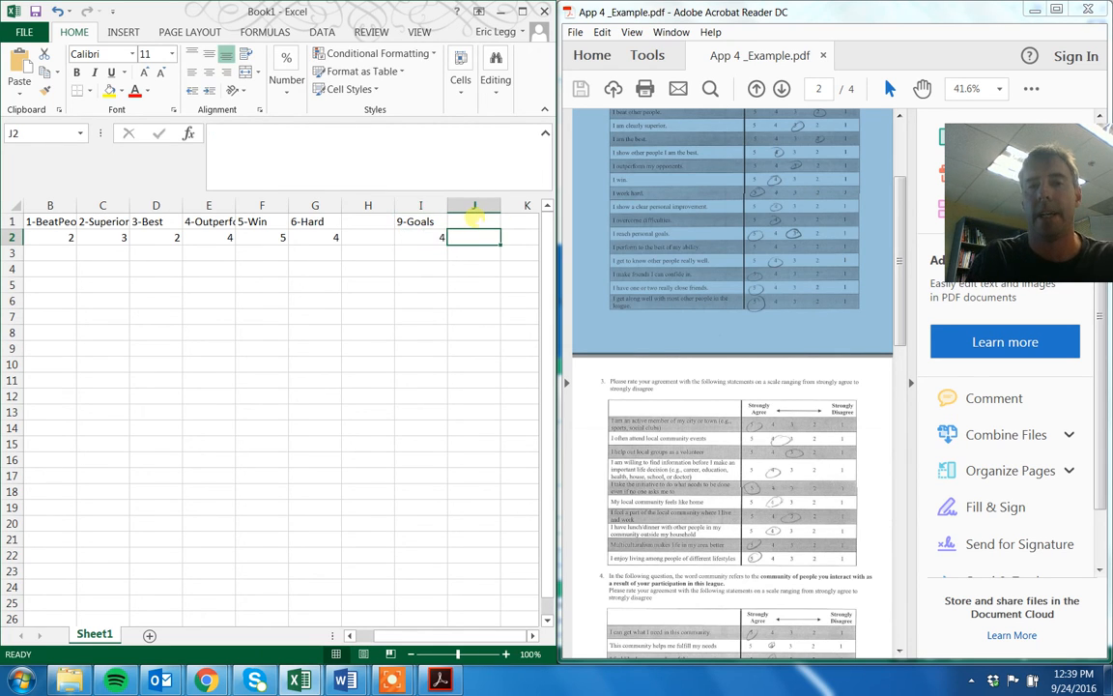
click(421, 238)
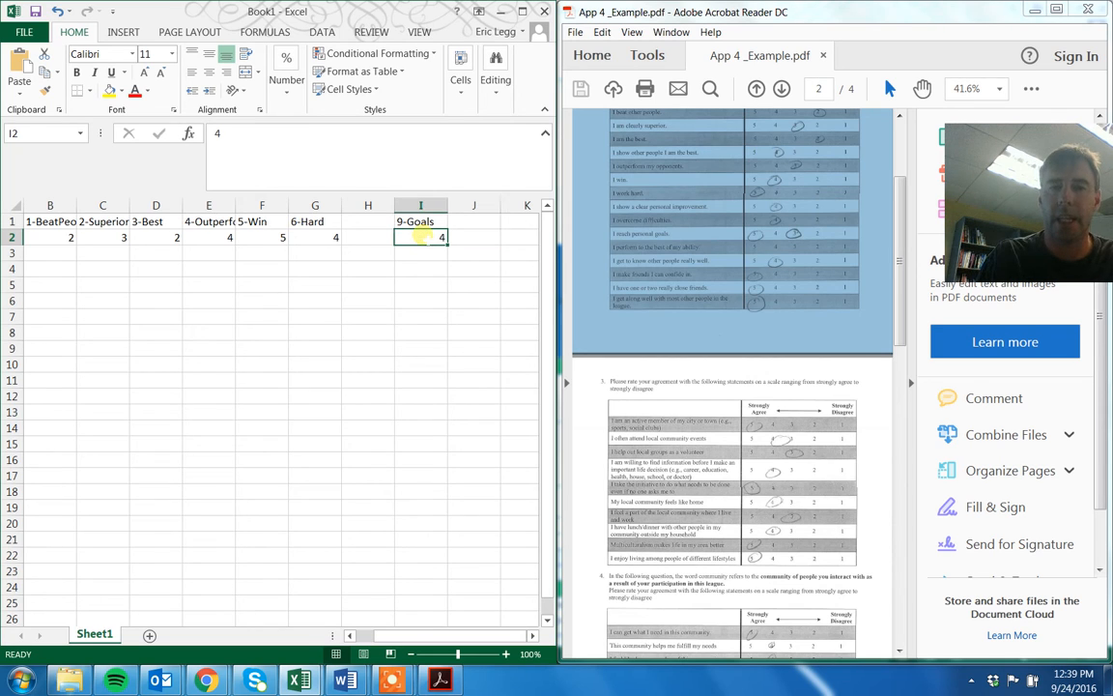
- Attach a comment to I2 reading 'Used average of two responses'
right_click(421, 238)
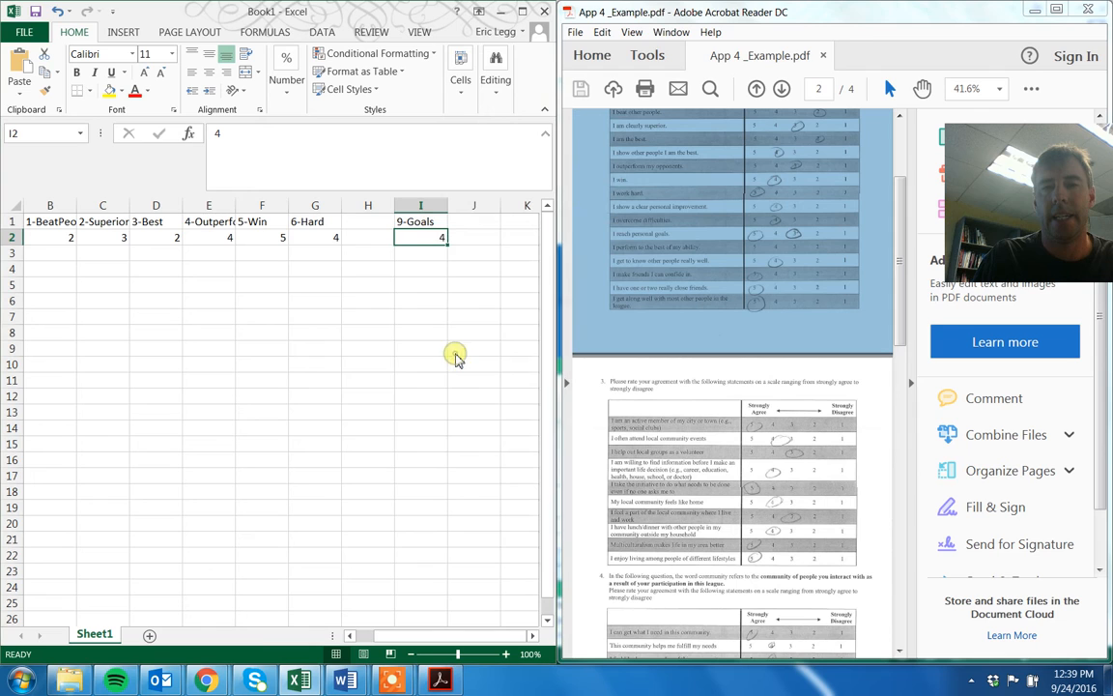
mouse_move(495, 399)
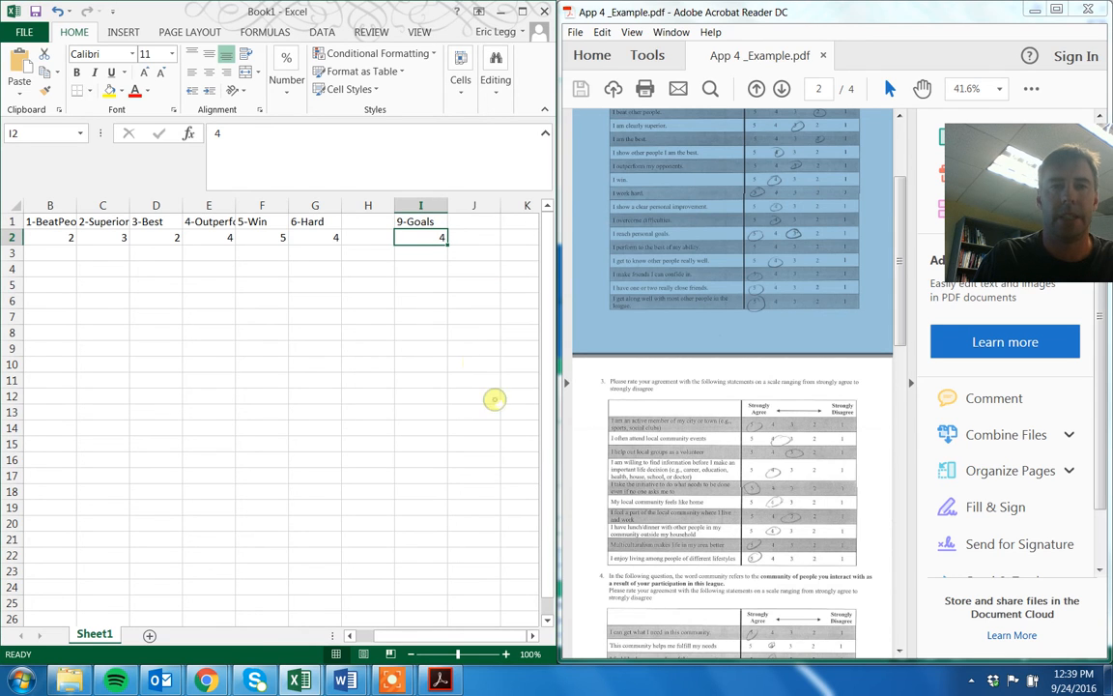
right_click(422, 236)
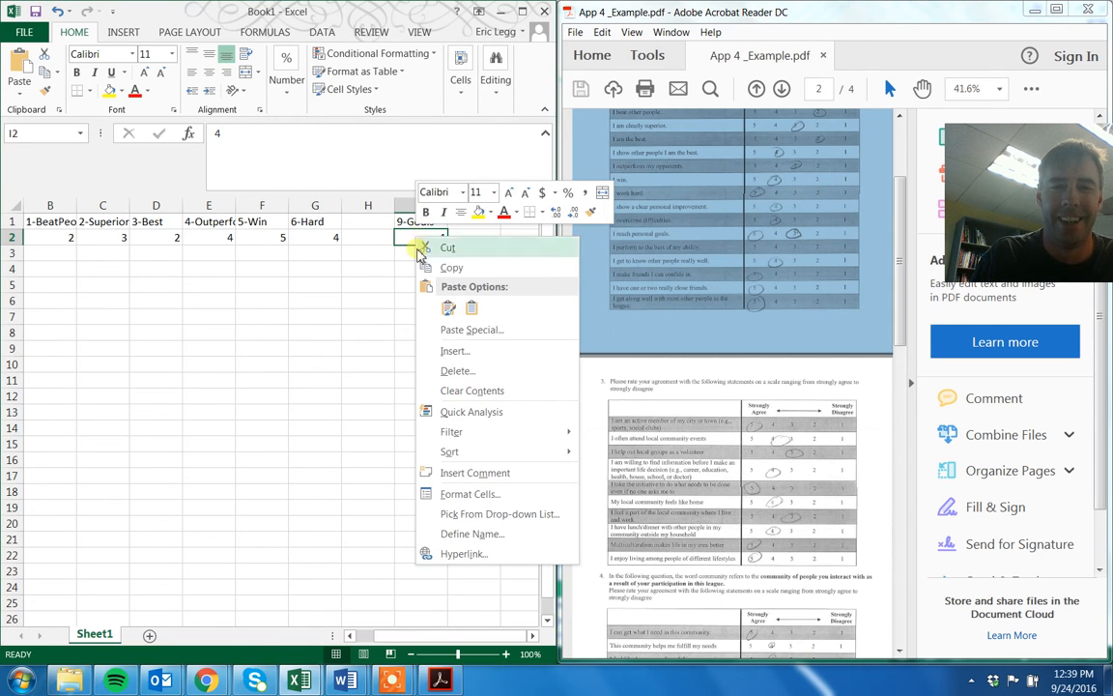
click(476, 472)
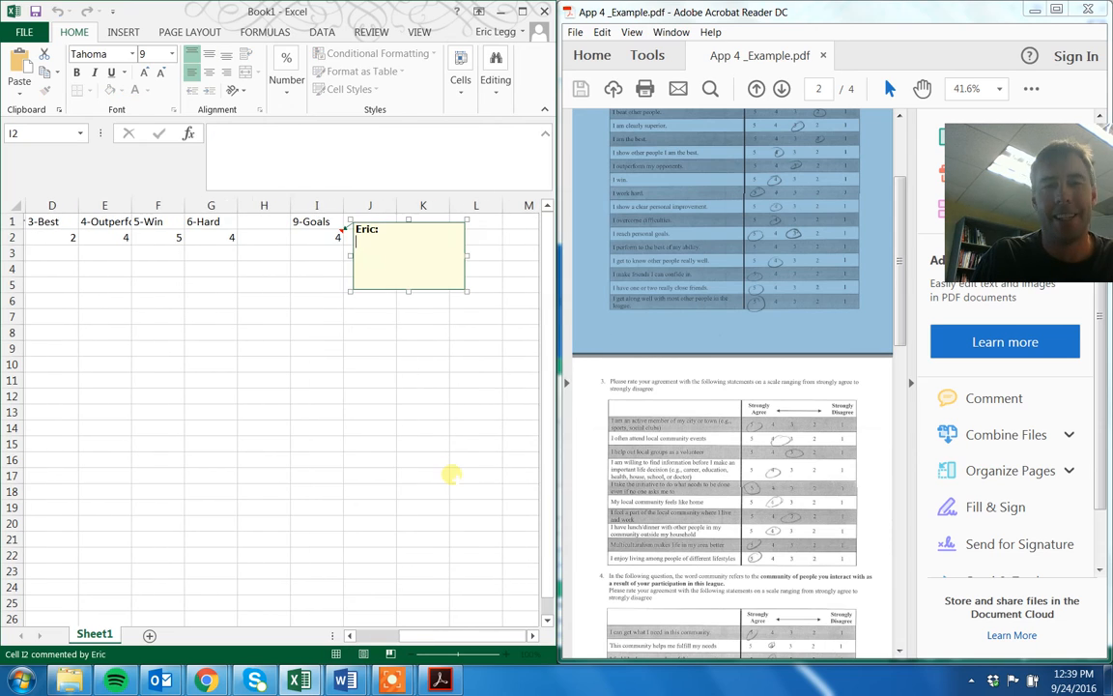
text(A)
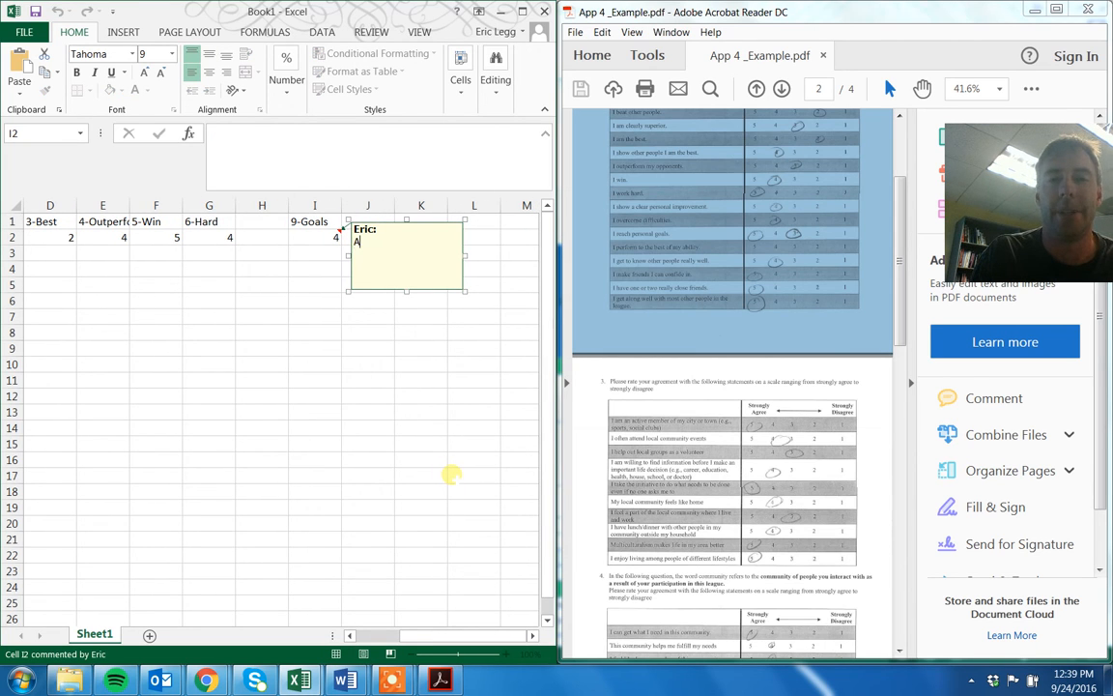
text(Used a)
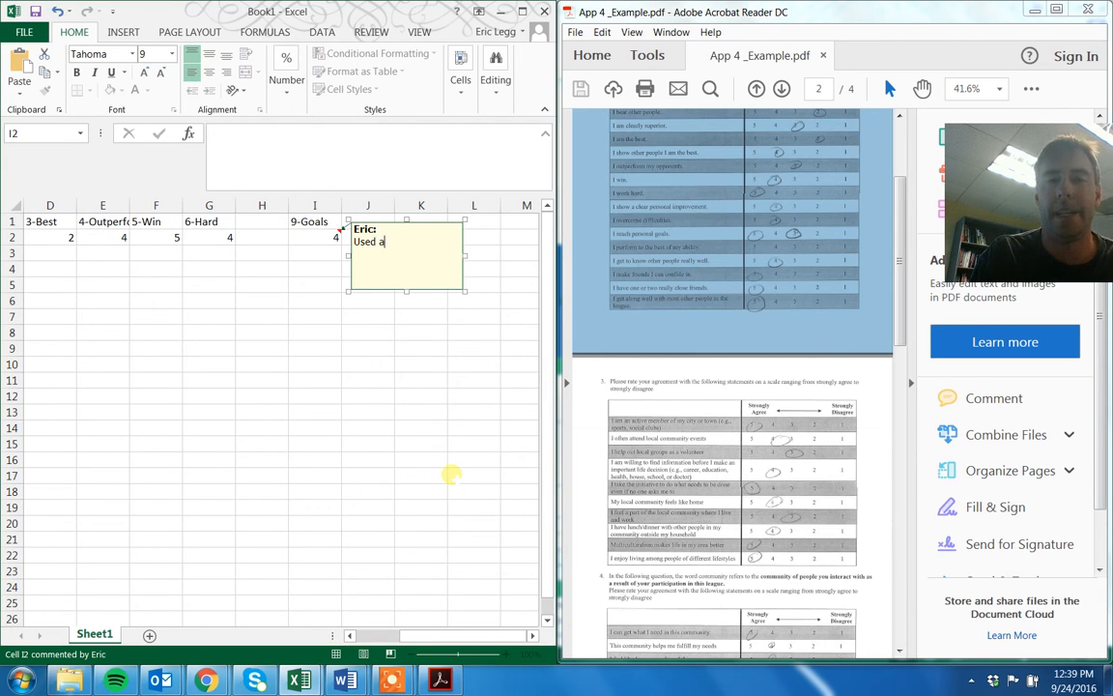
text(verage fo)
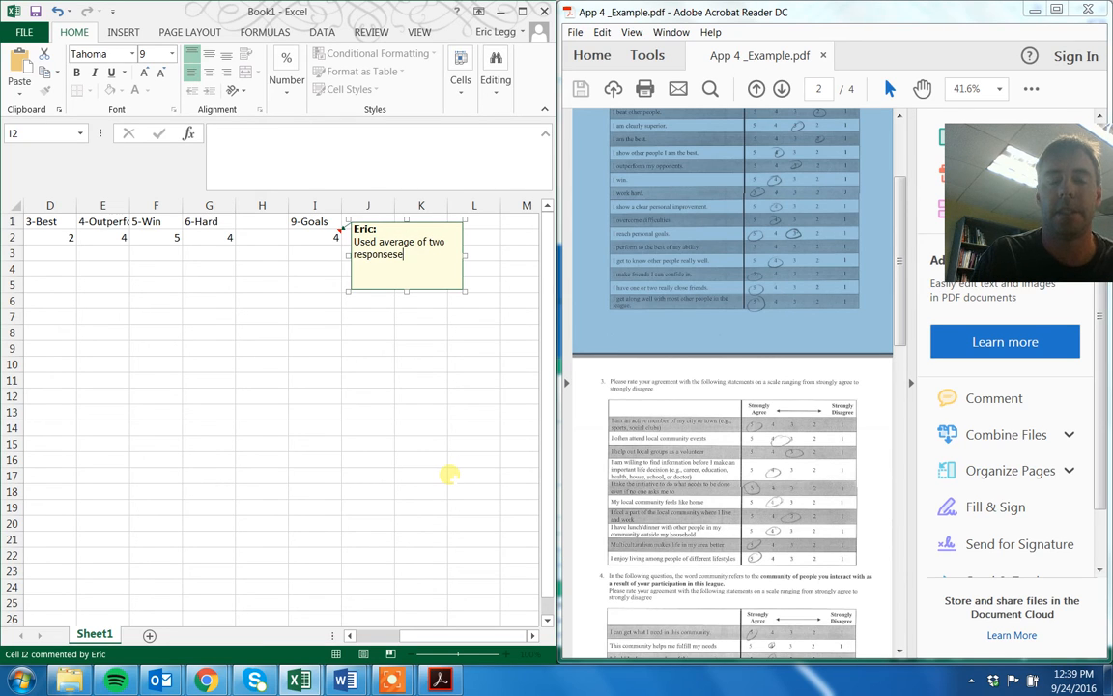
key(BackSpace)
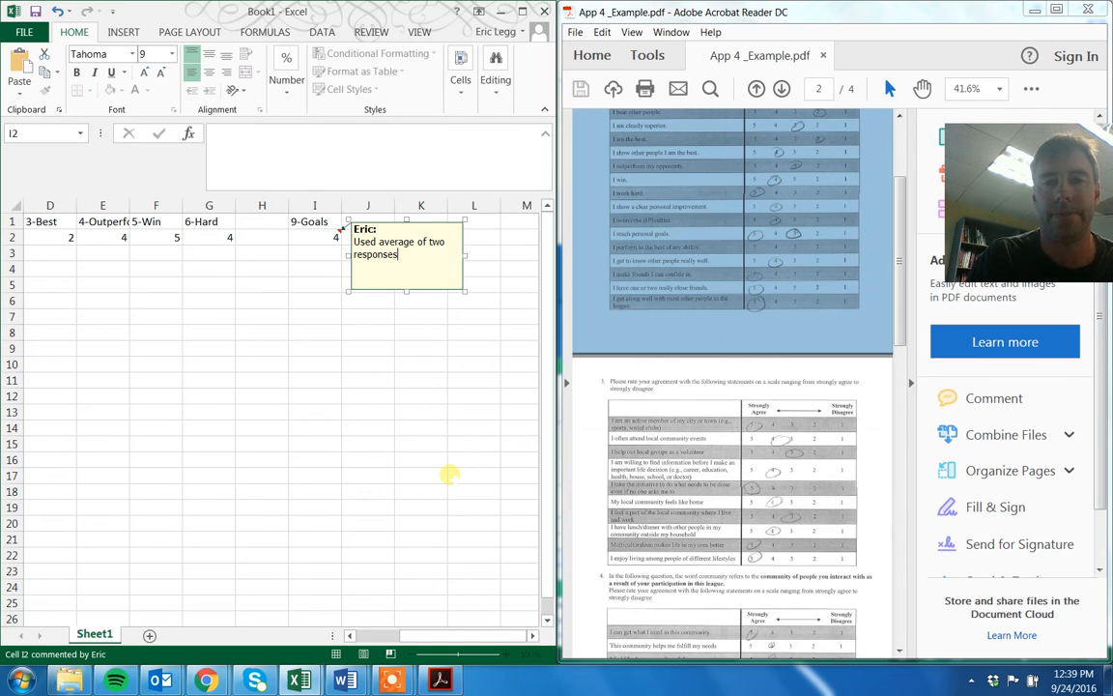
click(422, 395)
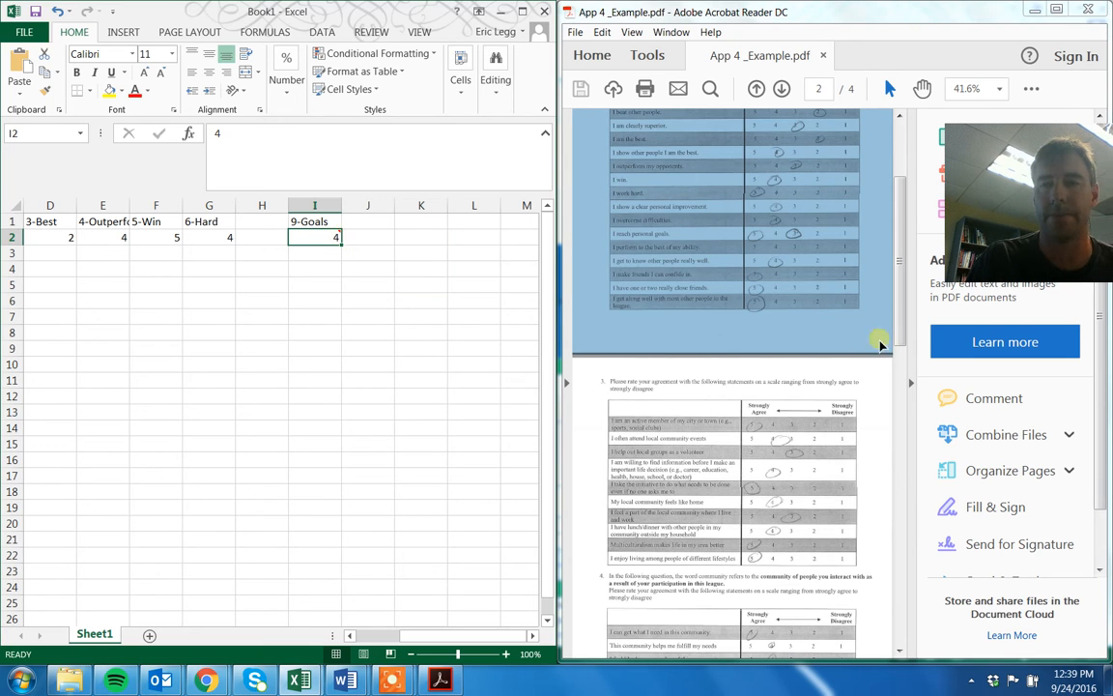
- Add a Gender header in J1 with the code 0 beneath it
scroll(down, 3)
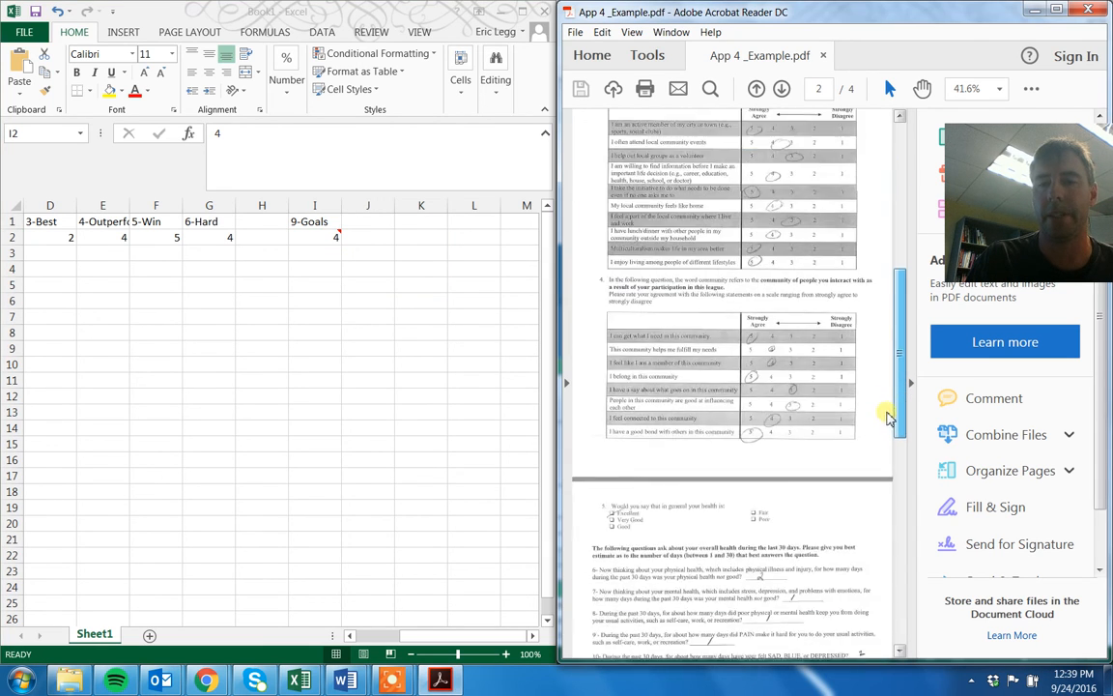
scroll(down, 3)
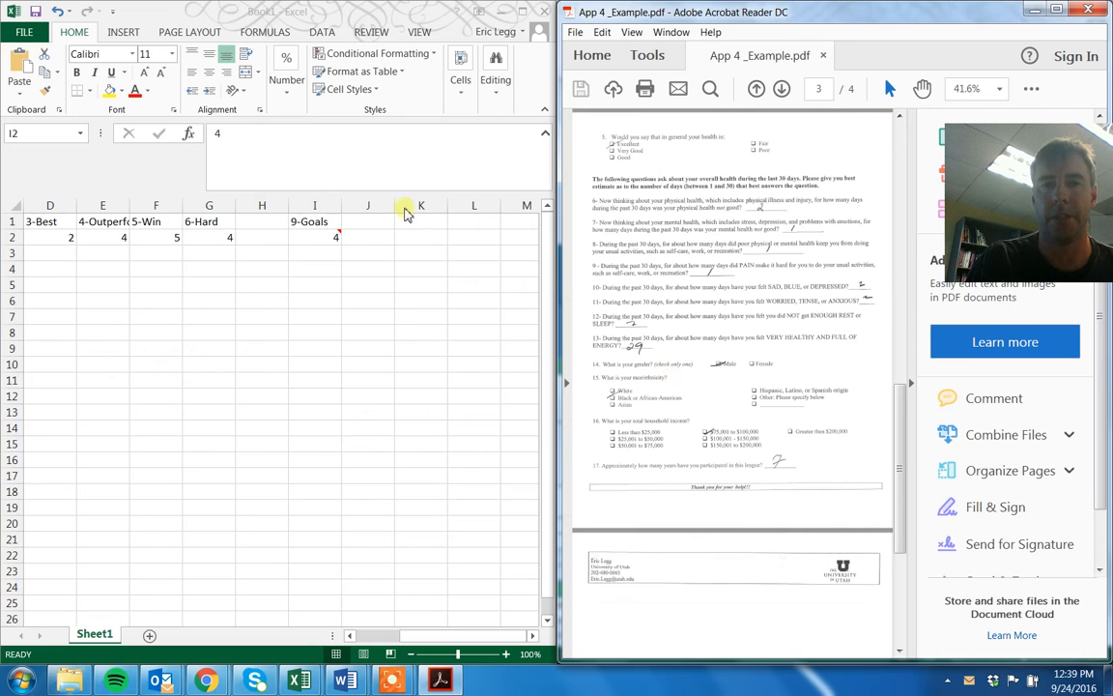
click(367, 220)
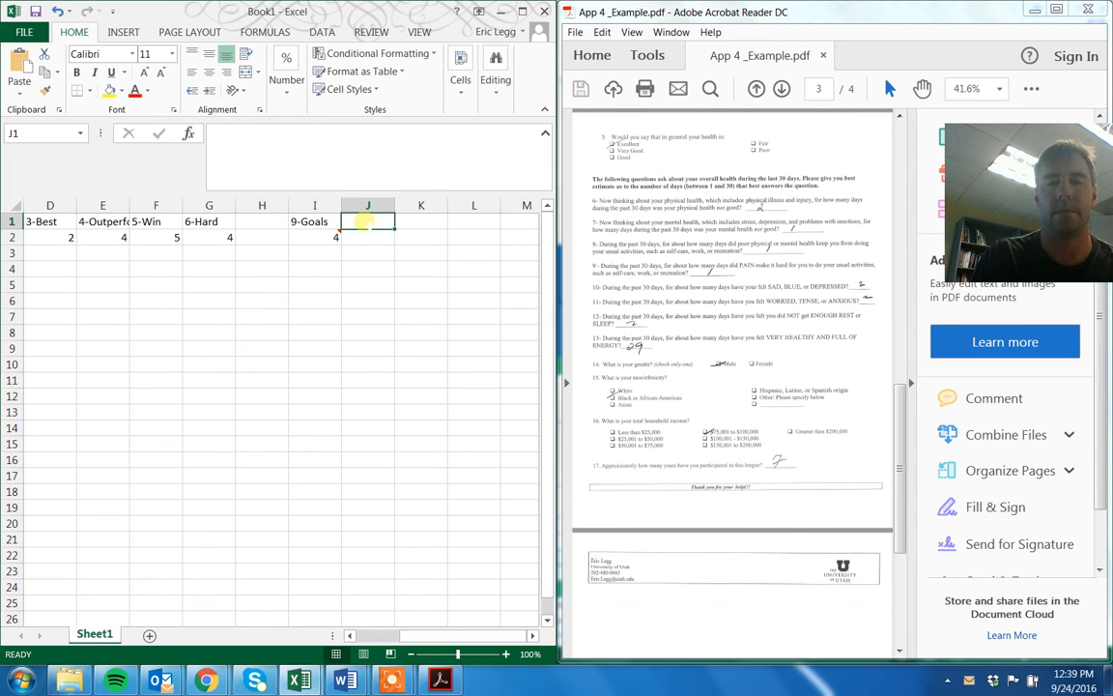
text(Gender)
text(0)
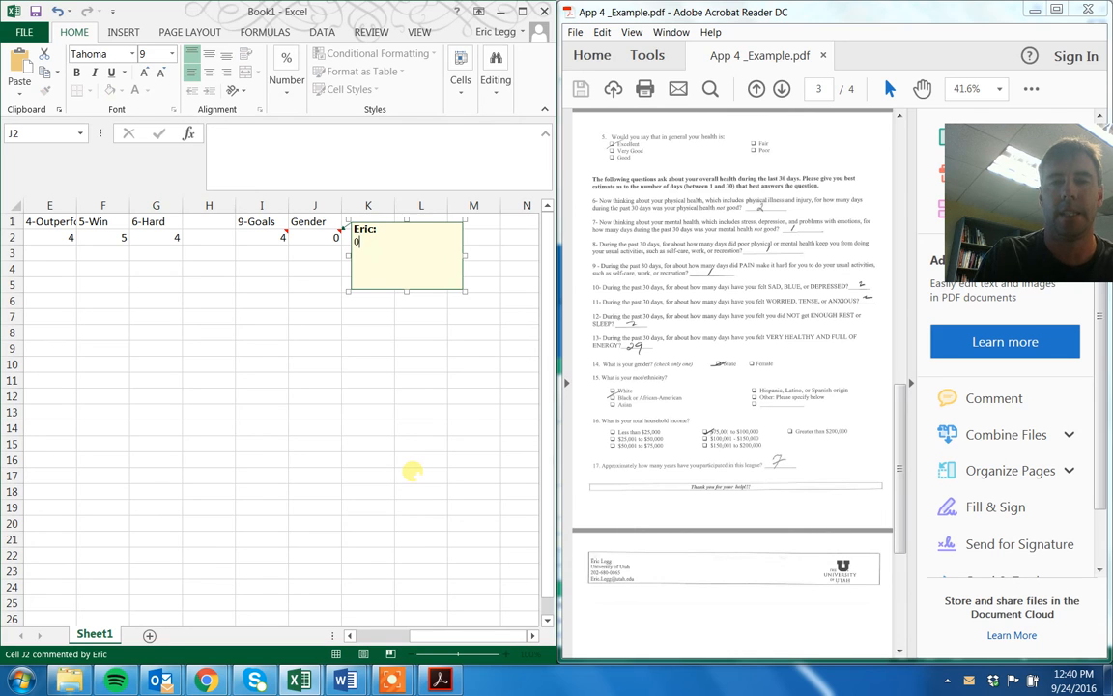
- Attach a comment '0=Male, 1=Female' to the Gender code and maximize the workbook
text(=Male,)
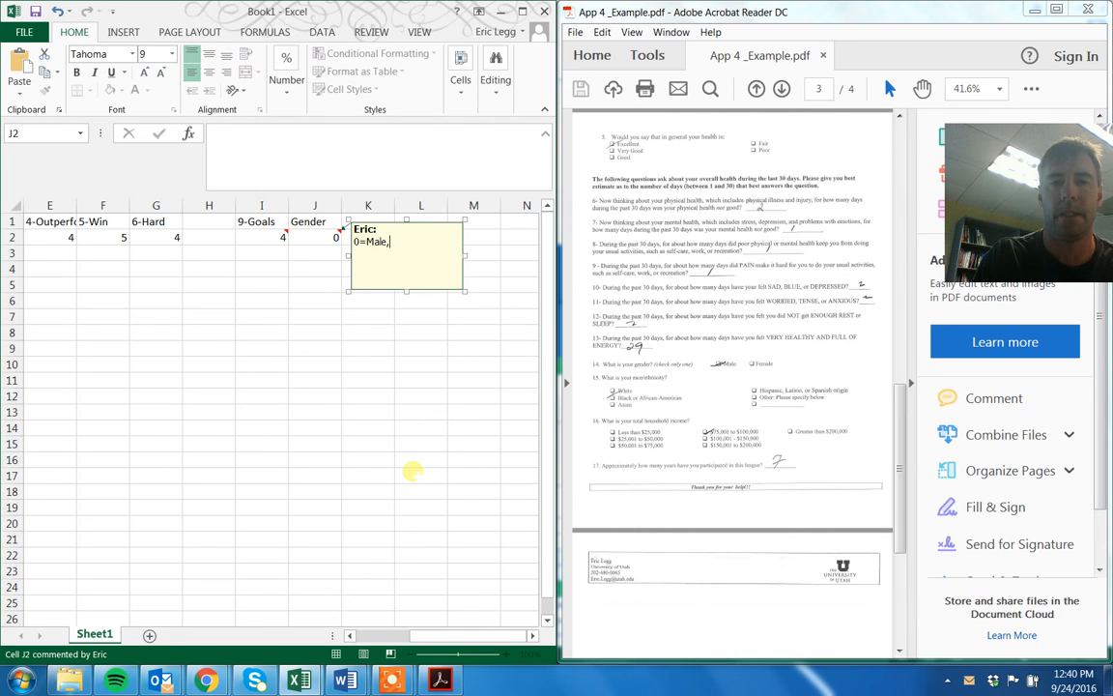
text(1=Fam)
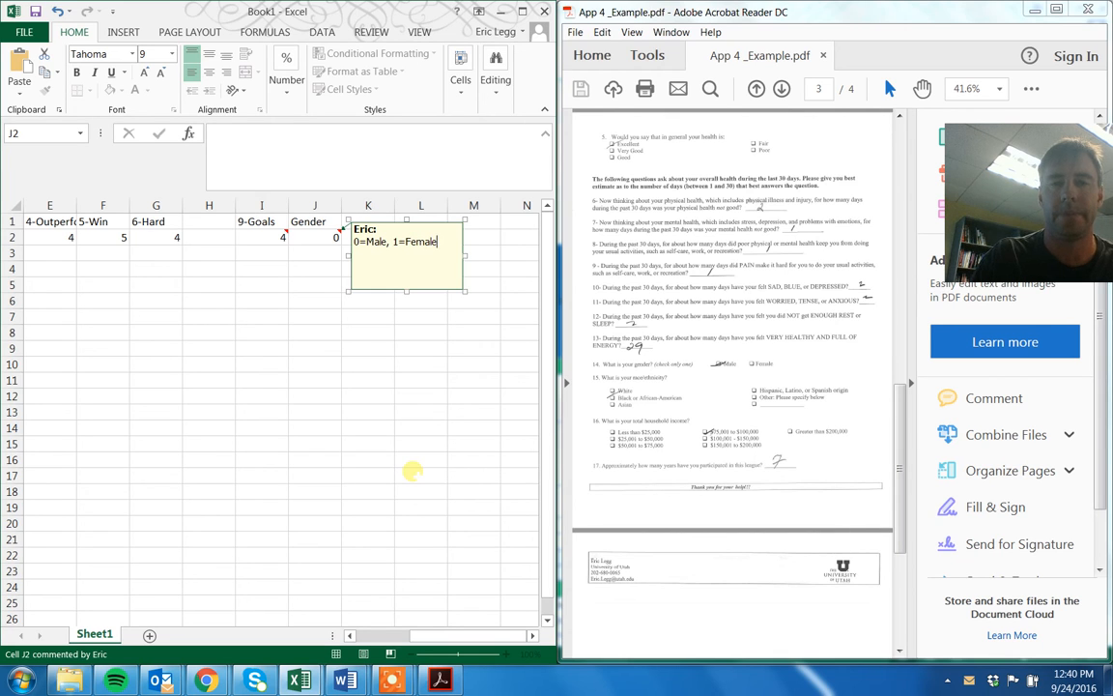
click(422, 475)
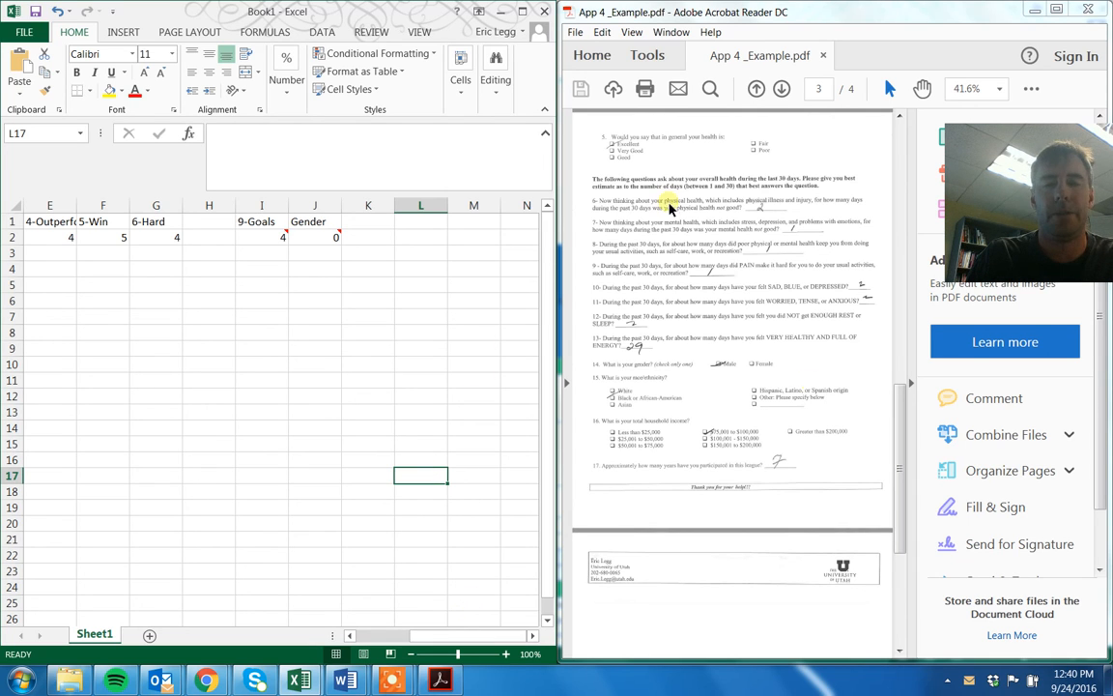
mouse_move(937, 584)
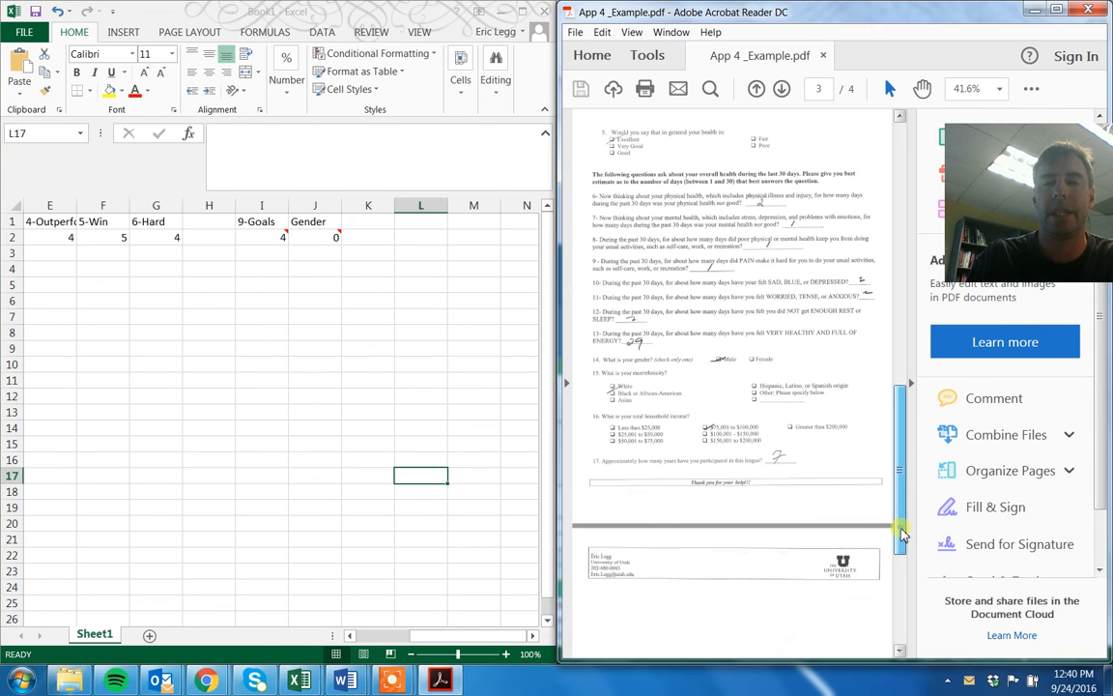
scroll(up, 3)
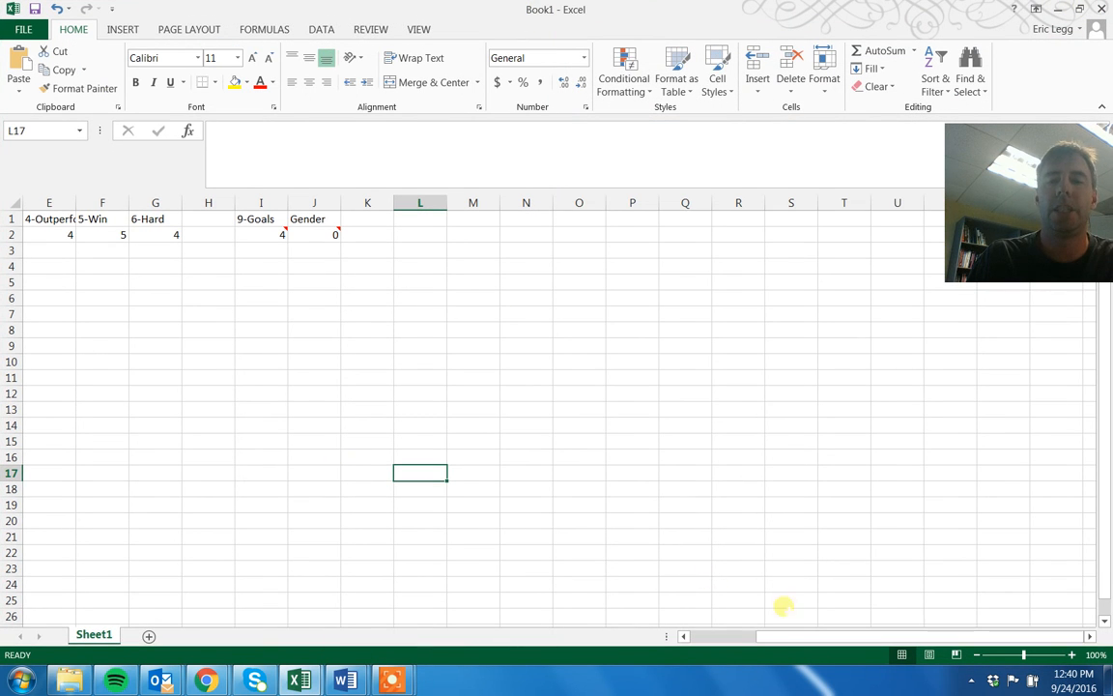
- Rename the first sheet to Survey1 and add a second sheet named Survey2
scroll(left, 3)
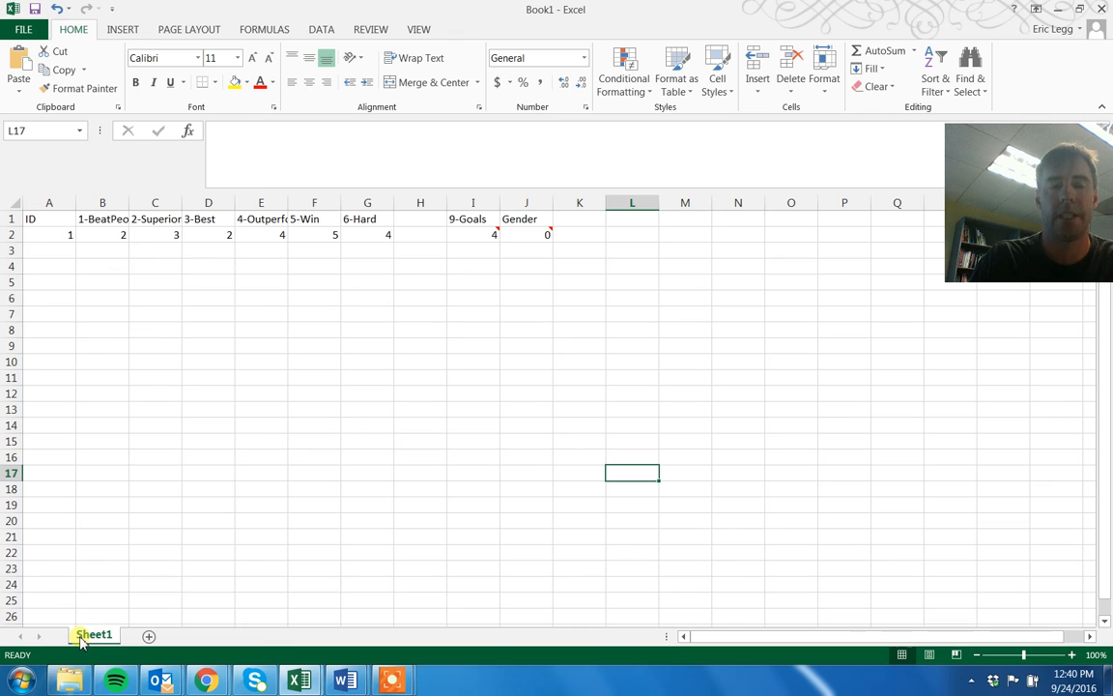
right_click(93, 634)
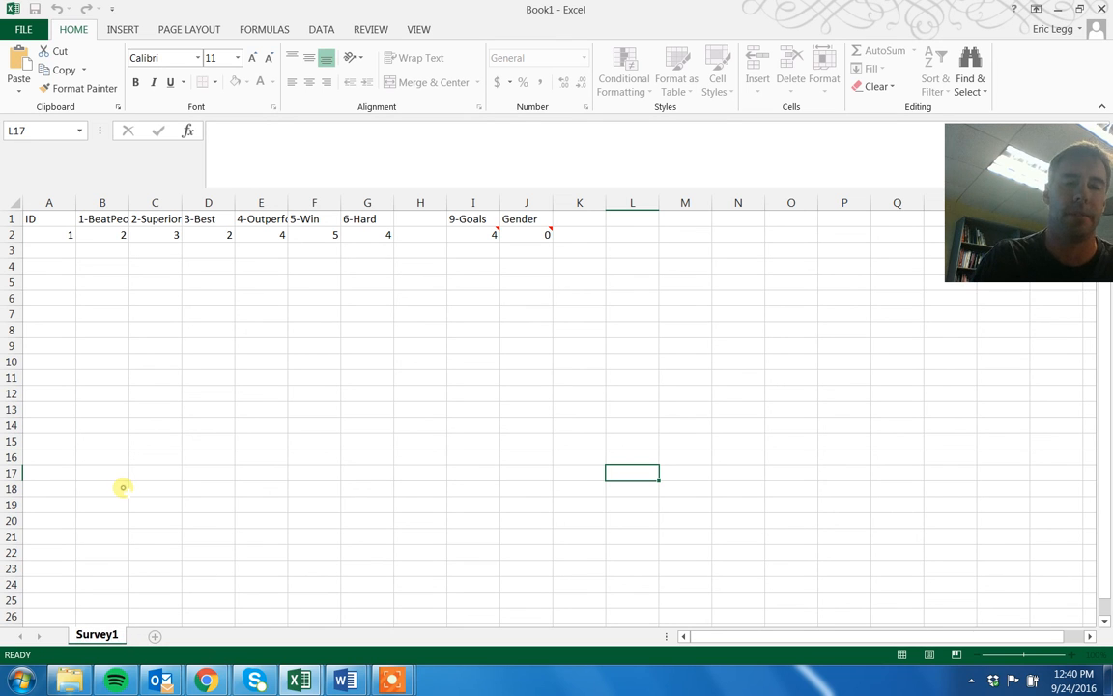
click(100, 487)
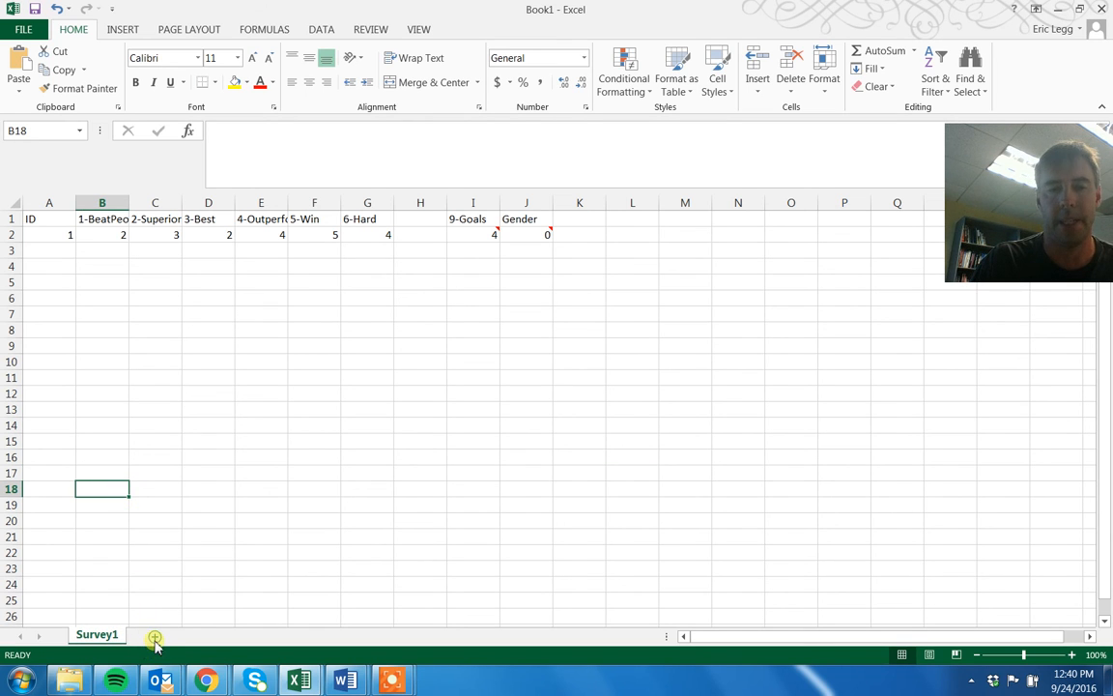
right_click(151, 634)
text(Survey2)
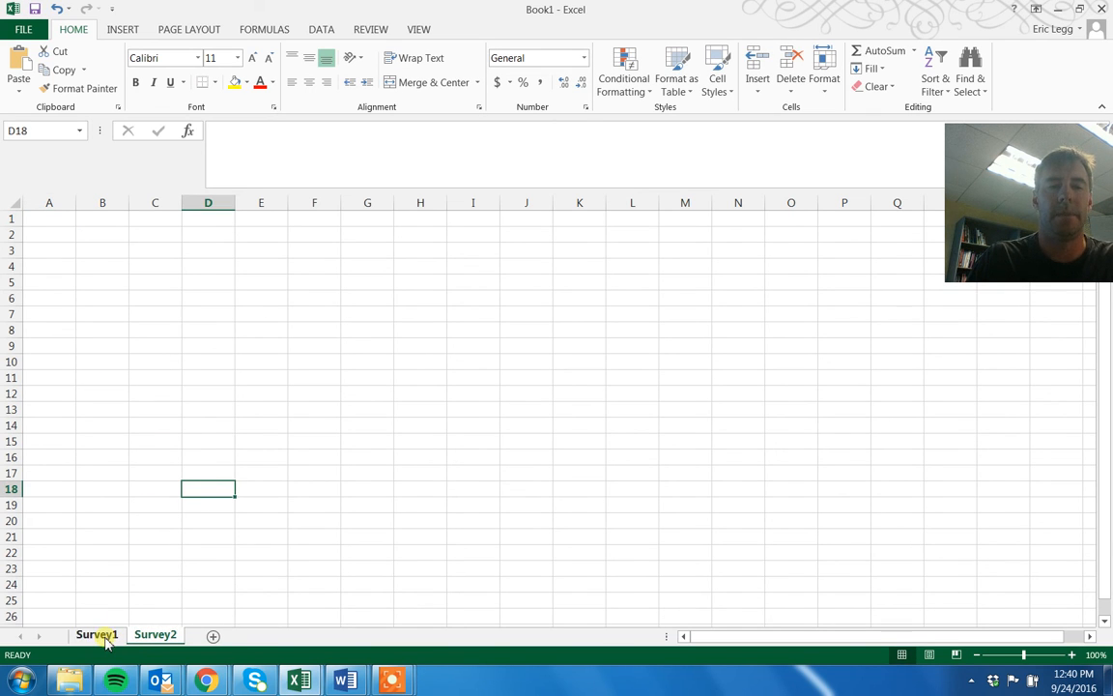
click(97, 634)
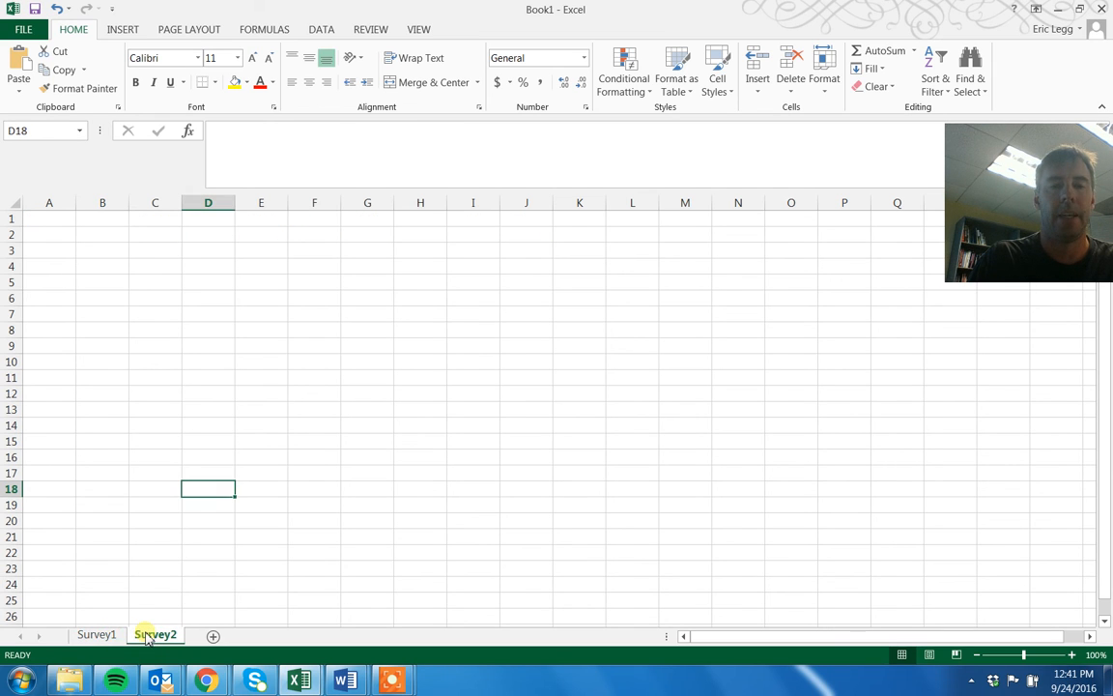
mouse_move(344, 681)
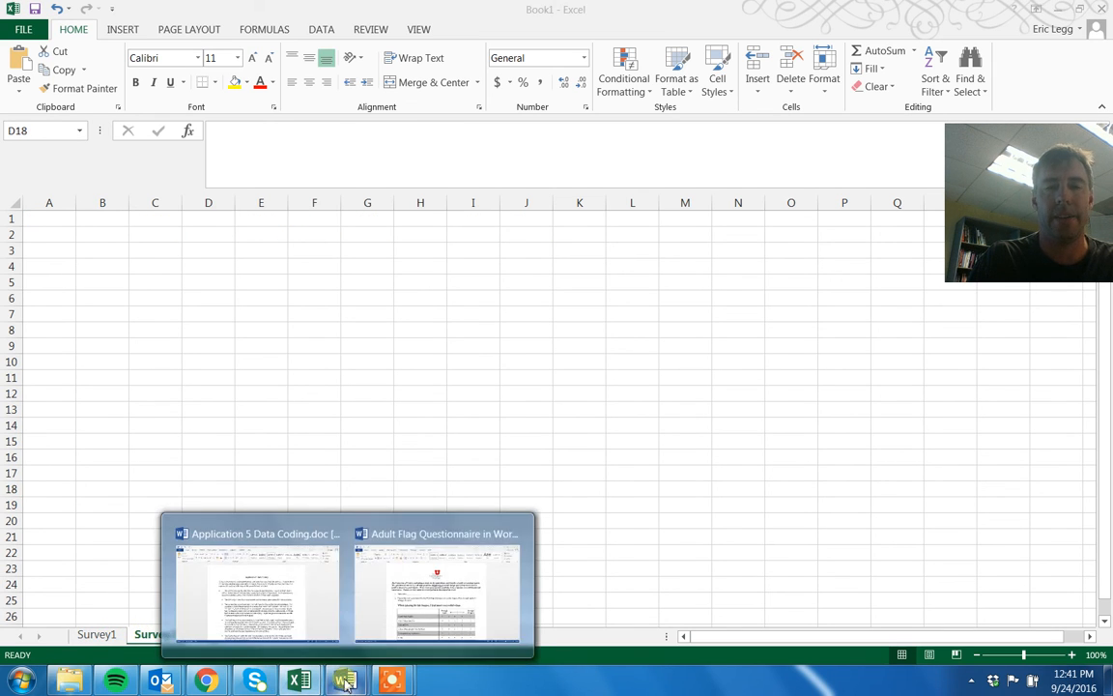
- Switch back to the Word data-coding instructions document
click(255, 580)
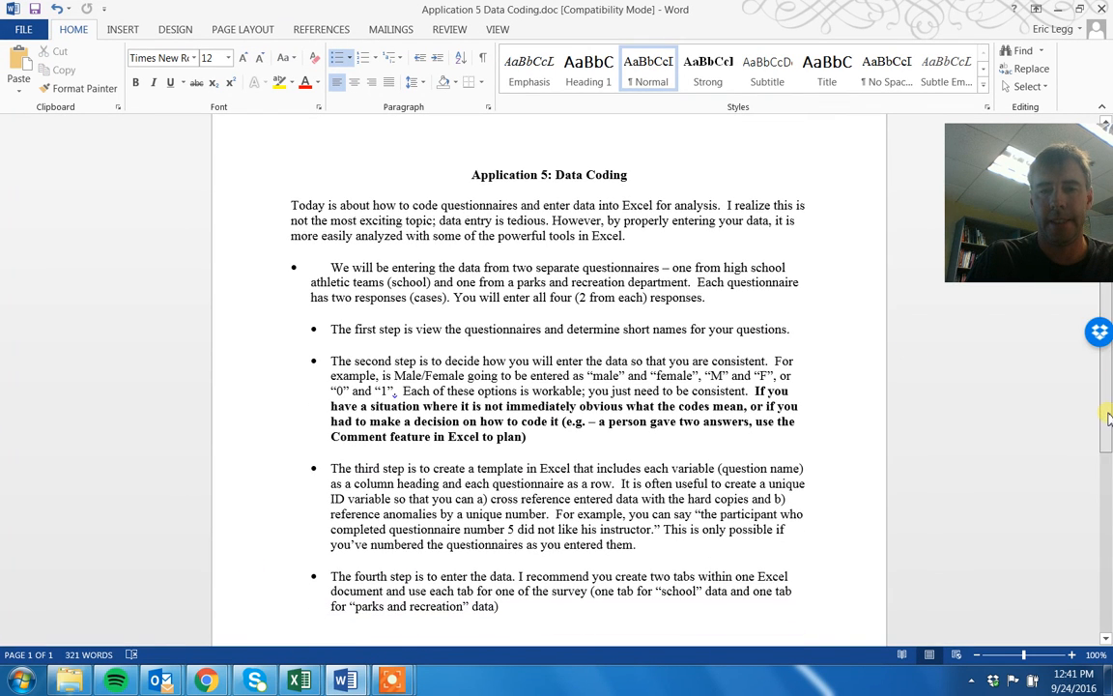
scroll(up, 3)
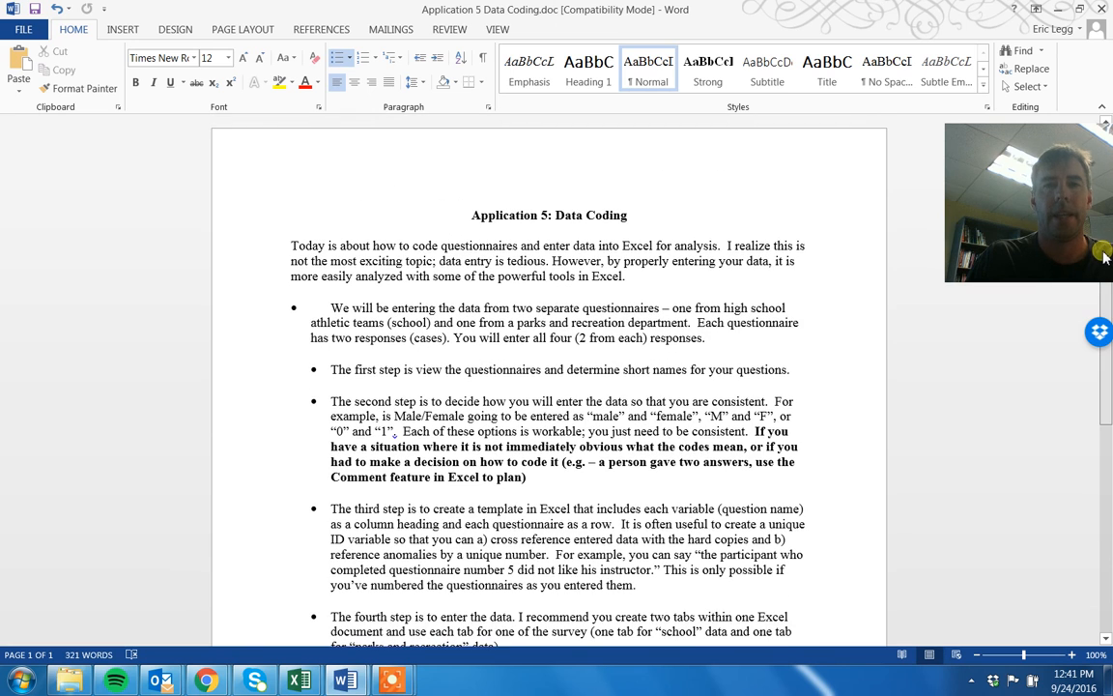